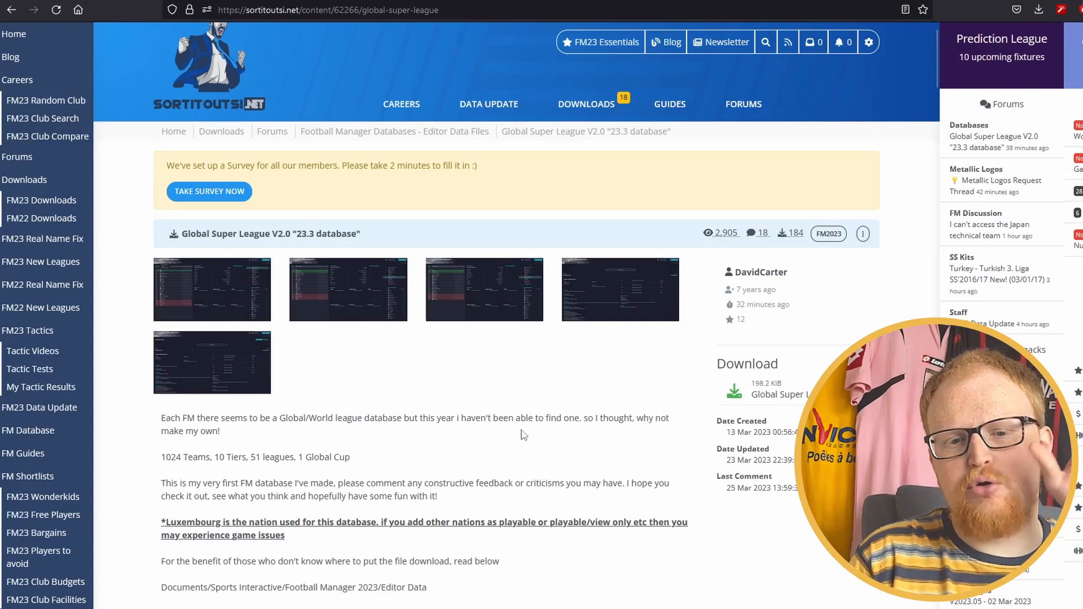
Start downloading Global Super League.fmf from the sortitoutsi page
scroll("down", 3)
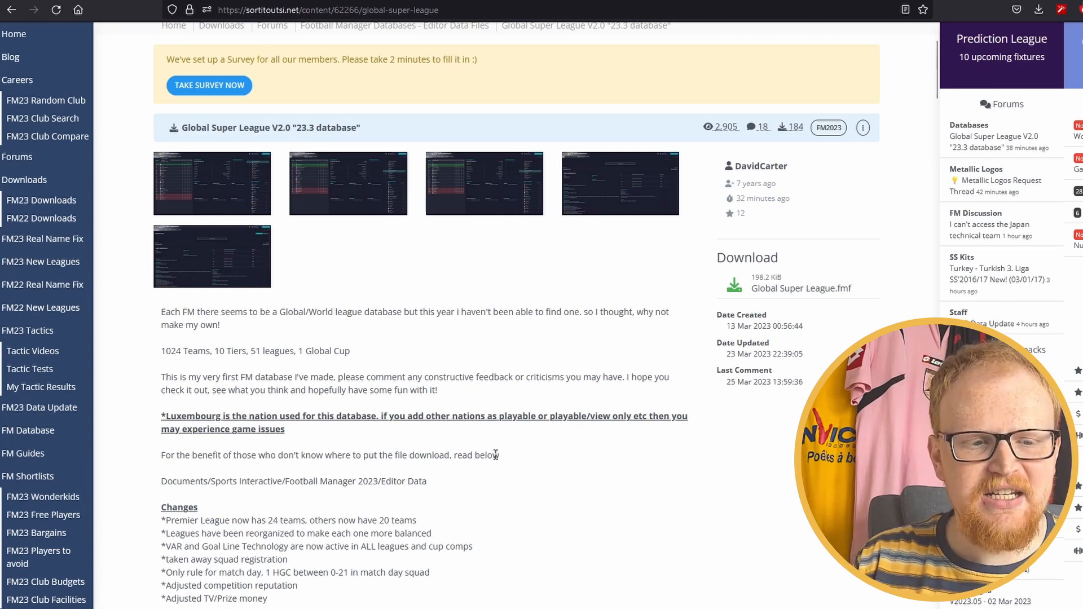
scroll("down", 3)
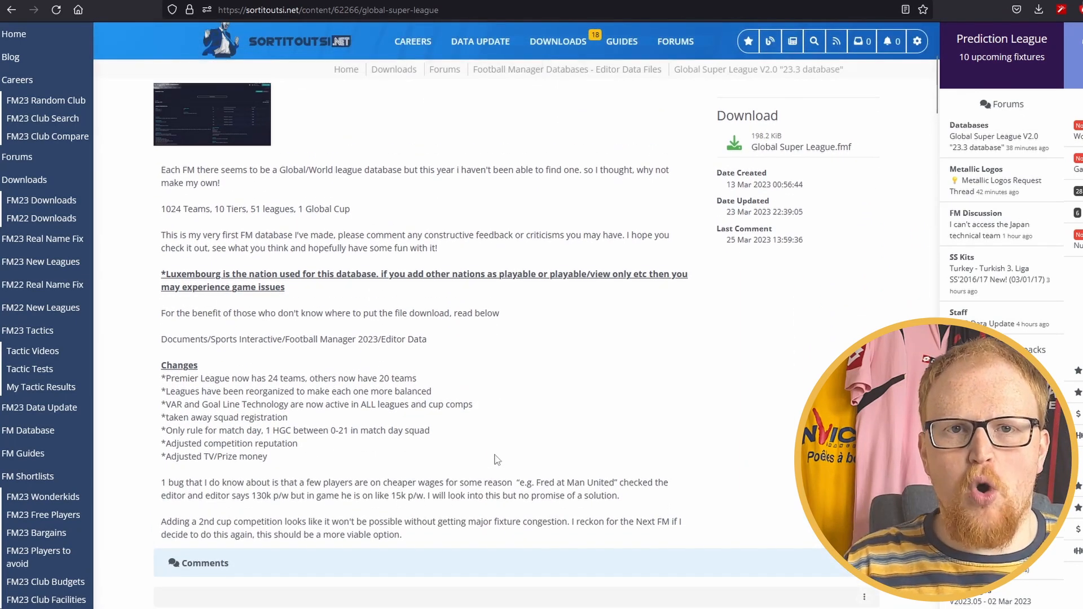
mouse_move(642, 351)
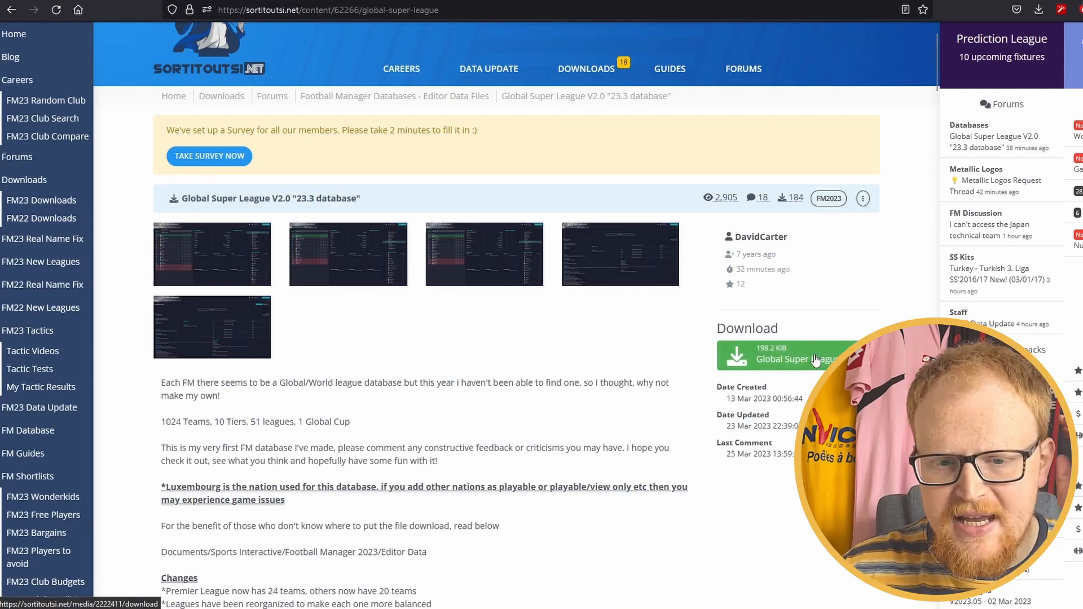
left_click(781, 355)
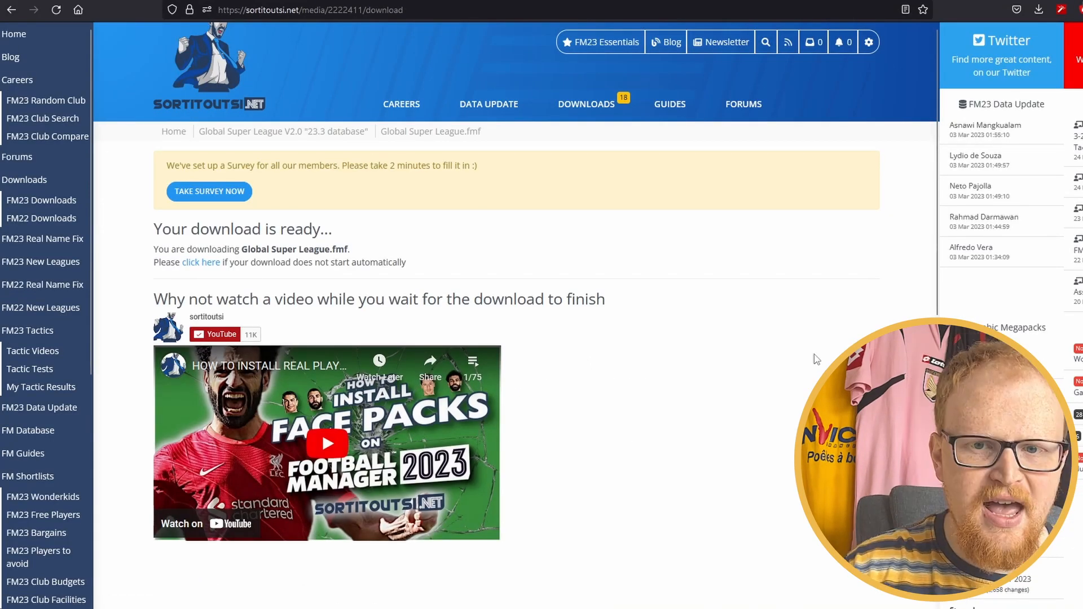
left_click(1040, 10)
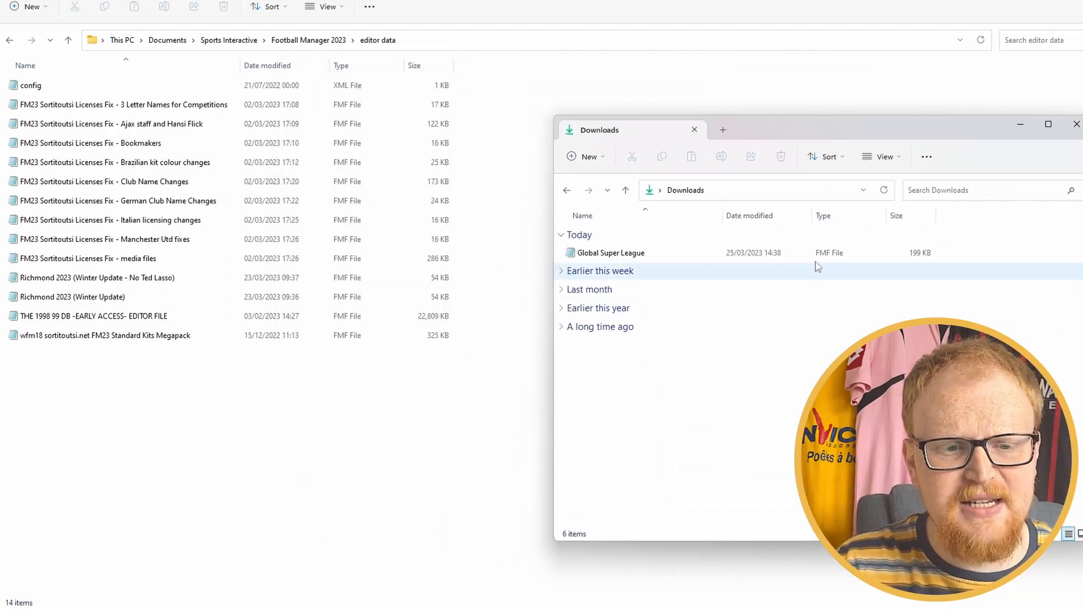
Drag Global Super League.fmf from Downloads into the Football Manager 2023 editor data folder
left_click(611, 252)
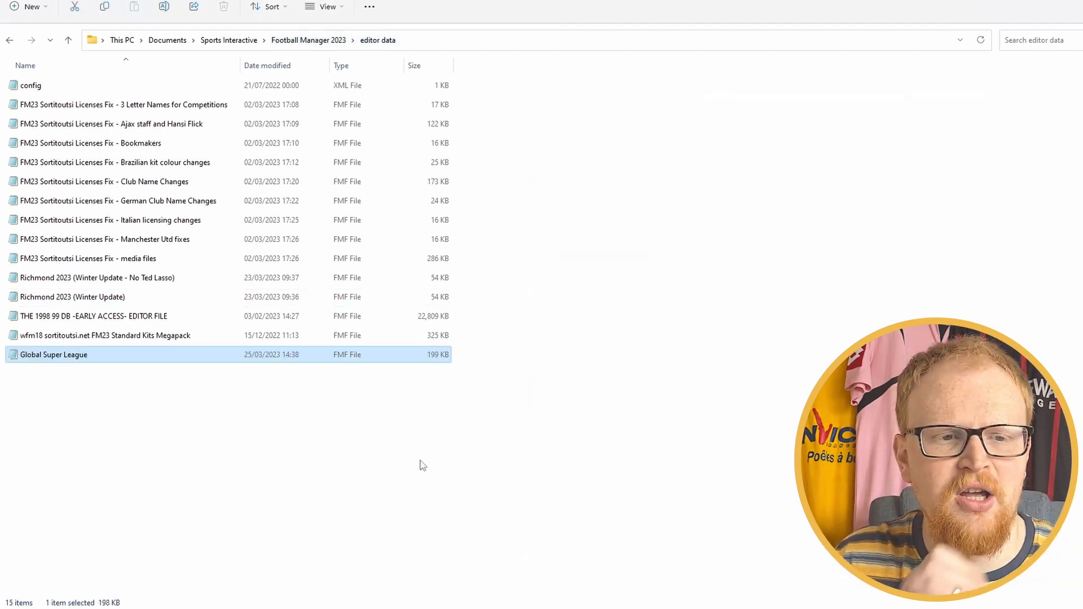
left_click(31, 85)
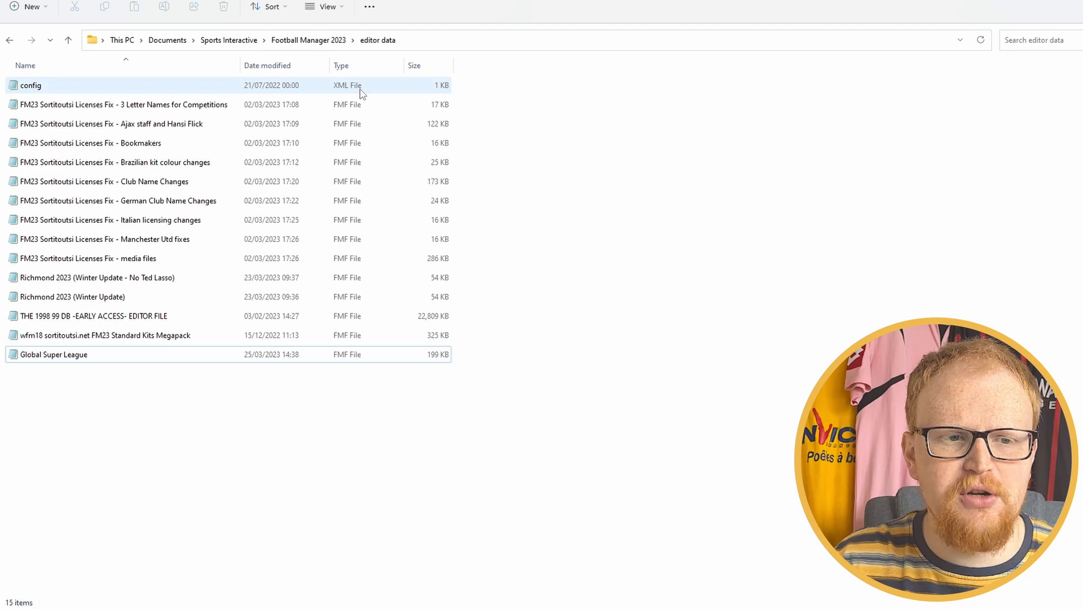
left_click(404, 467)
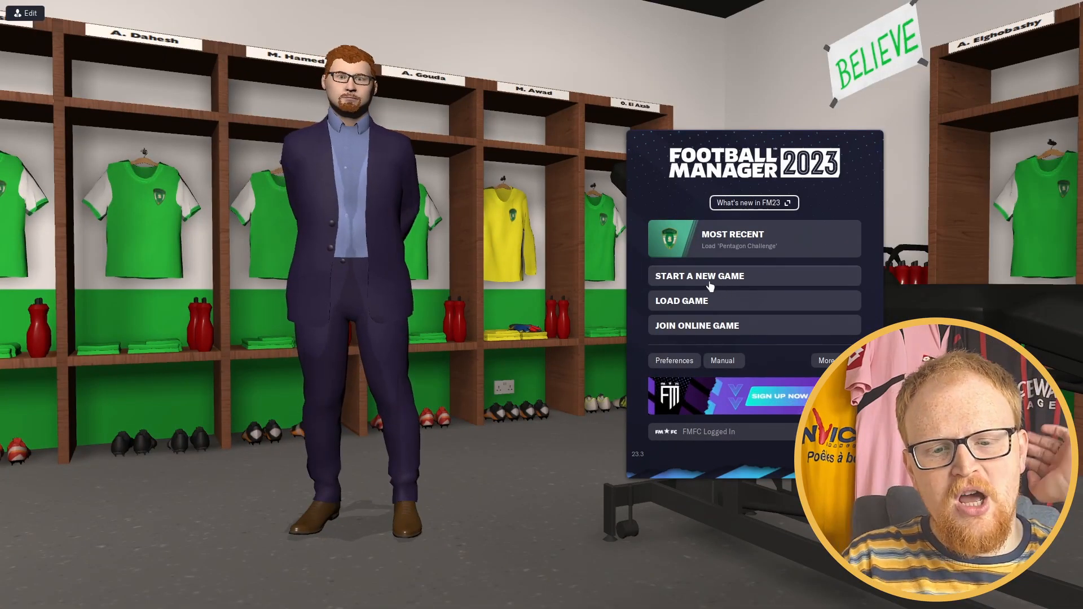
Begin a new career game with the Global Super League editor file ticked on the 23.3 database
left_click(699, 276)
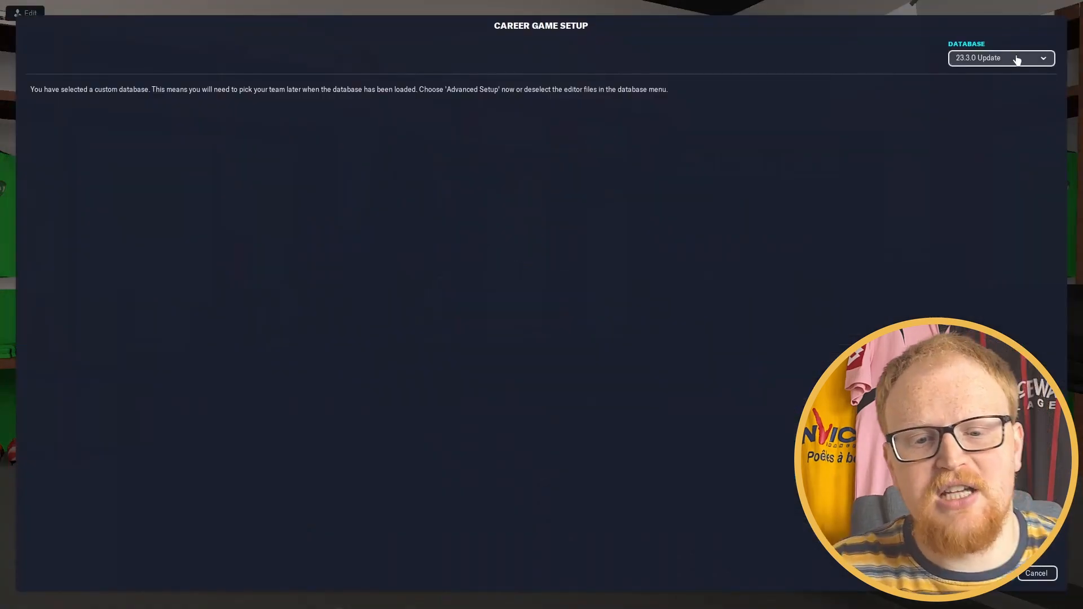
left_click(1001, 57)
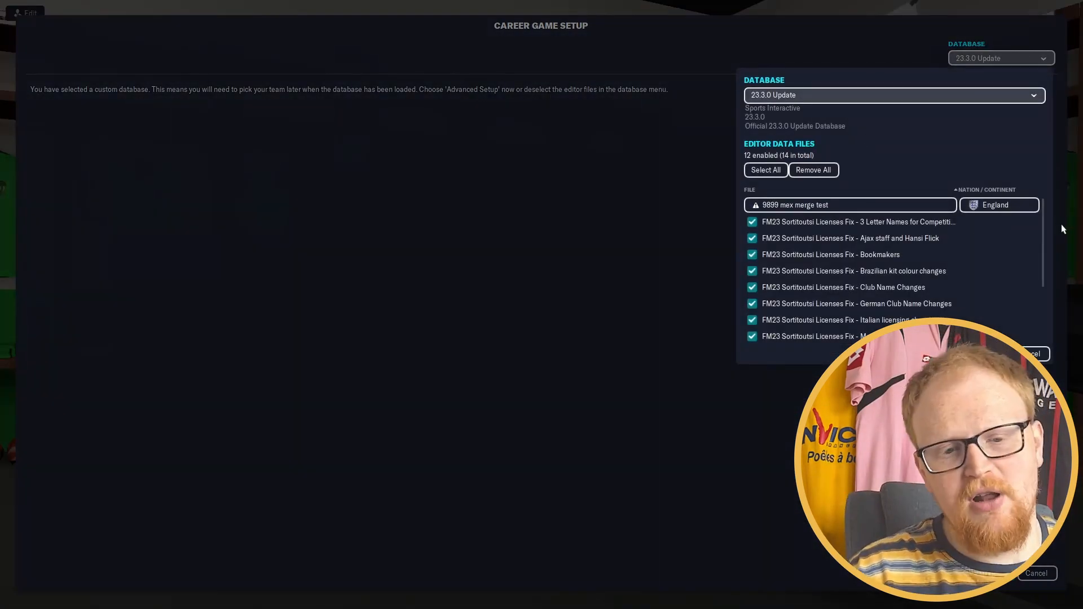
scroll("down", 3)
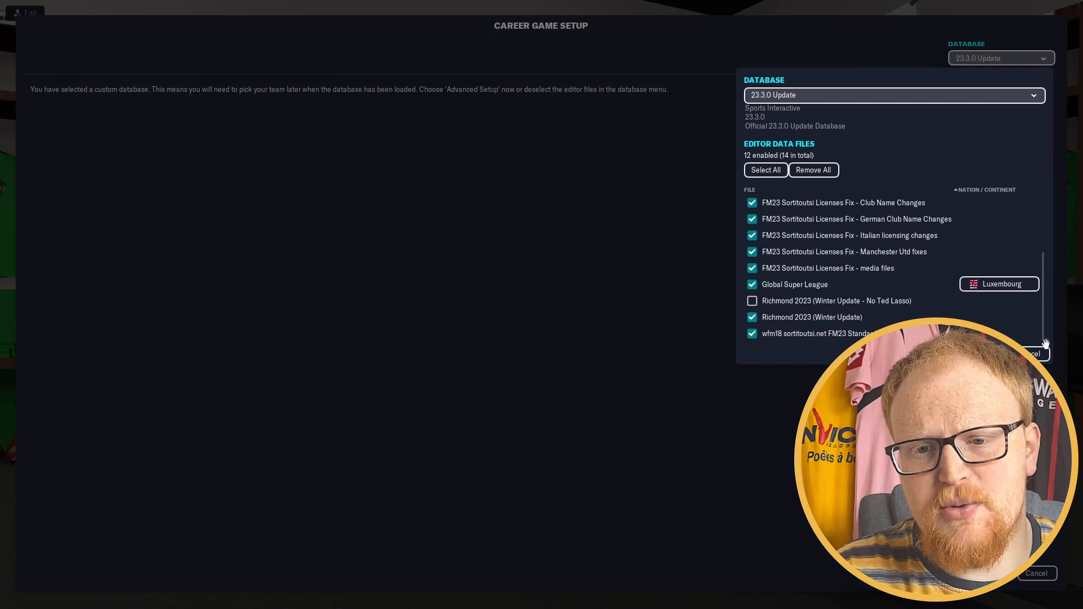
left_click(752, 317)
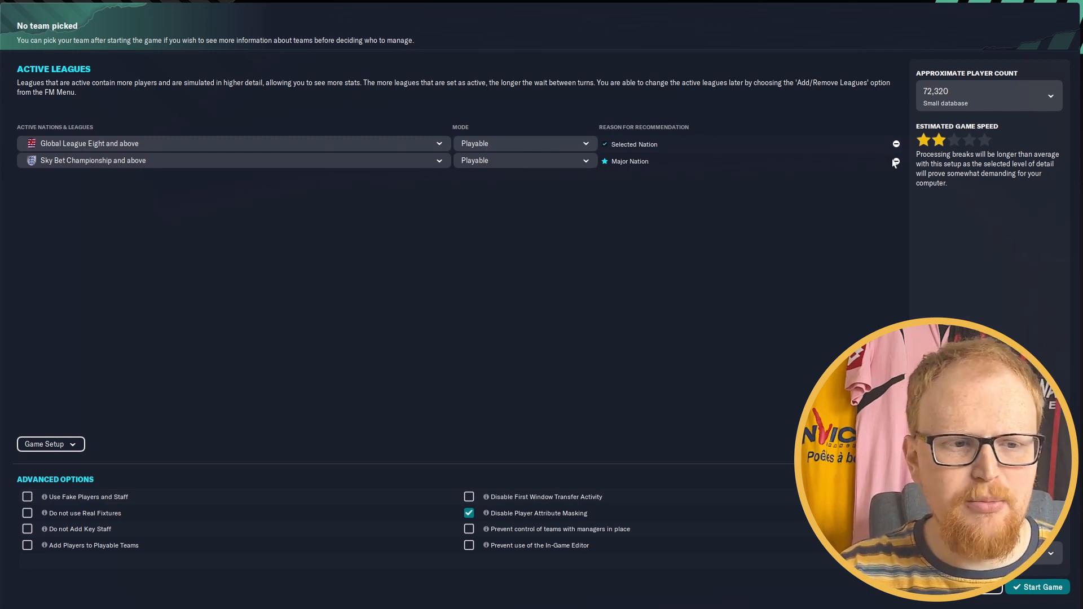
Remove the Sky Bet Championship, keeping only Global League Eight and above, and start the game
left_click(896, 144)
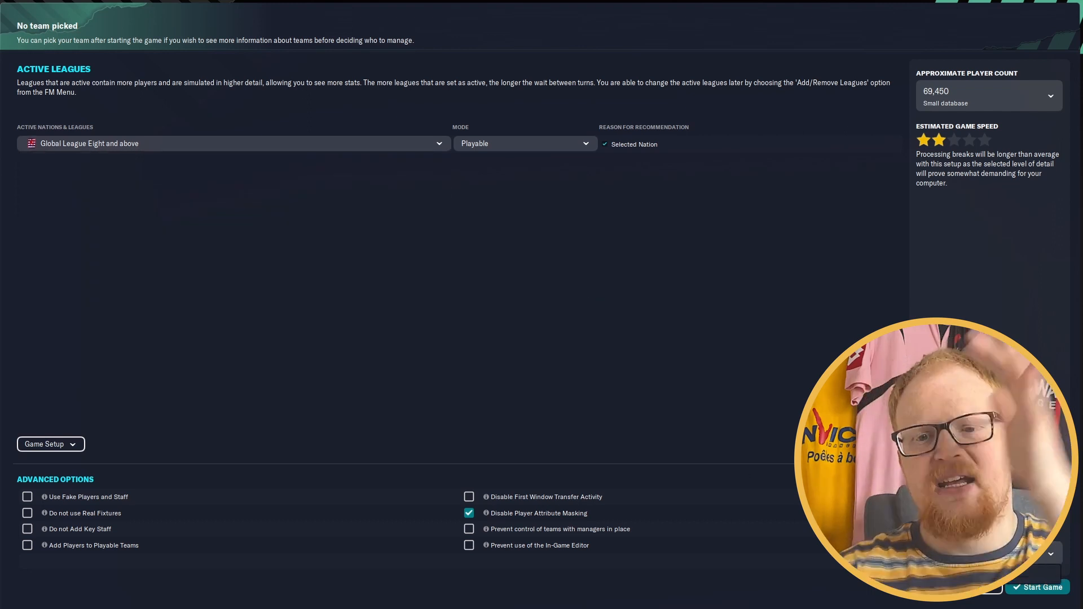
left_click(585, 143)
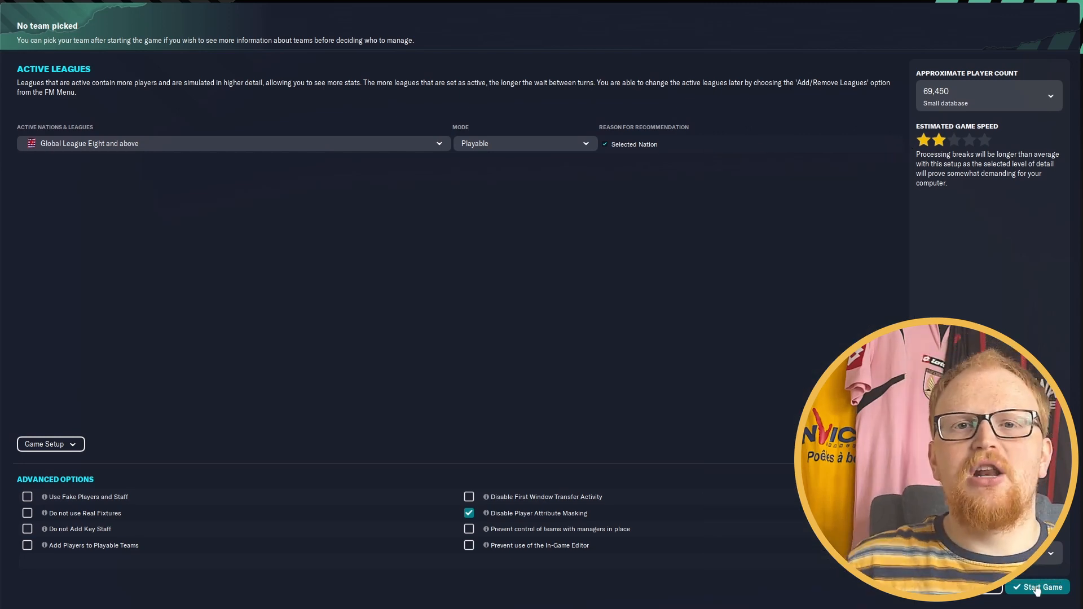
left_click(1036, 587)
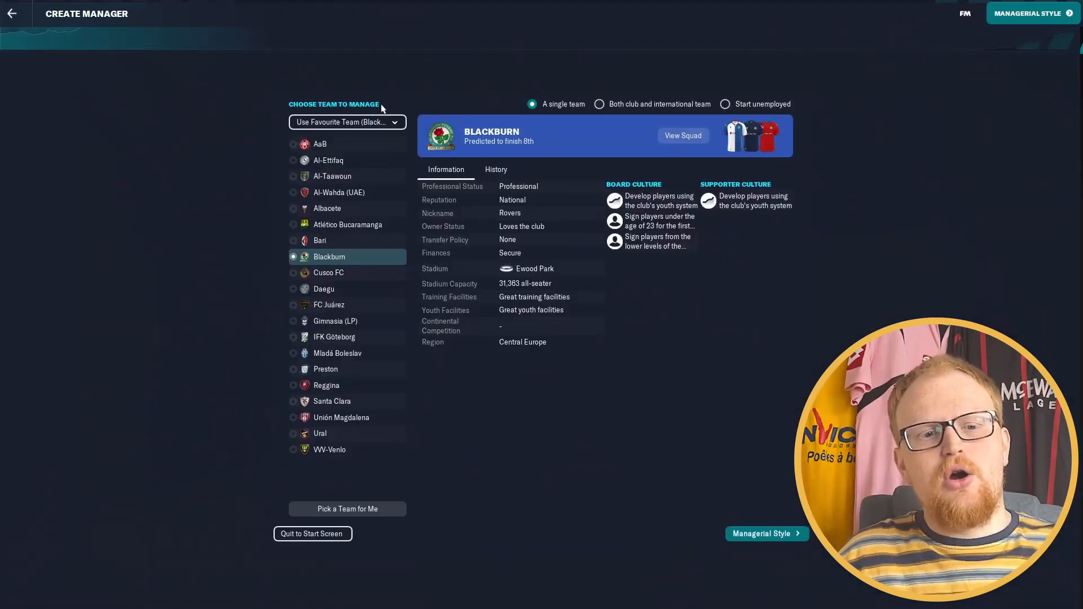
Choose Ajax from the Luxembourg Premier League and continue to Managerial Style
left_click(346, 122)
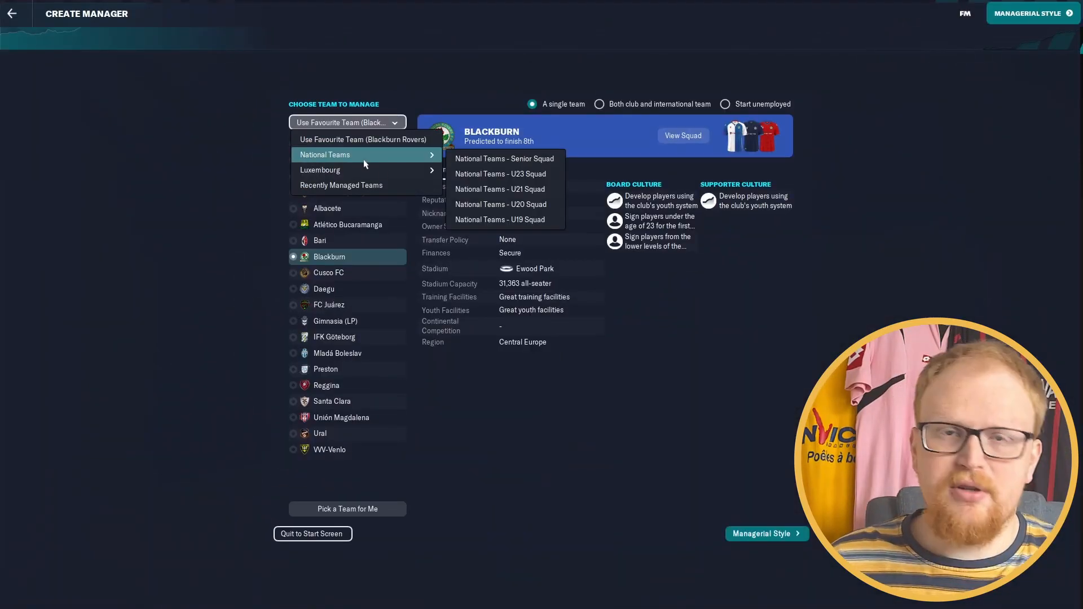
mouse_move(319, 170)
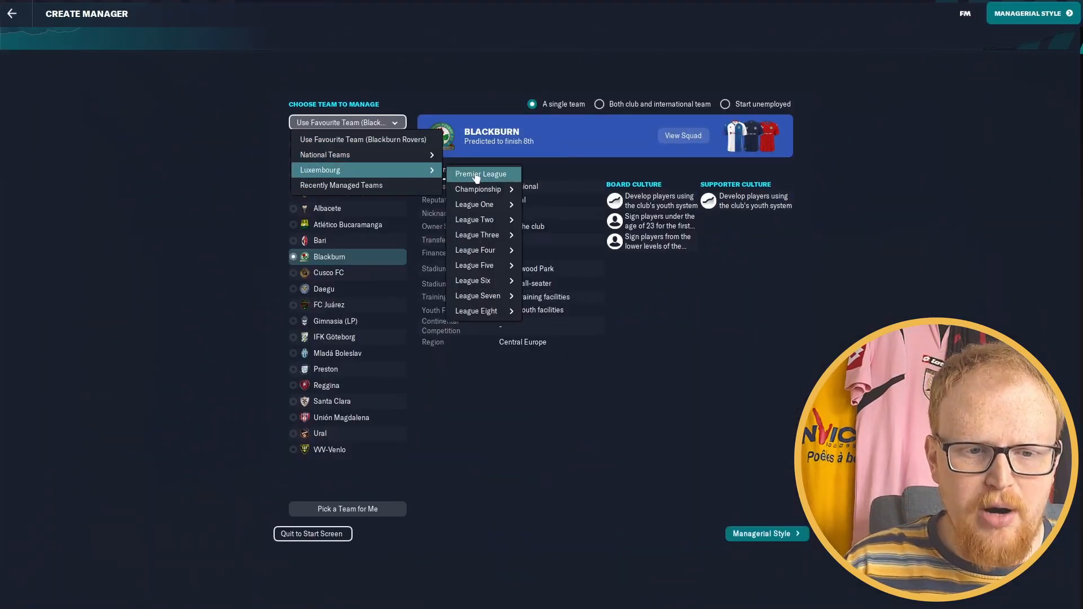
left_click(483, 173)
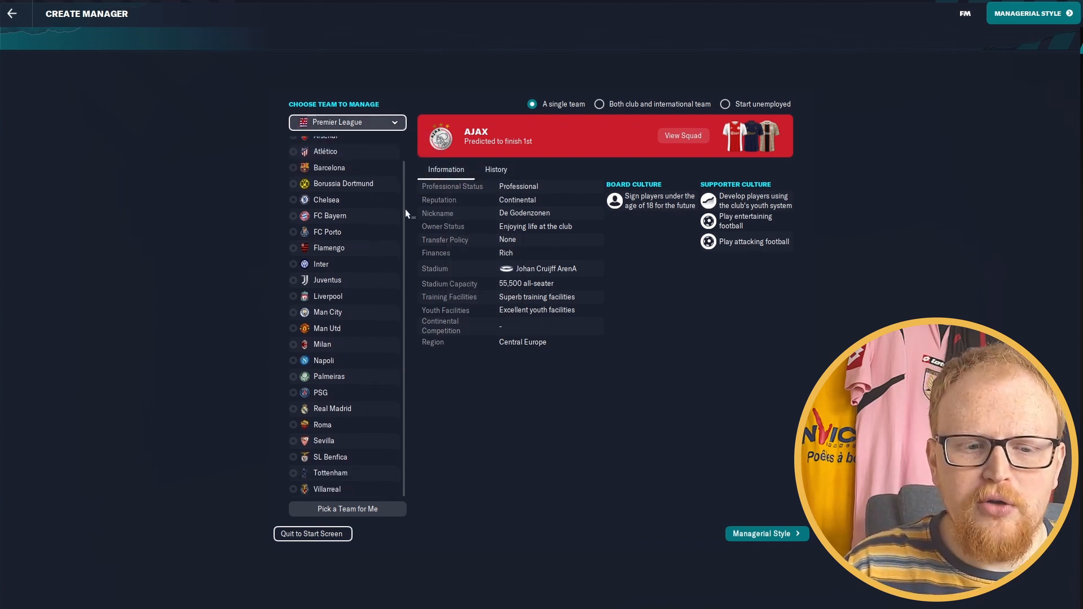
left_click(346, 121)
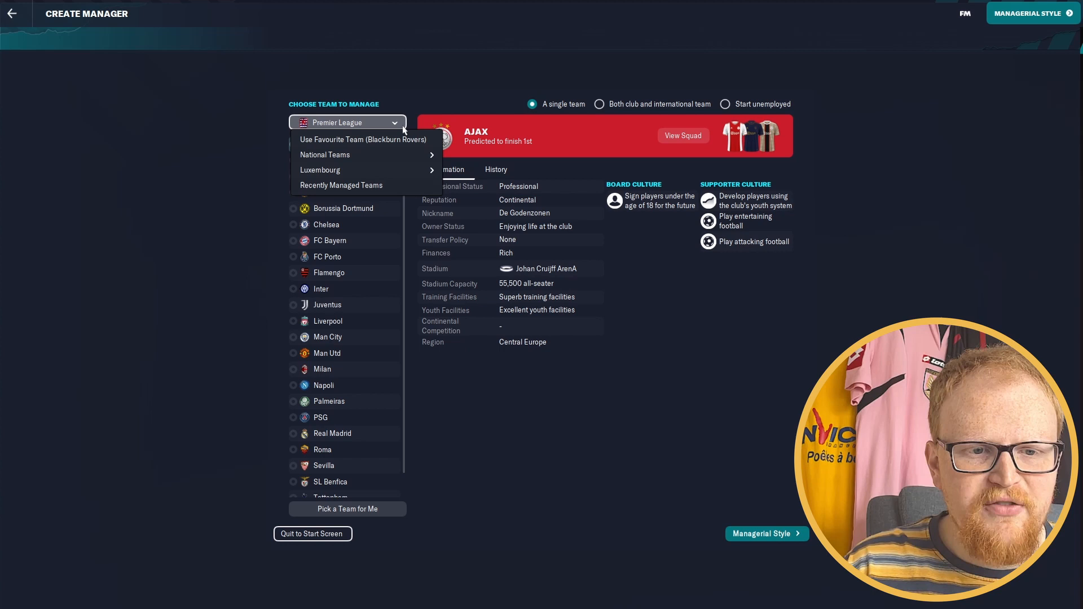
mouse_move(320, 171)
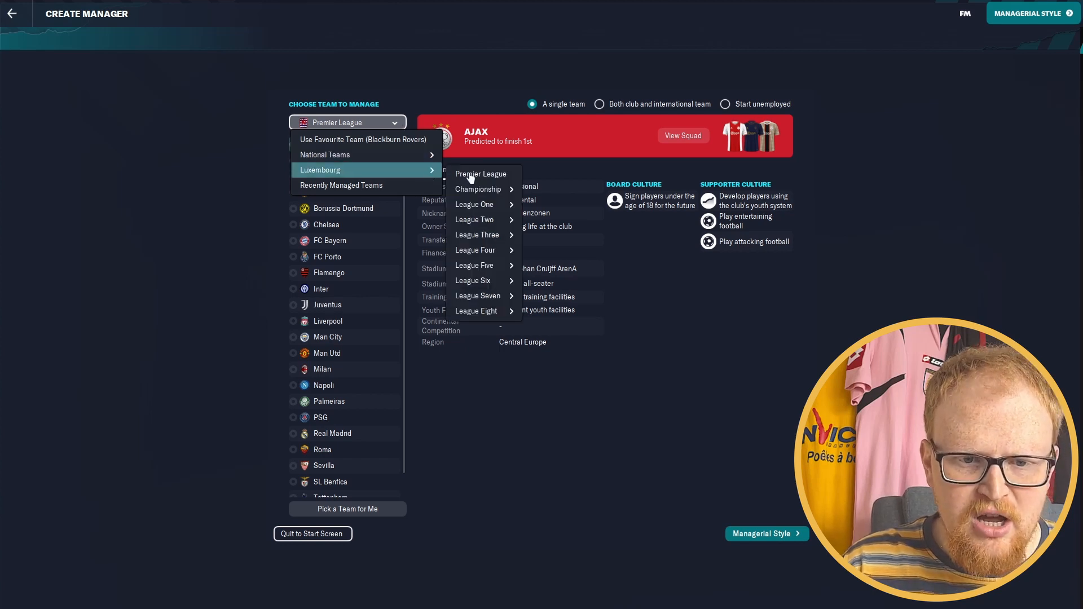
mouse_move(484, 204)
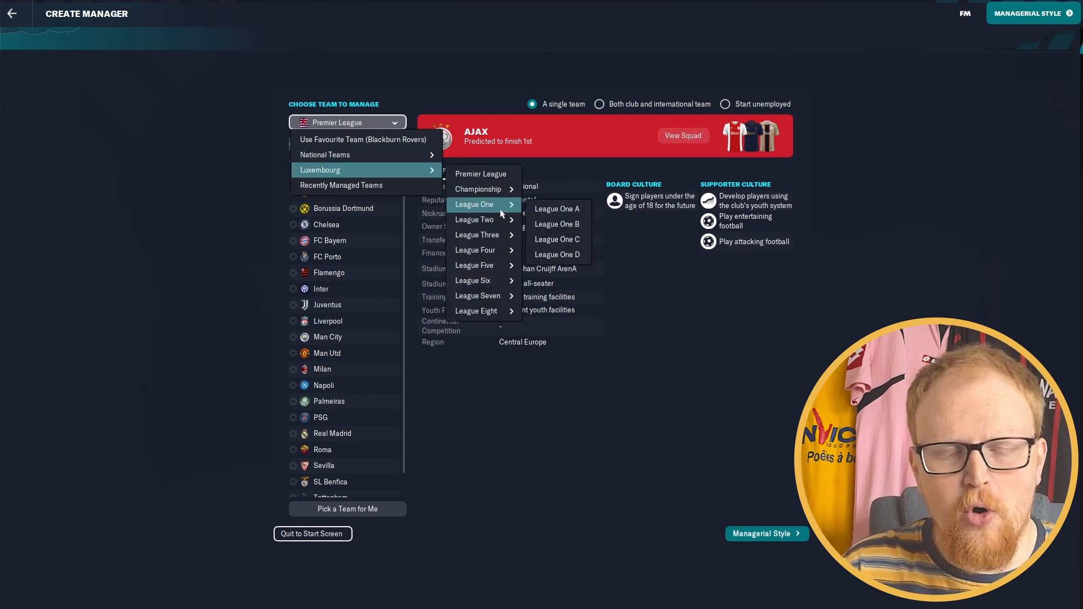
mouse_move(476, 311)
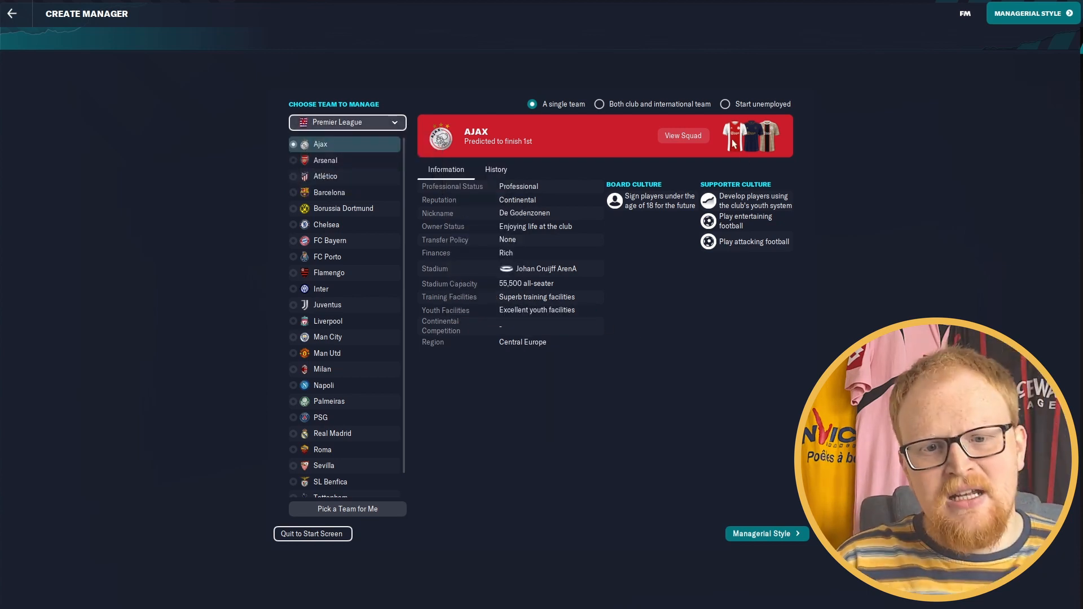
left_click(723, 103)
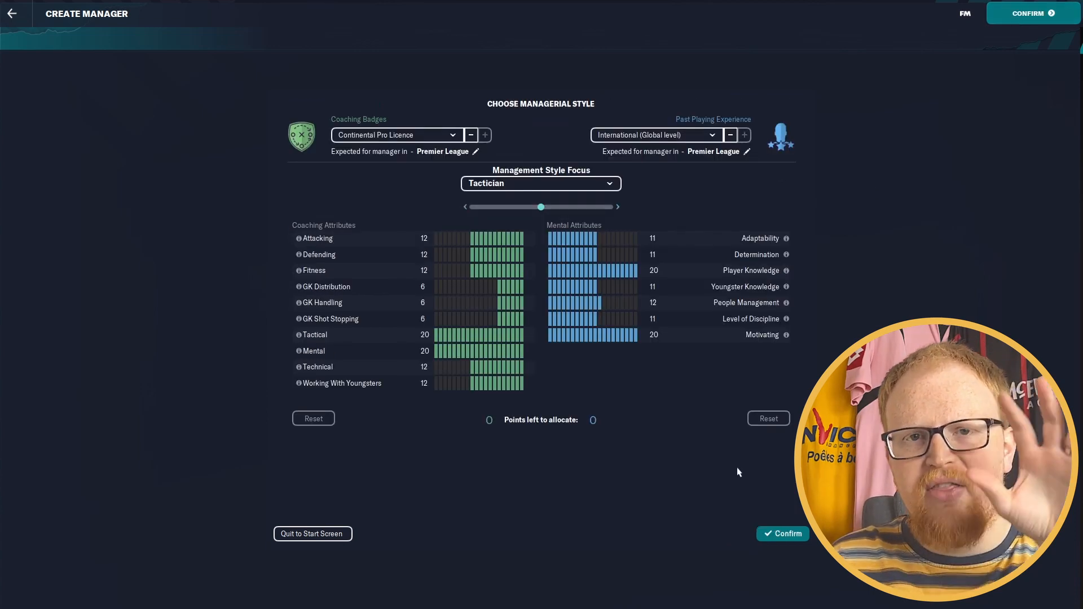
Confirm the manager and open the Global Premier League overview from Leagues in Focus
left_click(783, 534)
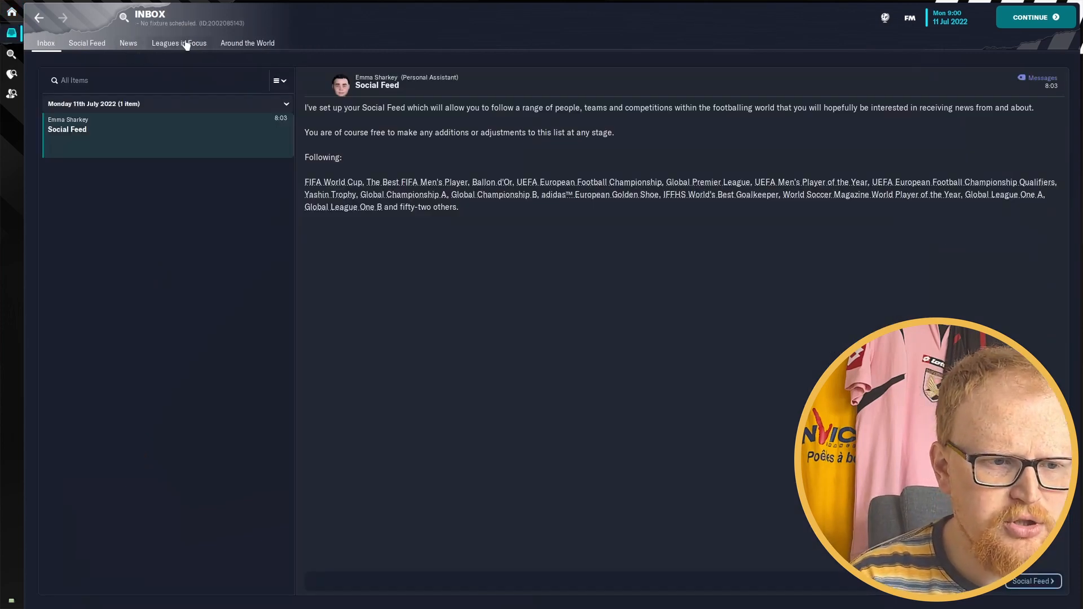
left_click(178, 43)
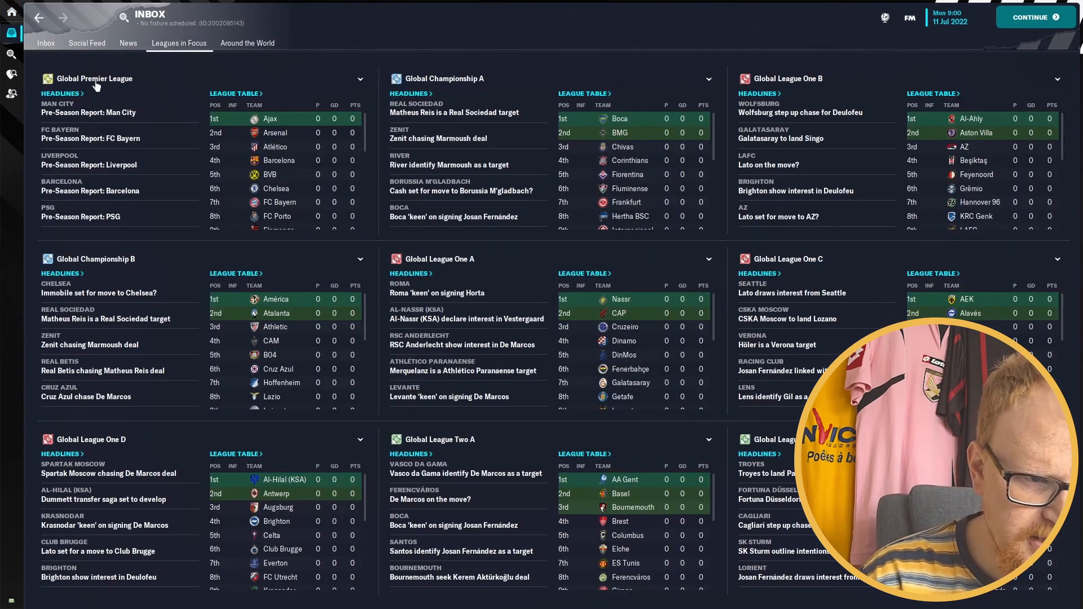
left_click(93, 78)
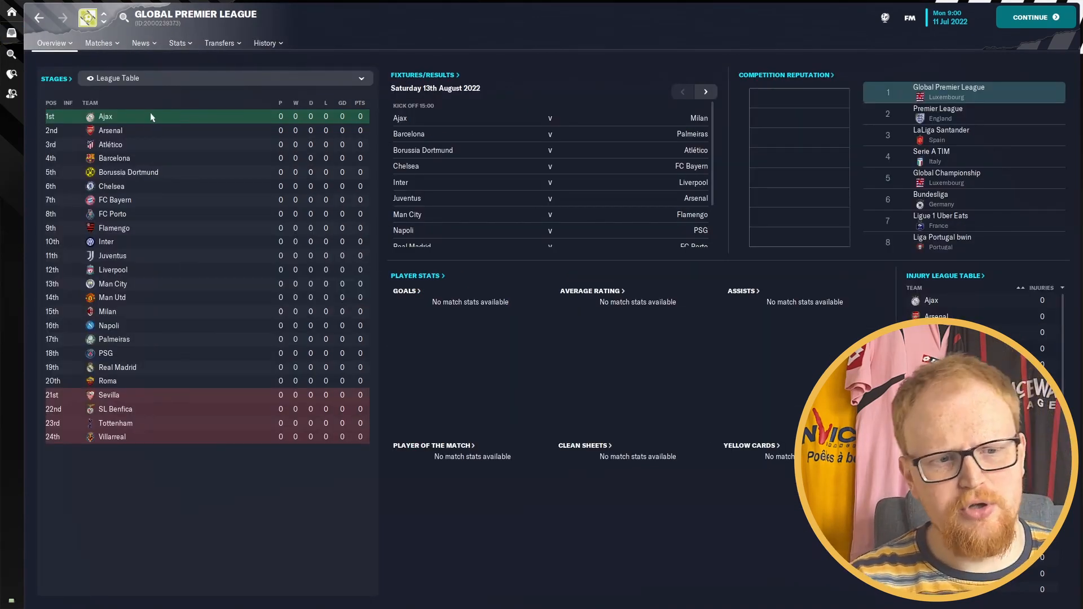
mouse_move(171, 274)
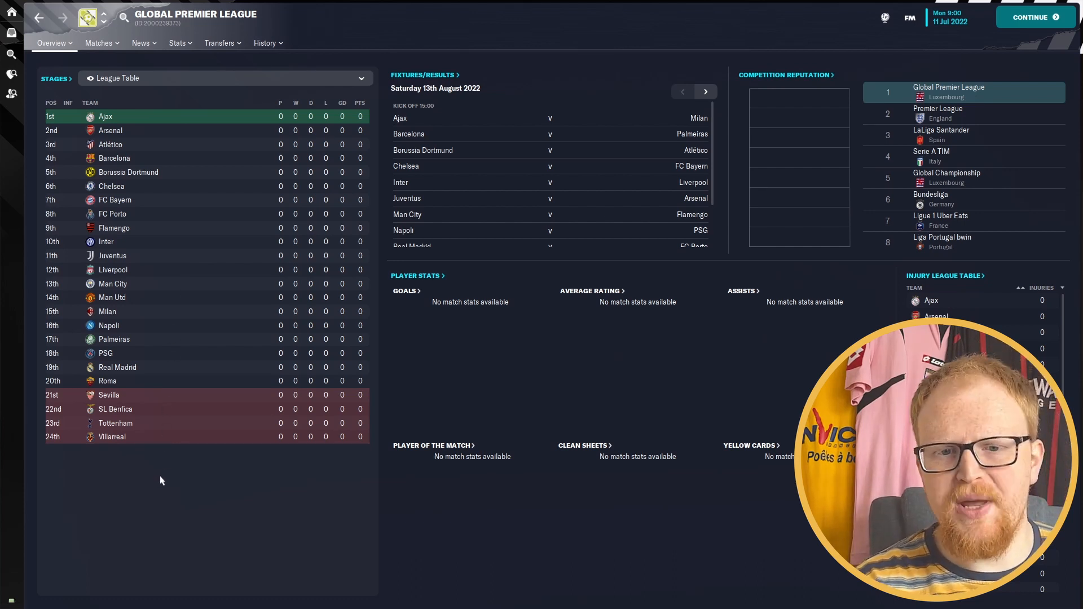
mouse_move(104, 18)
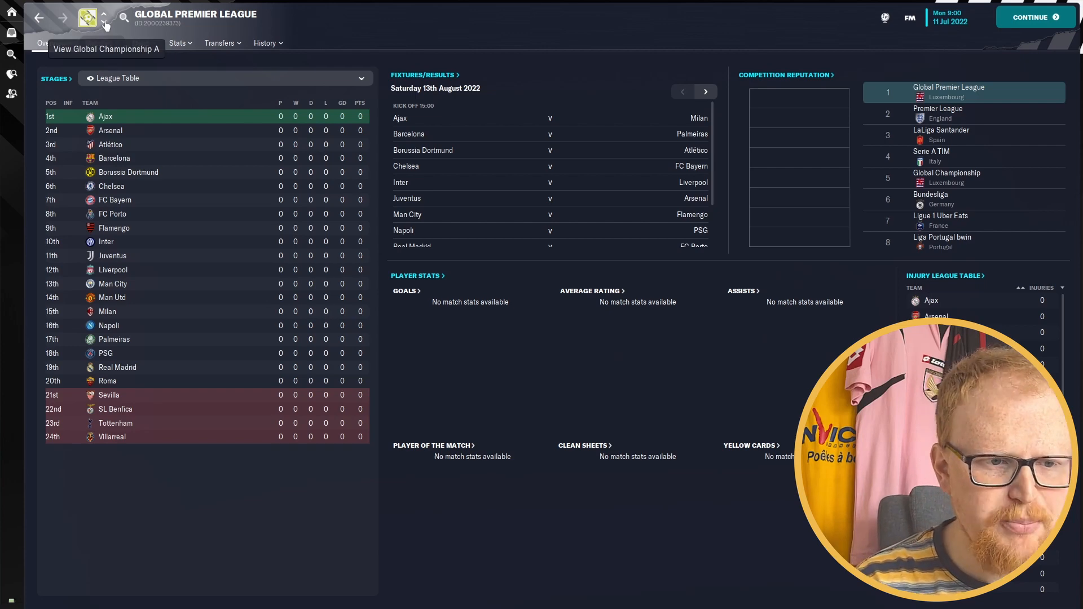
Cycle through Championship A and League One A–D tables, return to the Premier League and open Ajax
left_click(87, 18)
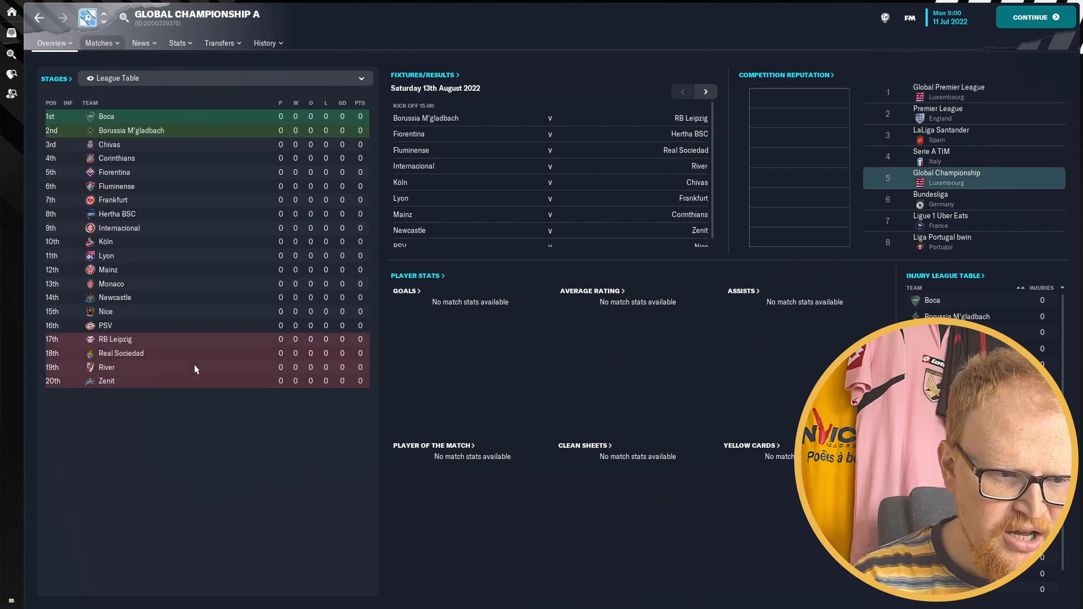
mouse_move(254, 232)
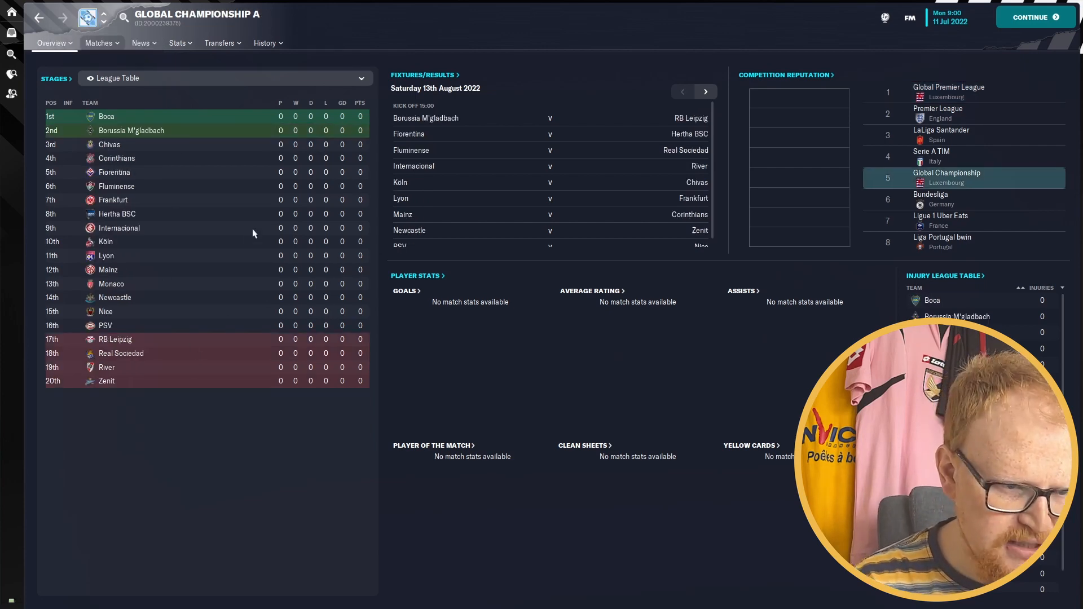
mouse_move(145, 85)
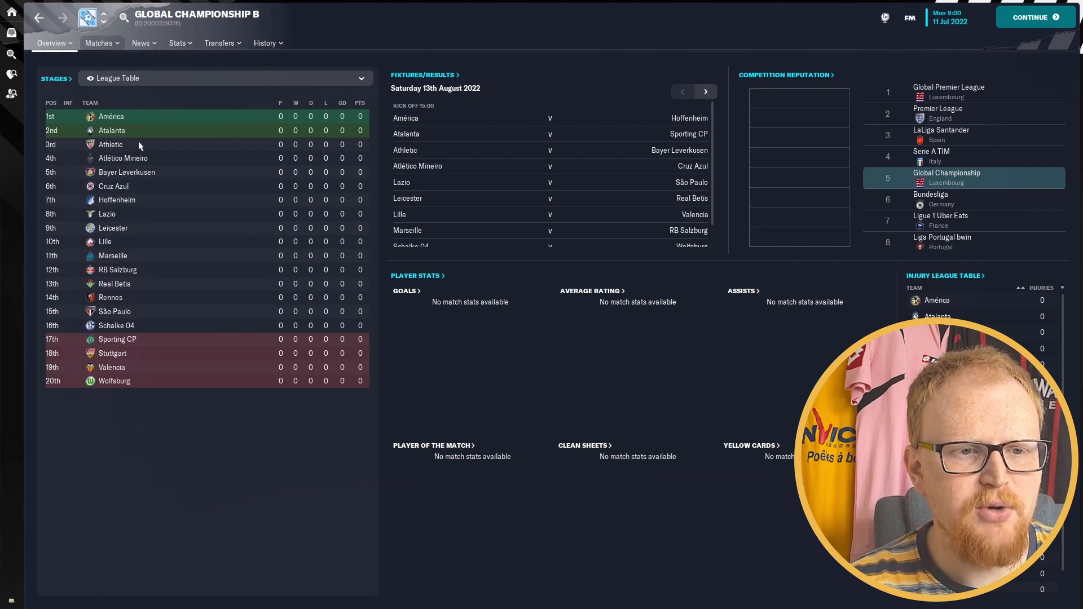
mouse_move(162, 391)
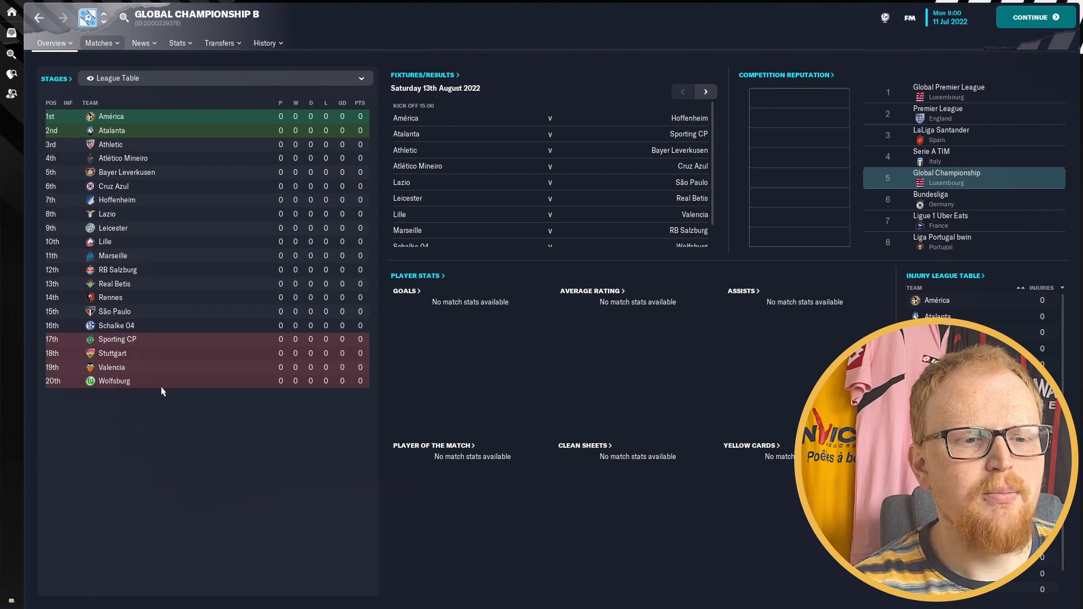
mouse_move(196, 144)
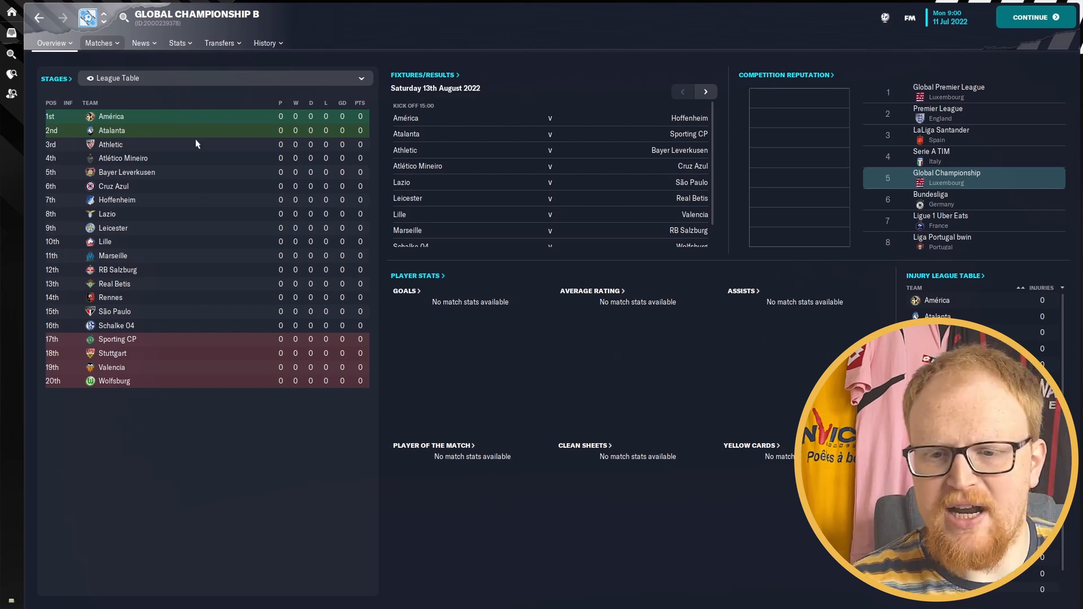
left_click(103, 19)
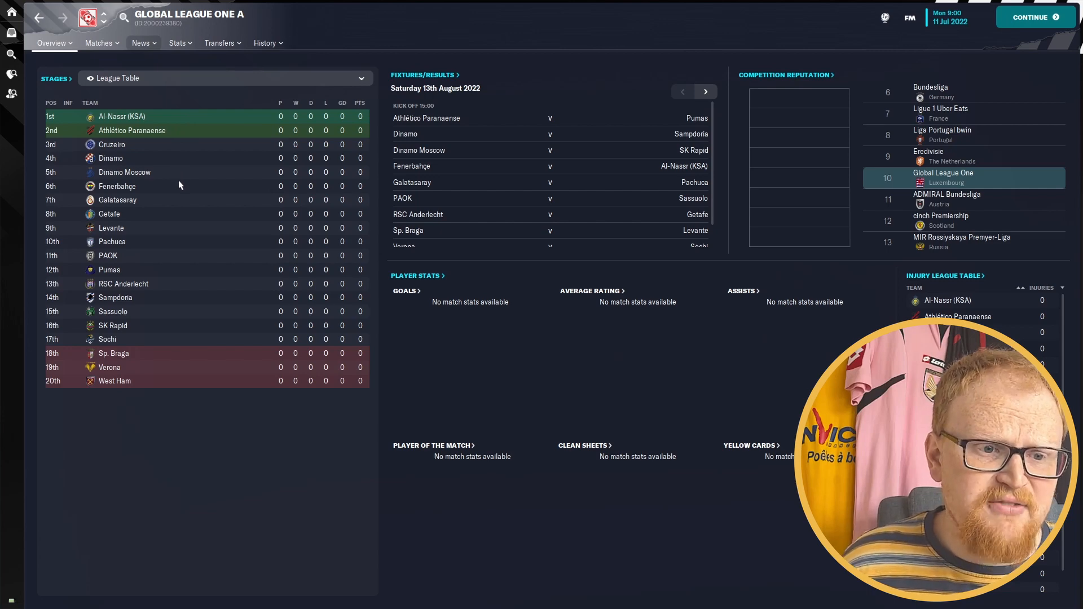
mouse_move(101, 17)
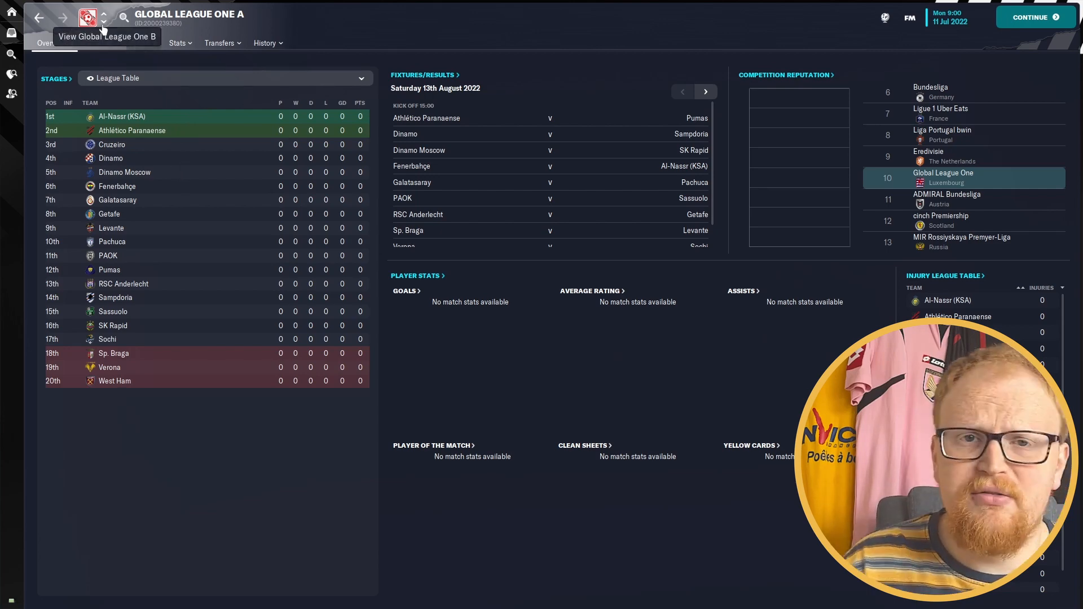
left_click(100, 18)
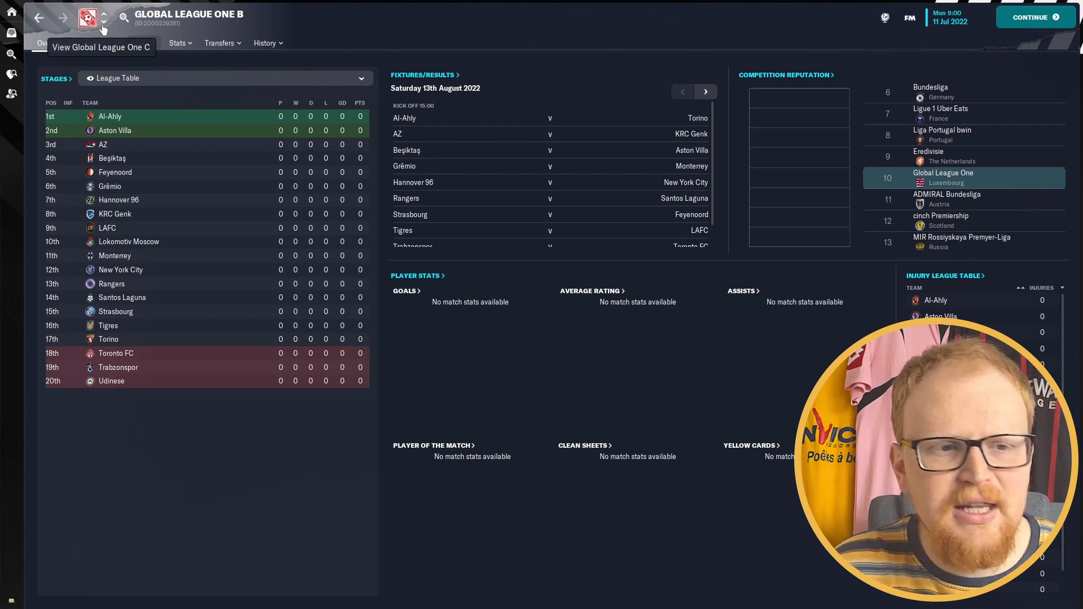
left_click(101, 14)
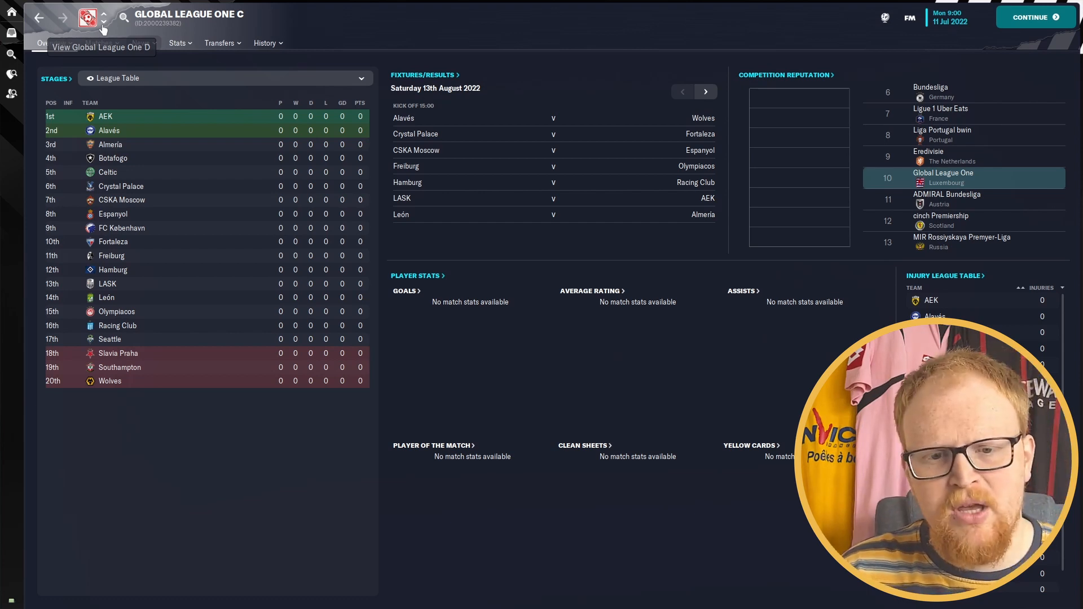
left_click(86, 11)
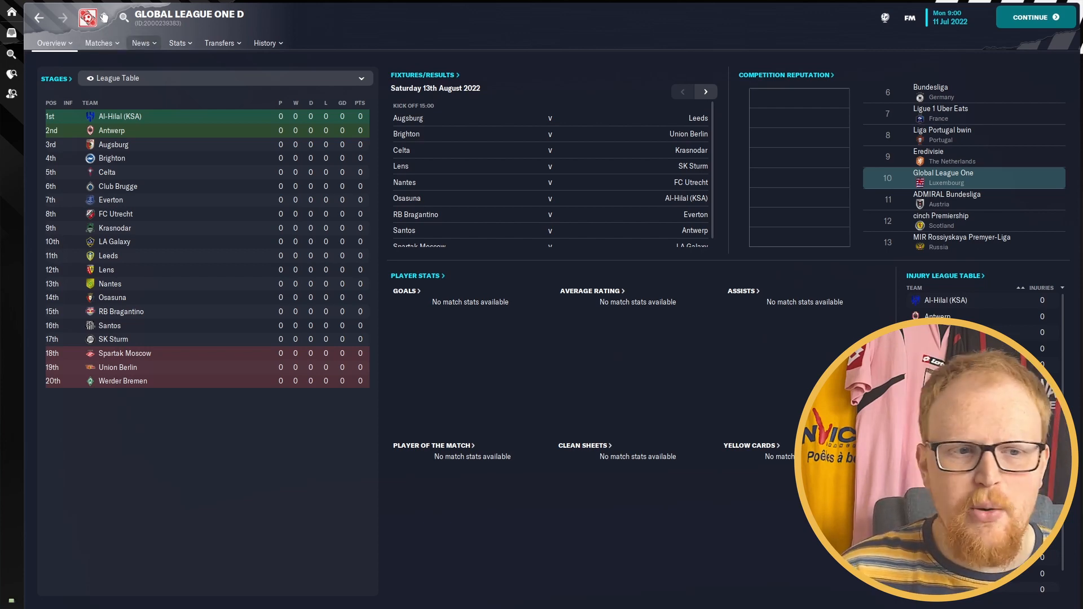
left_click(104, 16)
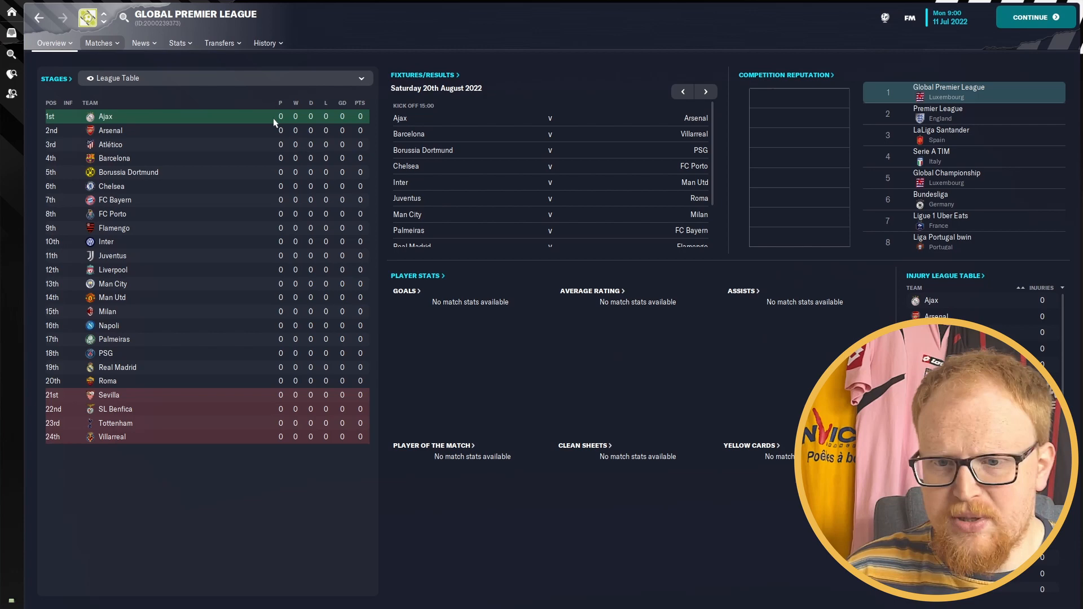
left_click(105, 116)
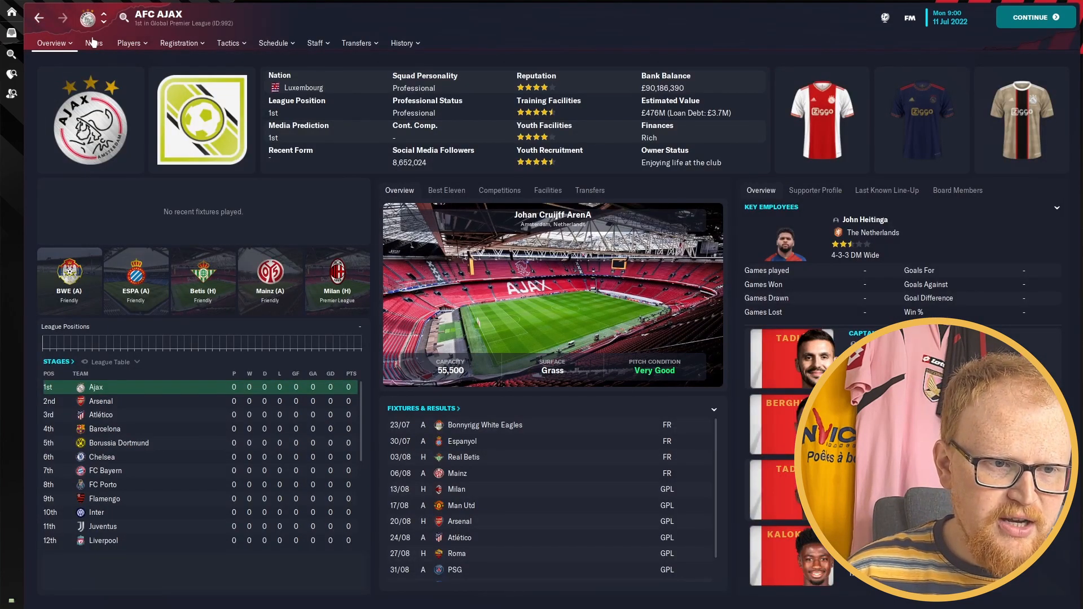
From Ajax's competitions, open the Global Super Cup and show its Teams list
left_click(55, 42)
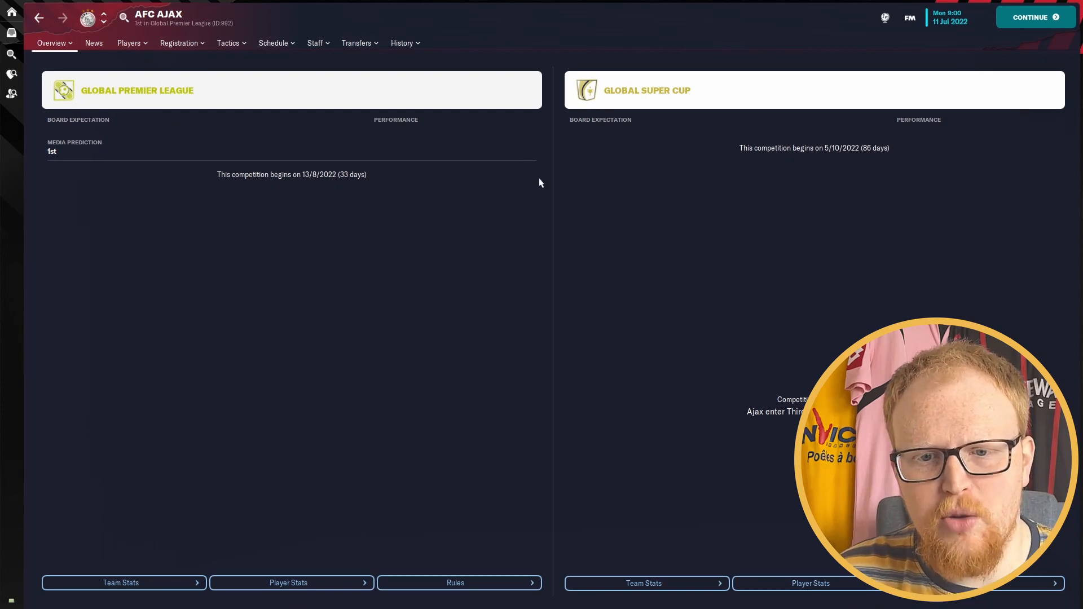
mouse_move(646, 90)
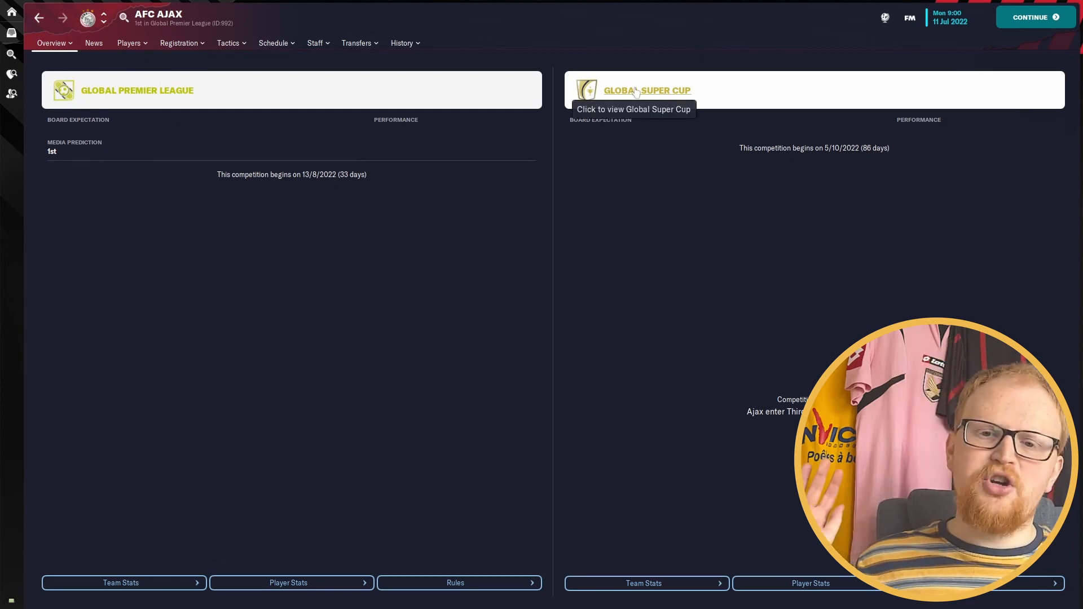
left_click(645, 90)
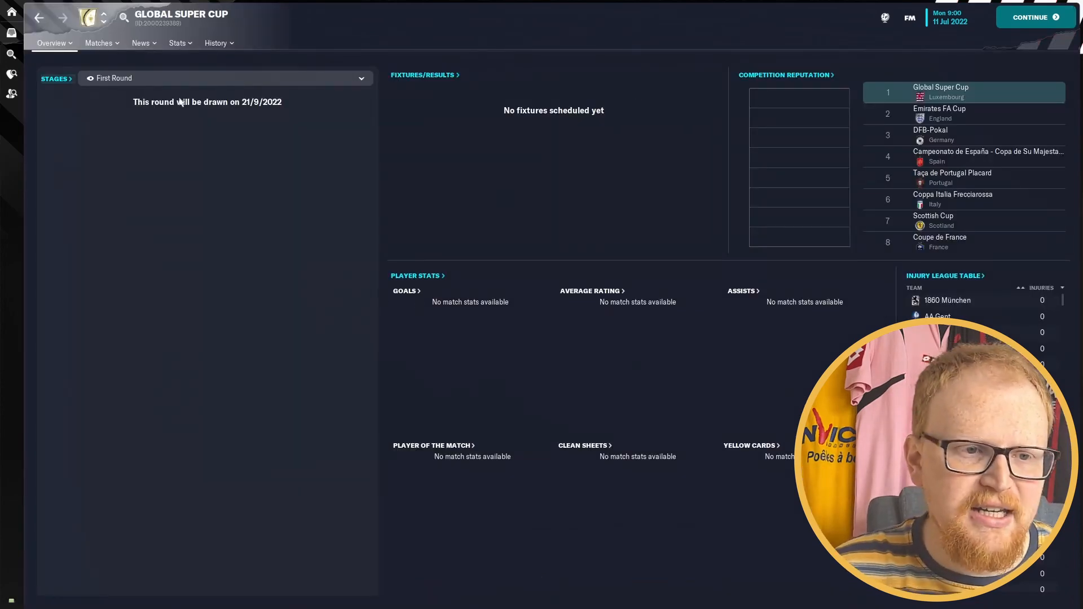
left_click(179, 43)
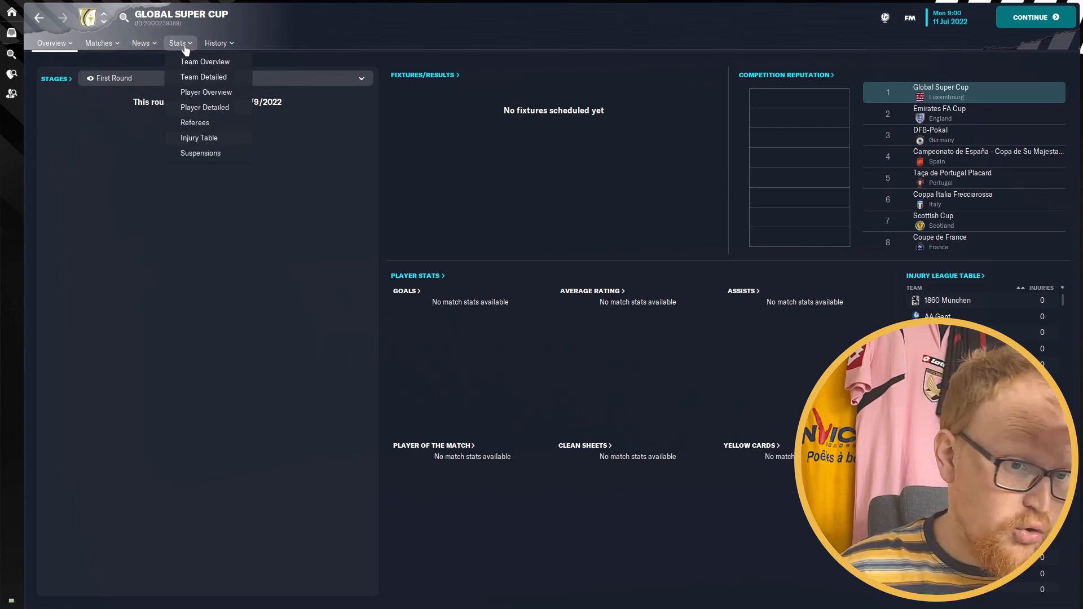
left_click(52, 43)
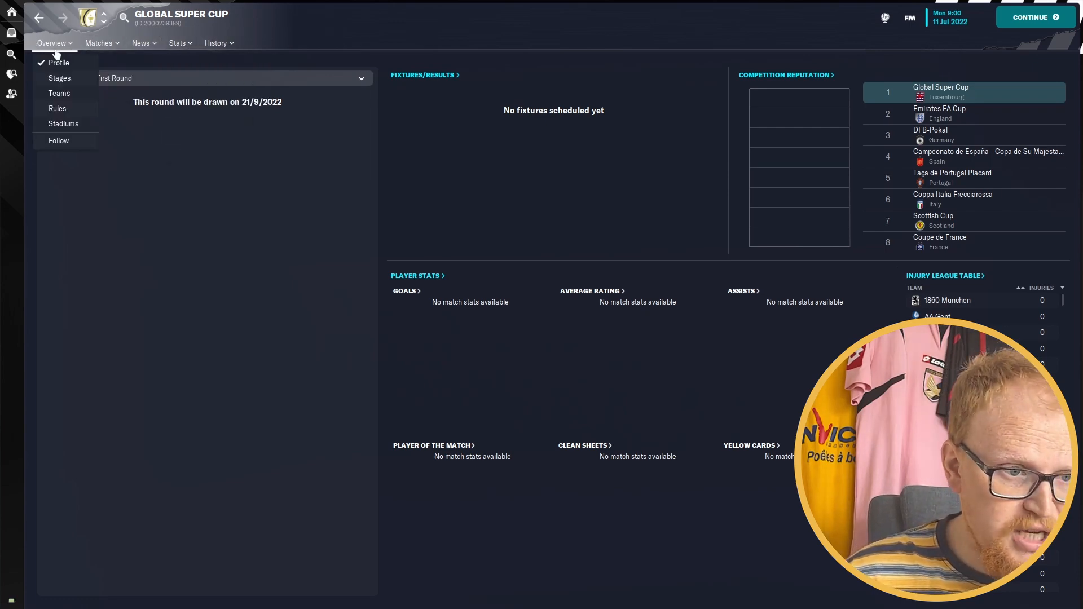
left_click(58, 92)
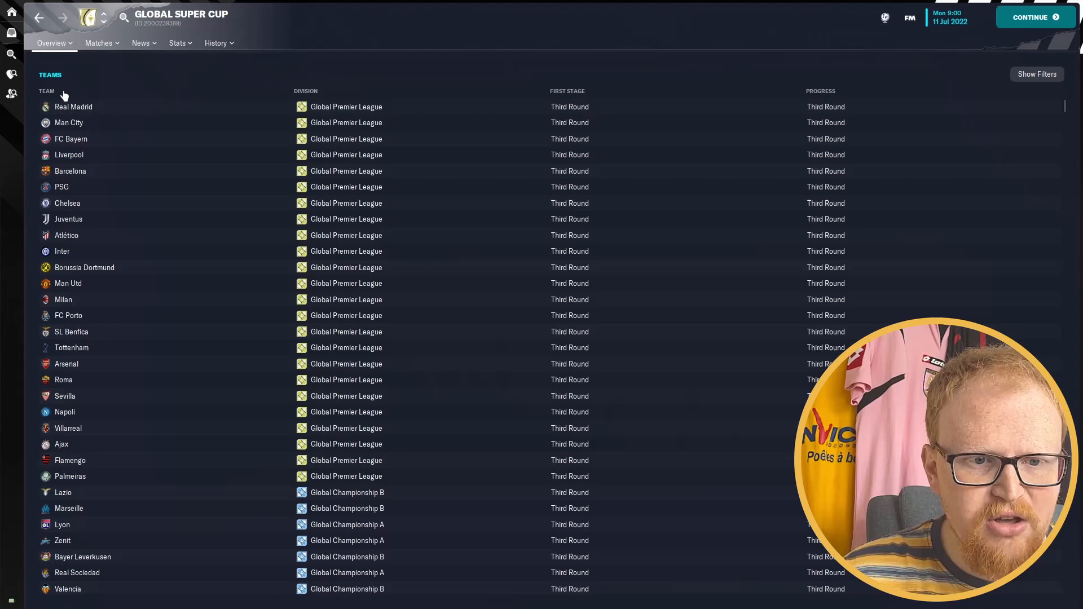
mouse_move(1069, 140)
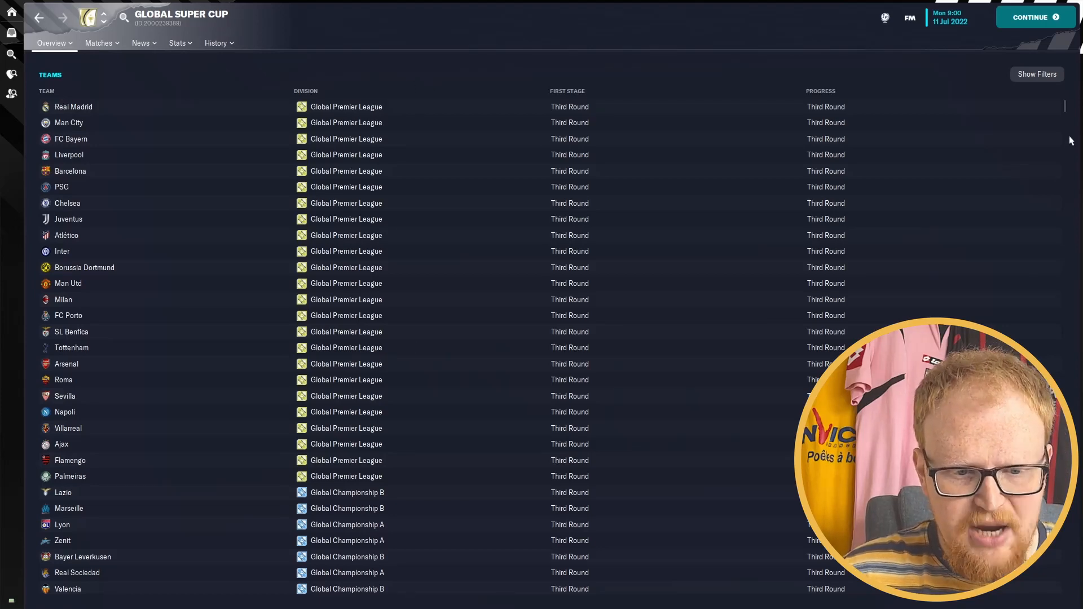
Scroll through all Global Super Cup entrants, then go back to the cup overview
scroll("down", 3)
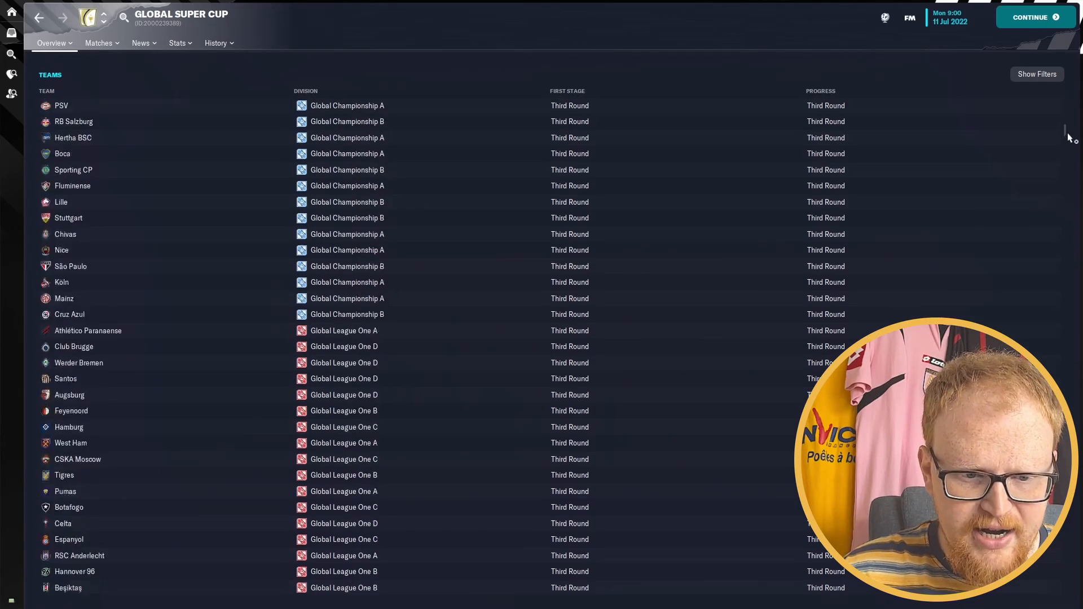
scroll("down", 3)
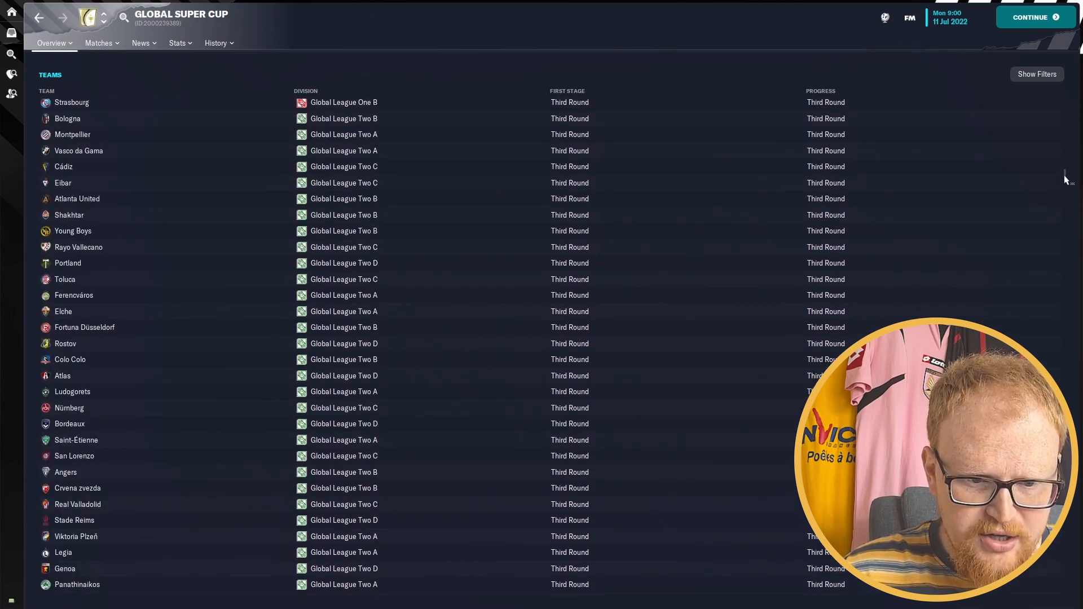
scroll("down", 3)
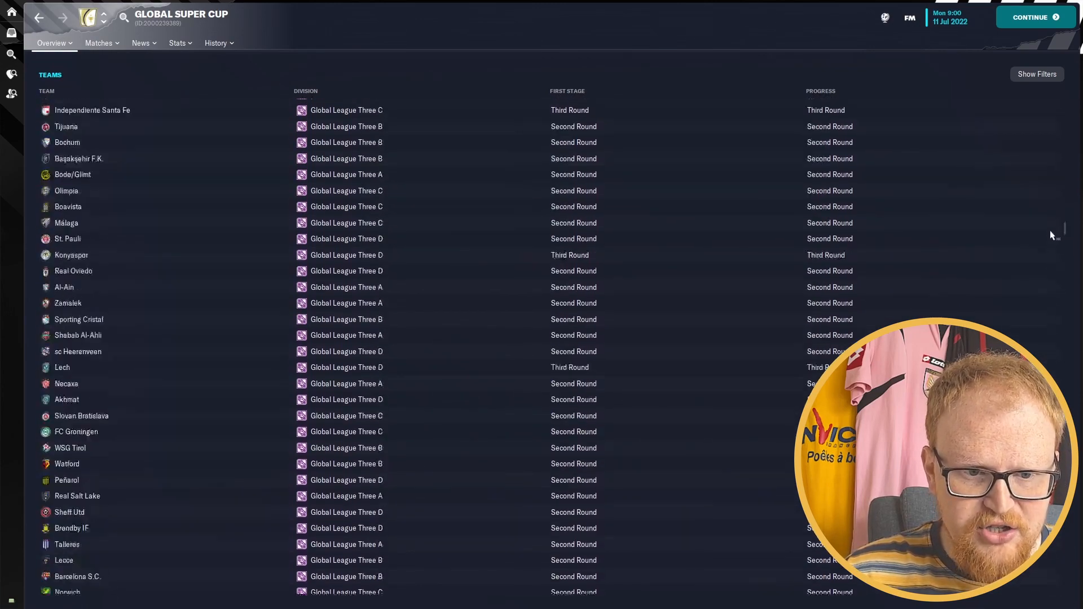
scroll("down", 3)
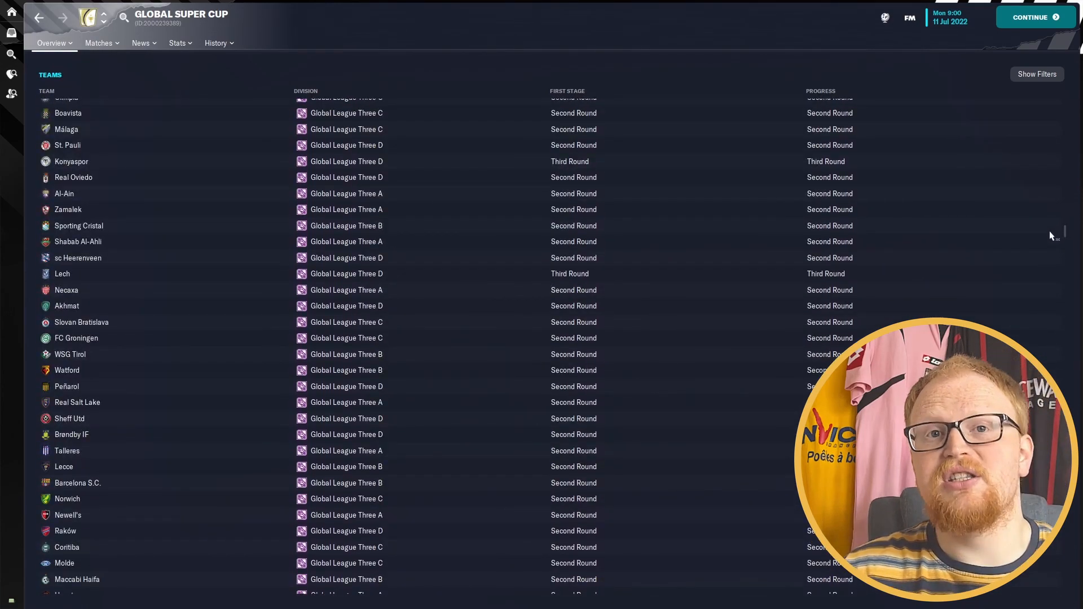
scroll("down", 3)
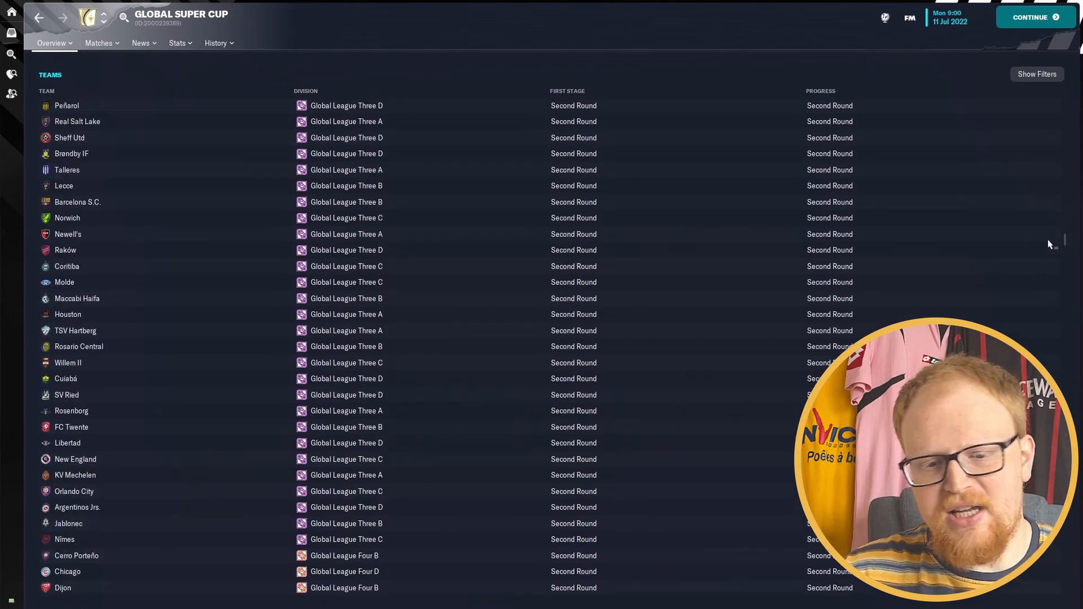
scroll("down", 3)
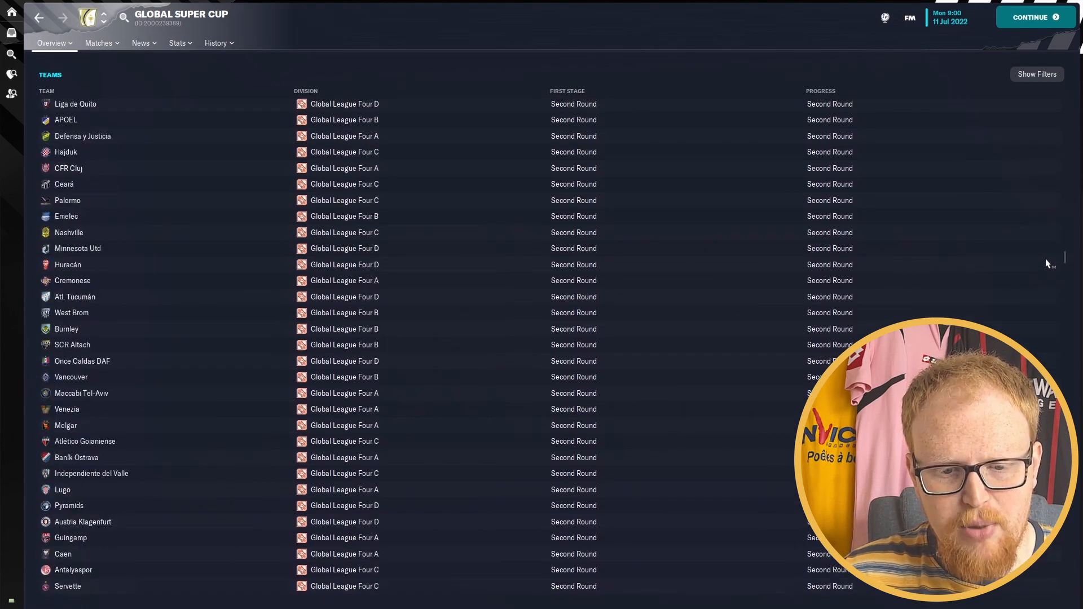
scroll("down", 3)
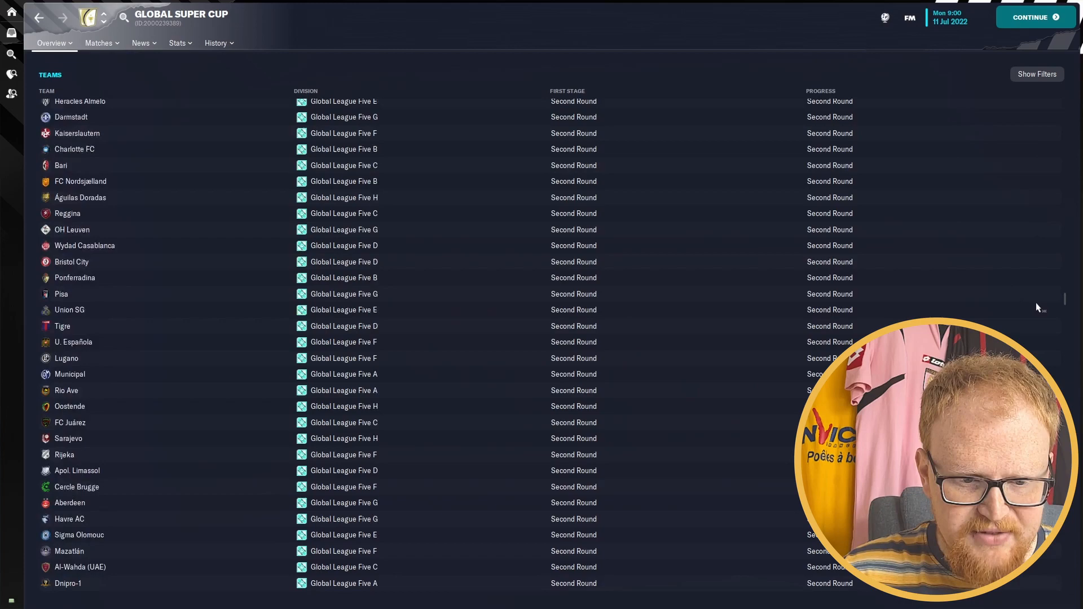
scroll("down", 3)
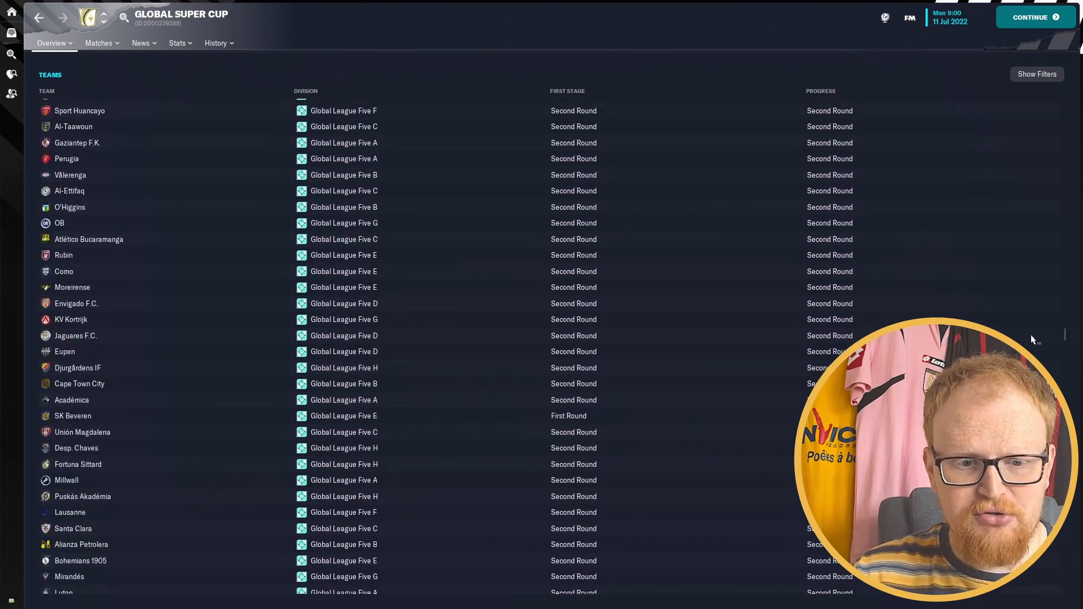
scroll("down", 3)
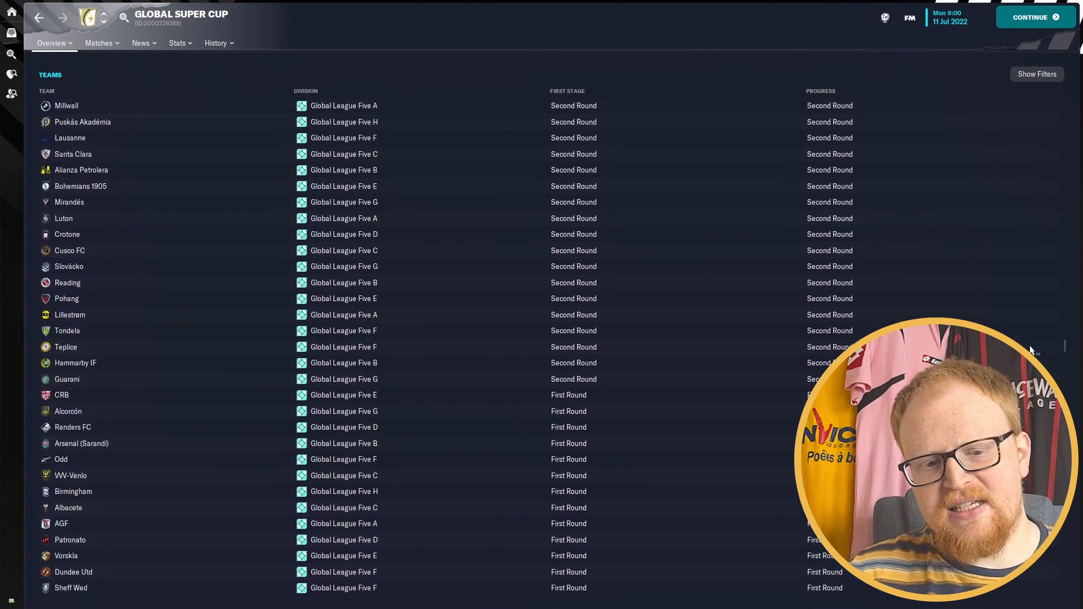
scroll("down", 3)
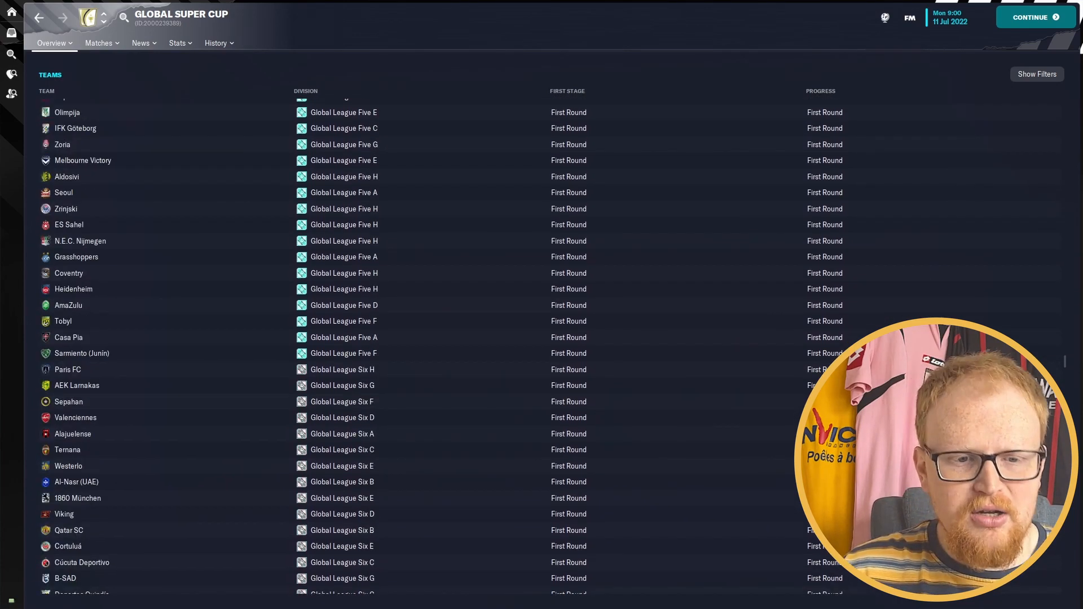
scroll("down", 3)
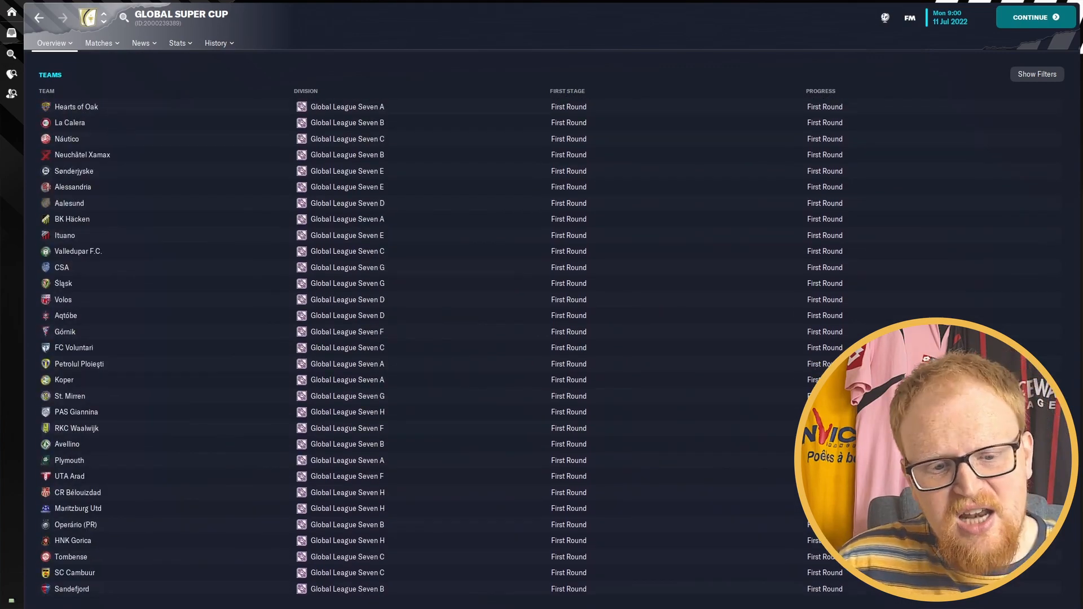
scroll("down", 3)
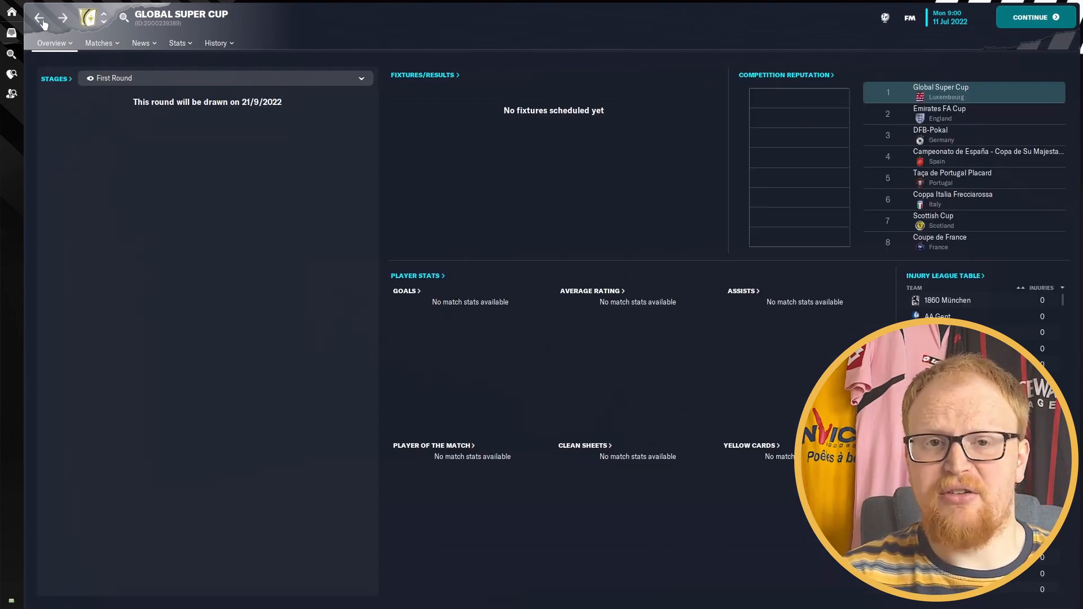
left_click(39, 19)
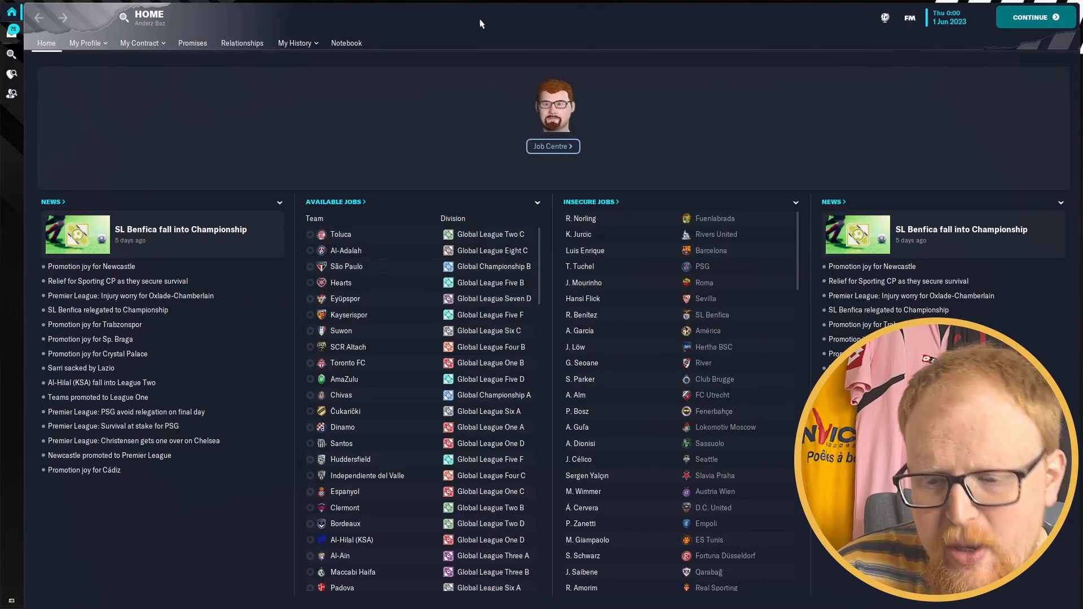
Search 'premi' and open the Global Premier League's completed final table
type("premier")
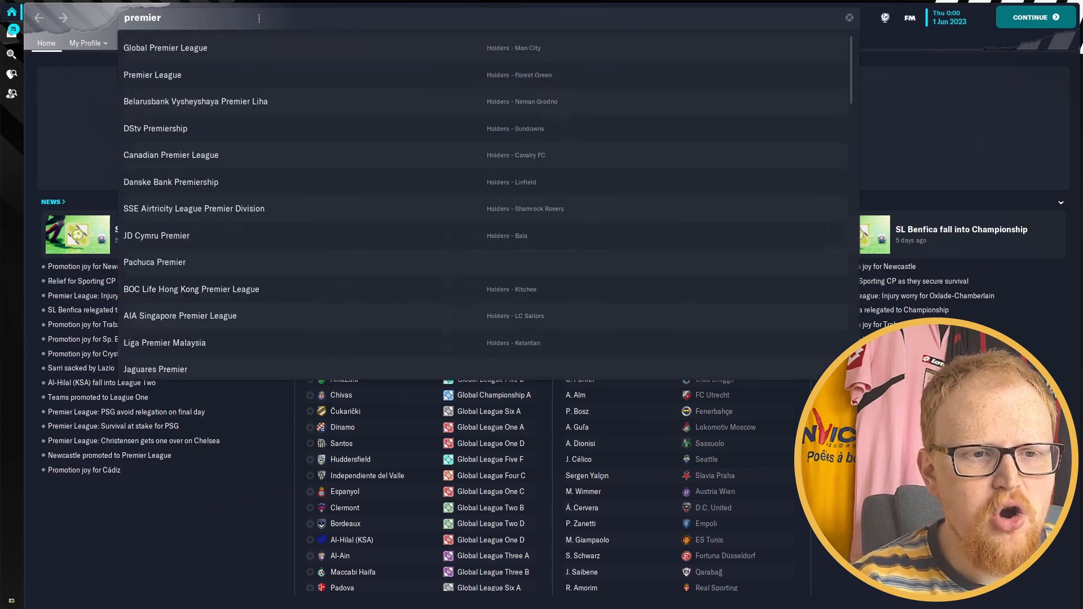
left_click(165, 48)
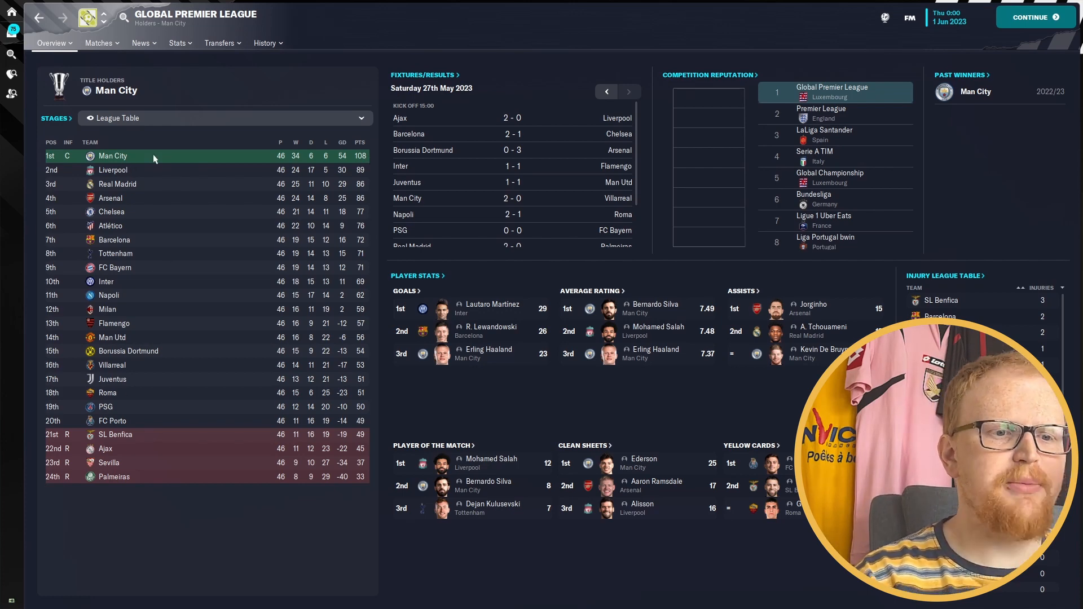
mouse_move(408, 207)
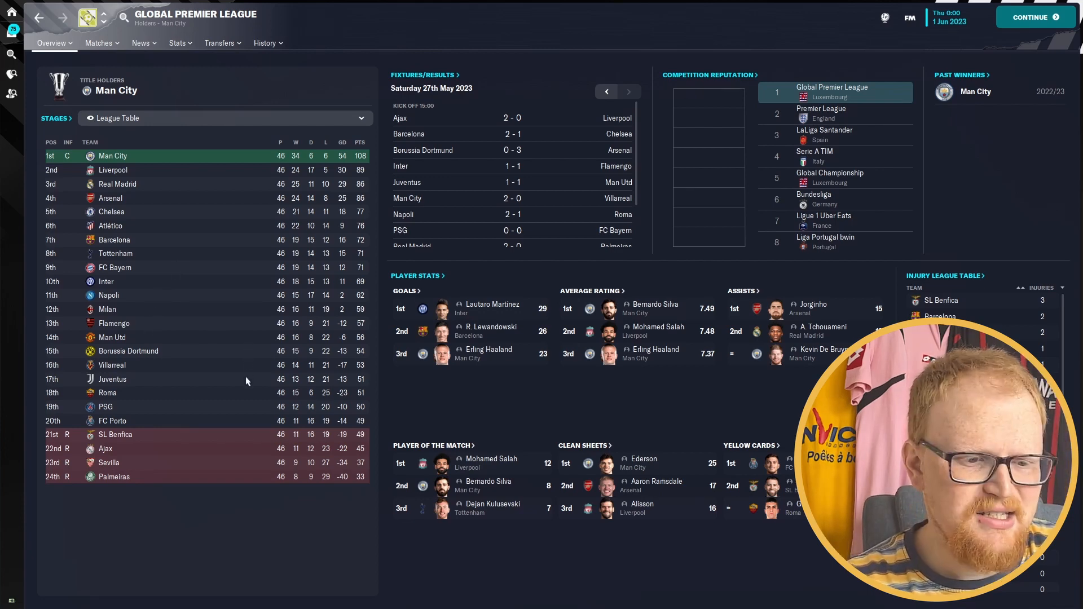
mouse_move(168, 509)
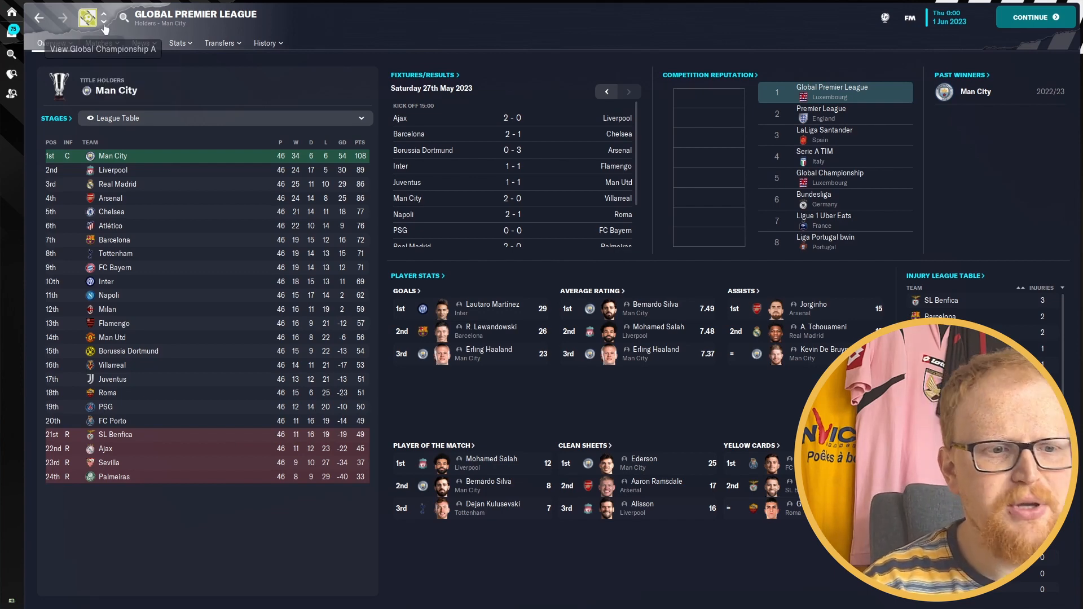
Cycle through the final tables of Championship A, League One A–D and League Two A
left_click(87, 18)
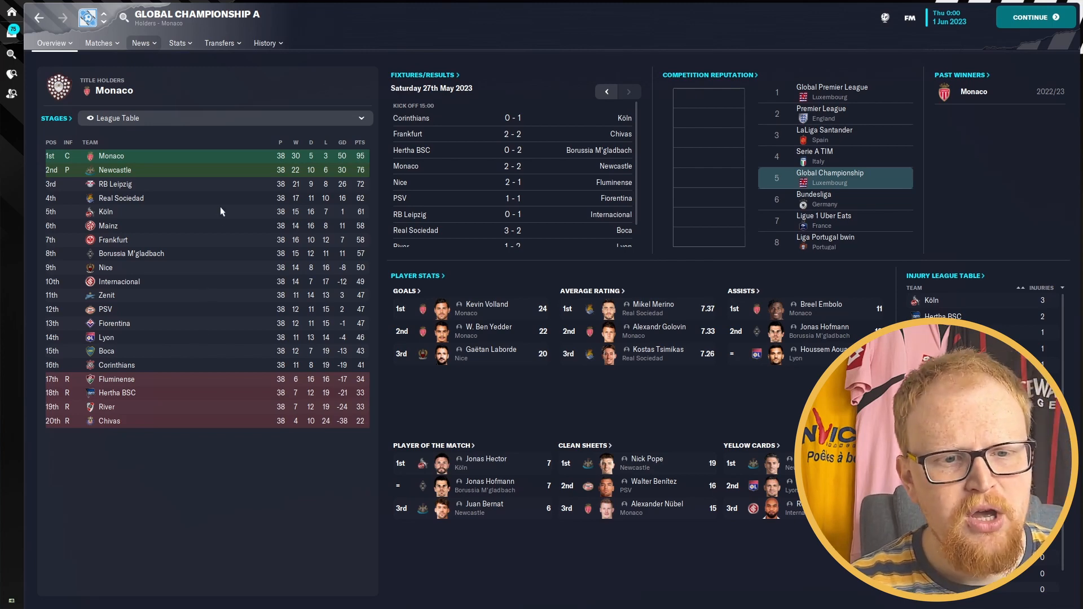
mouse_move(230, 411)
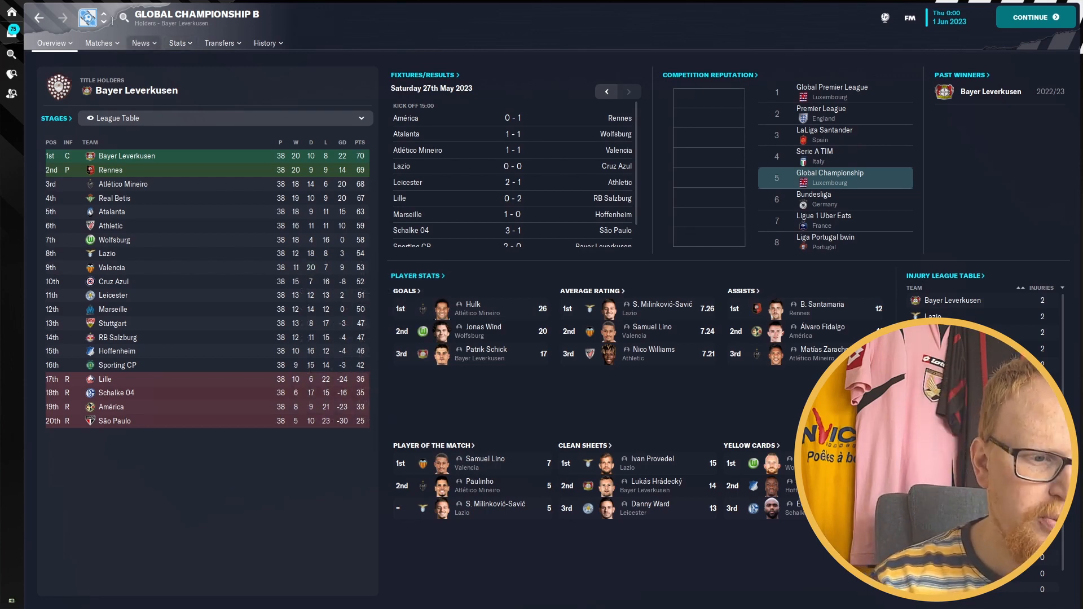
mouse_move(102, 17)
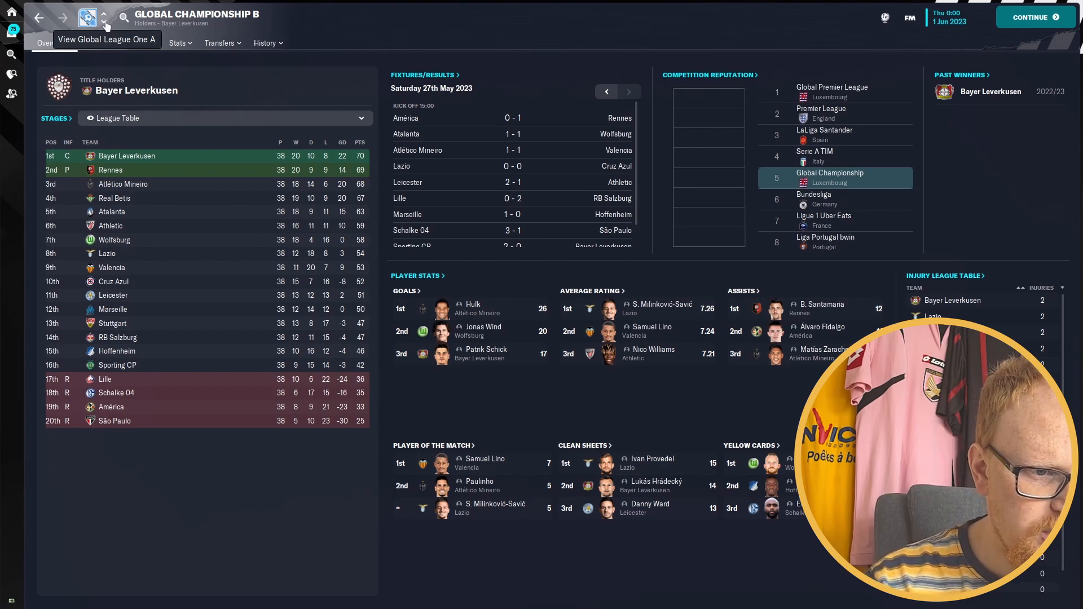
left_click(102, 17)
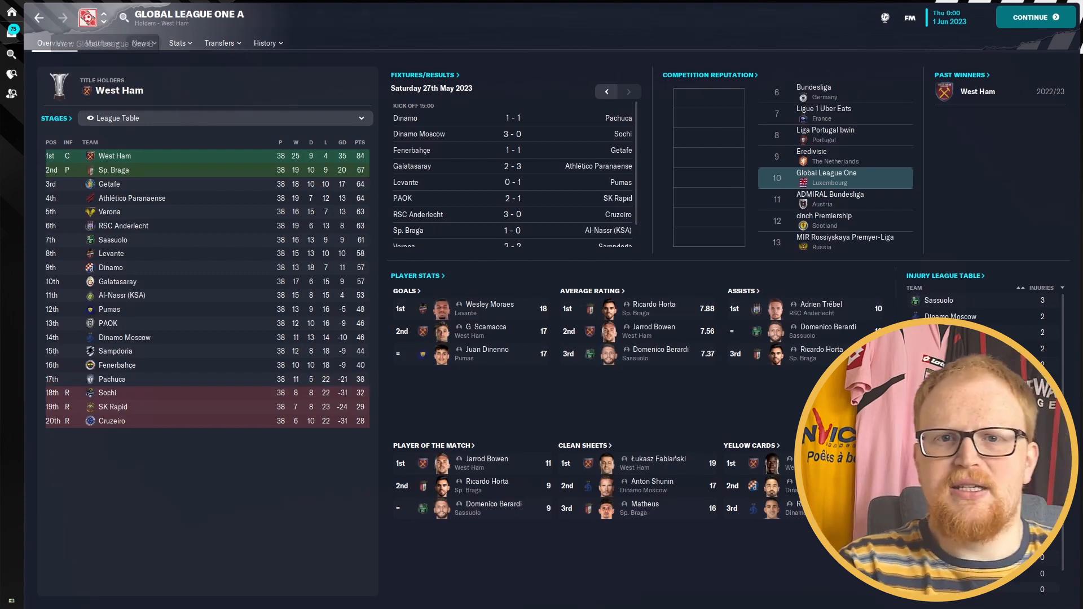
mouse_move(170, 136)
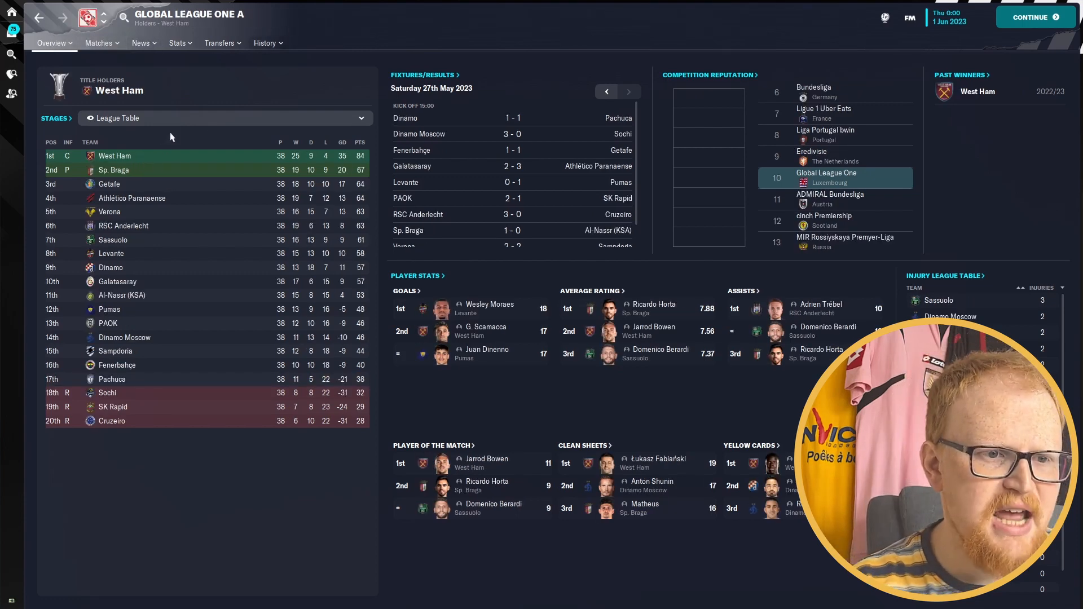
mouse_move(102, 17)
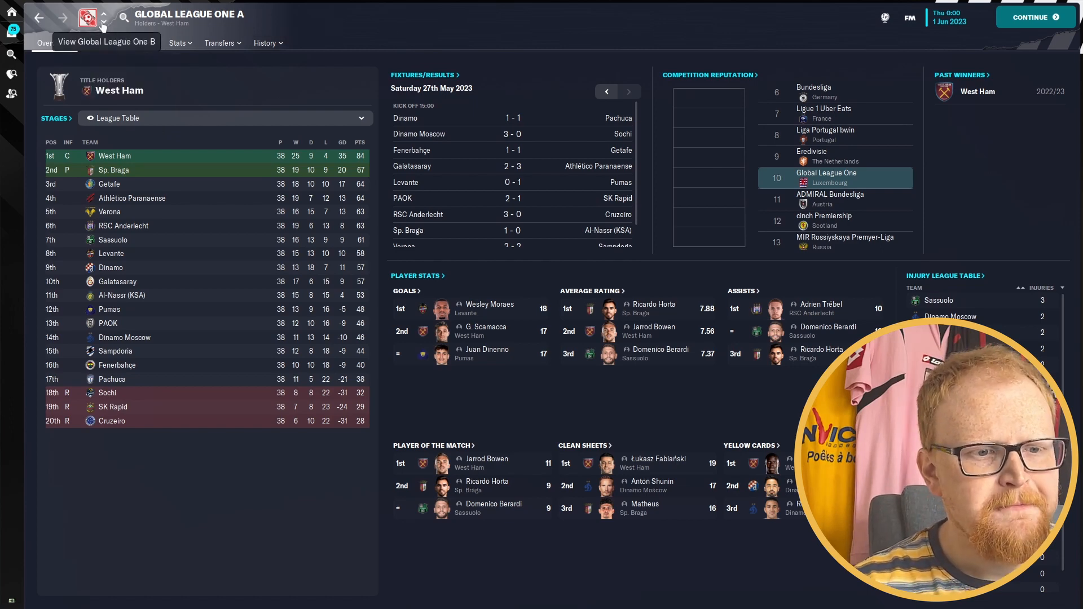
left_click(102, 19)
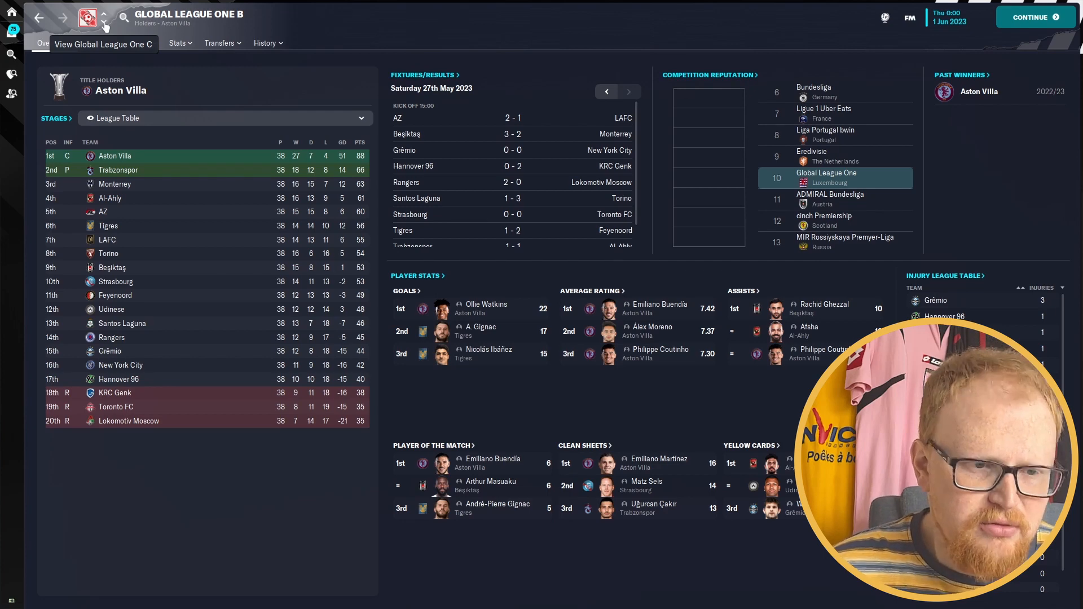
left_click(100, 18)
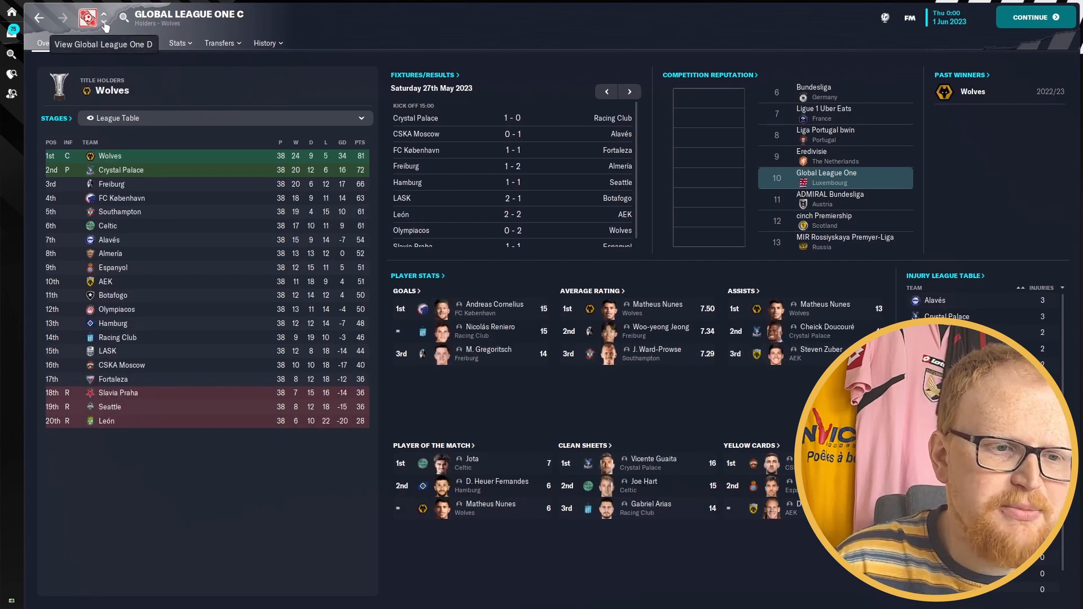
left_click(100, 19)
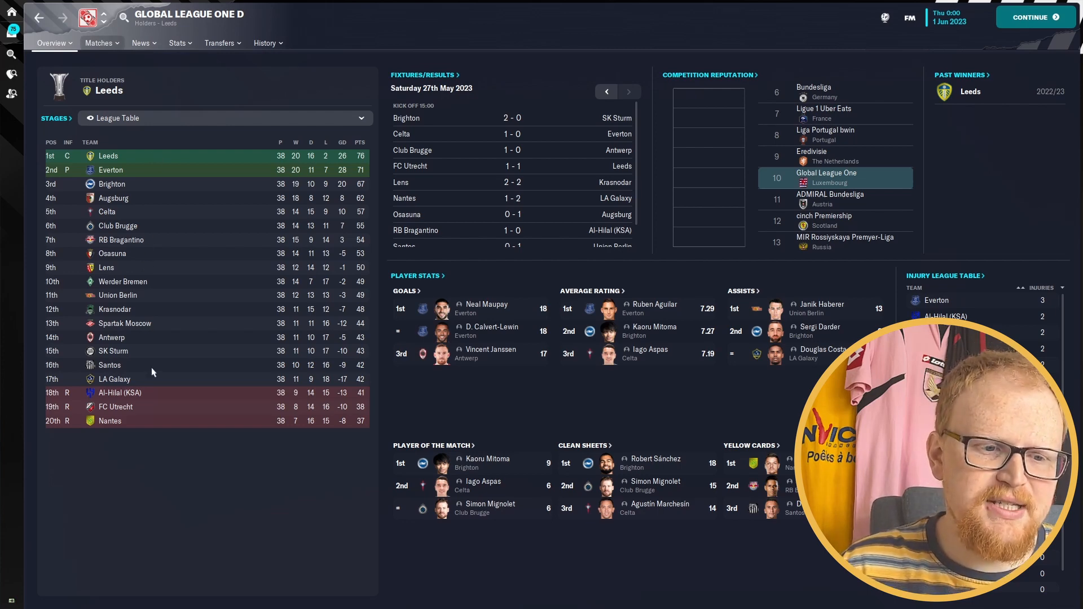
mouse_move(102, 16)
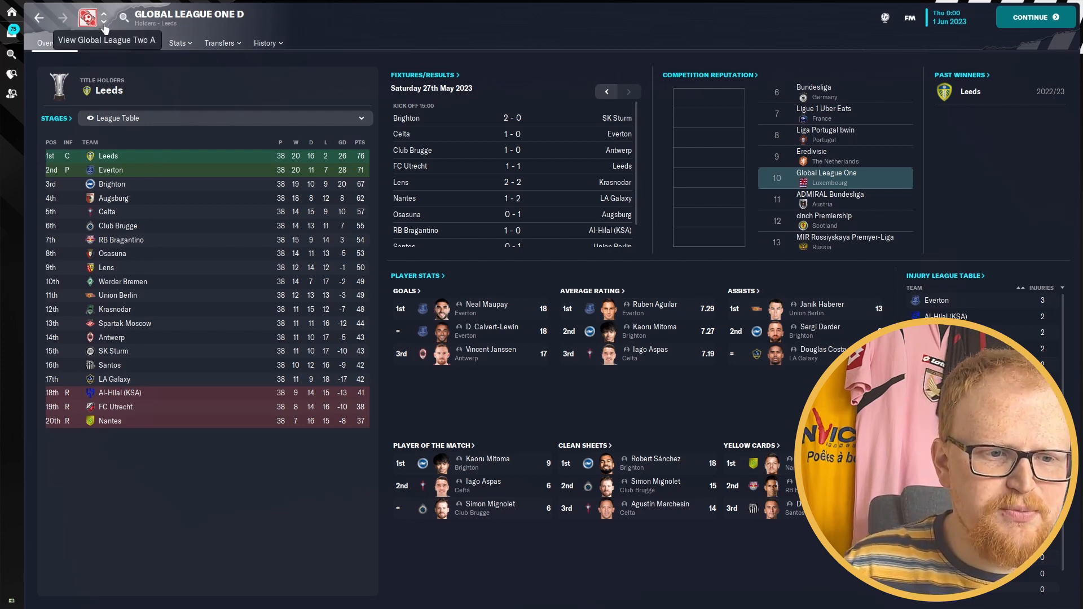
left_click(104, 20)
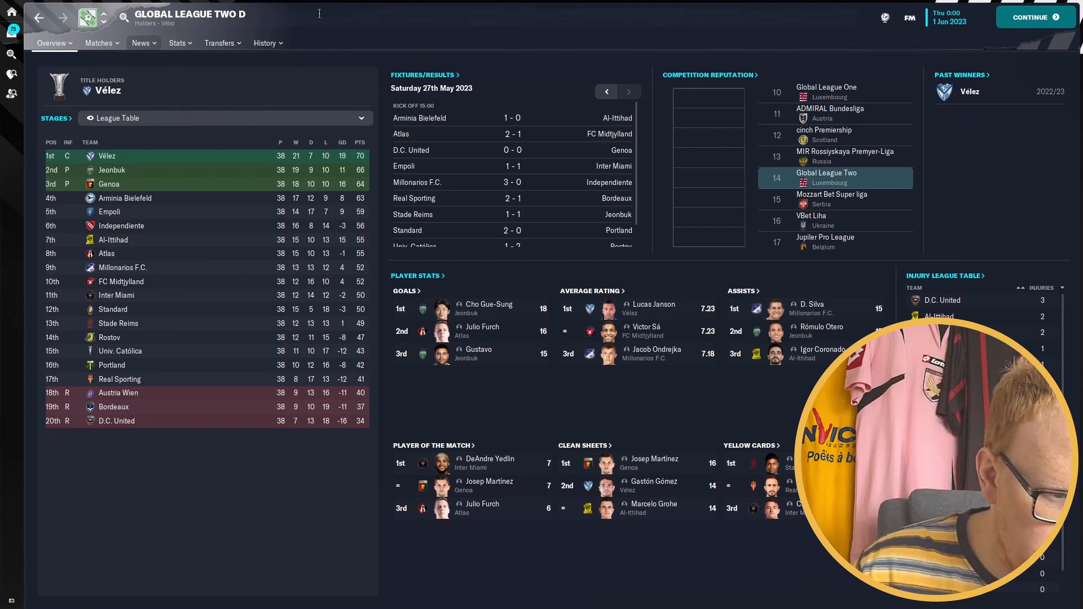
Search 'man ci' to bring up Manchester City's club overview
type("man ci")
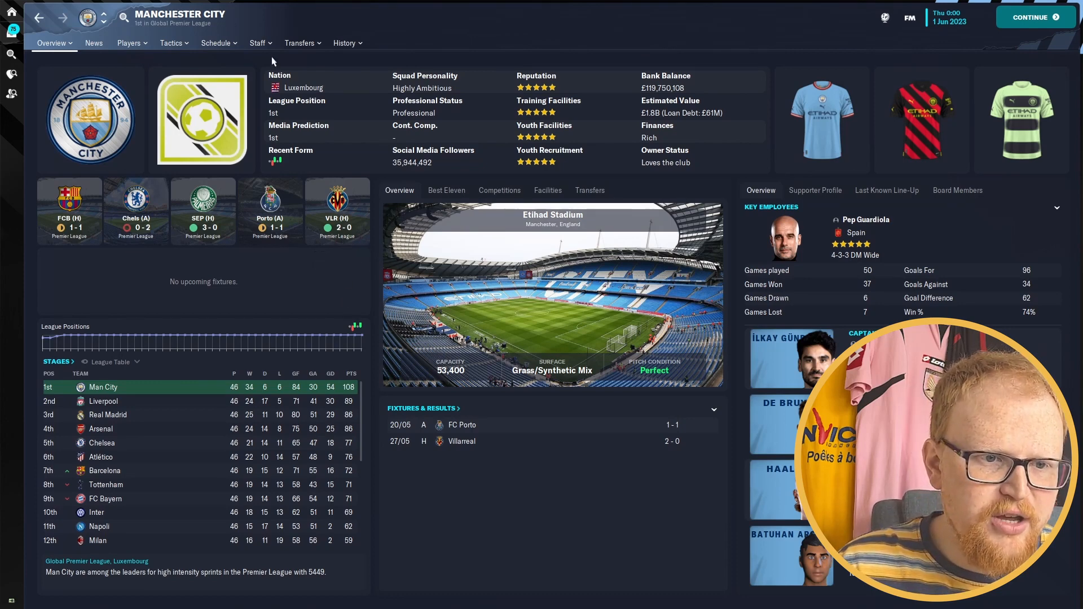
From Man City's Competitions view, bring up the Super Cup final with Real Madrid's line-up
left_click(54, 43)
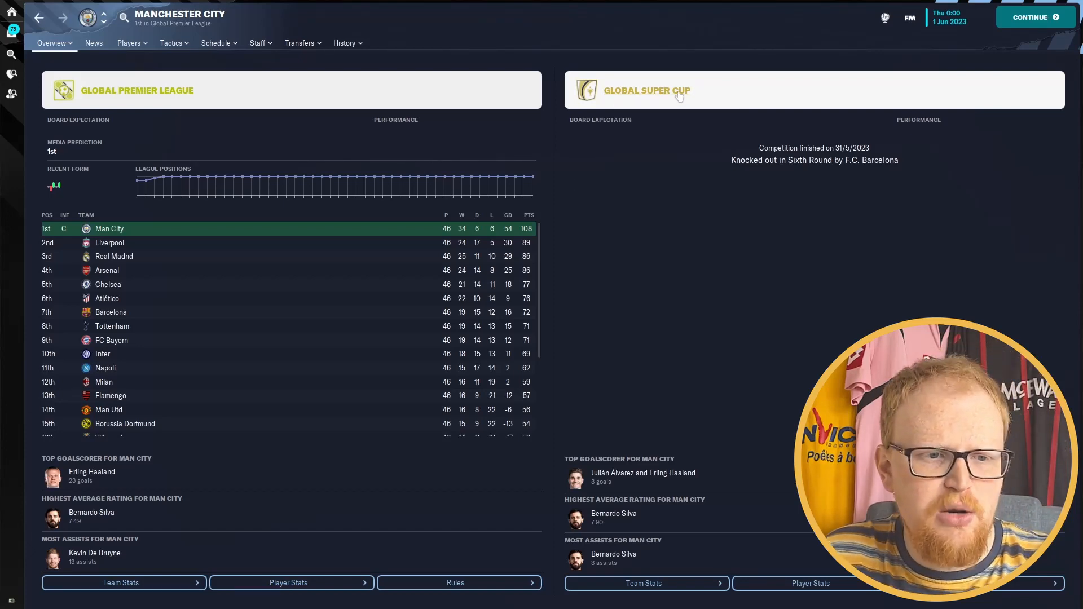
left_click(650, 91)
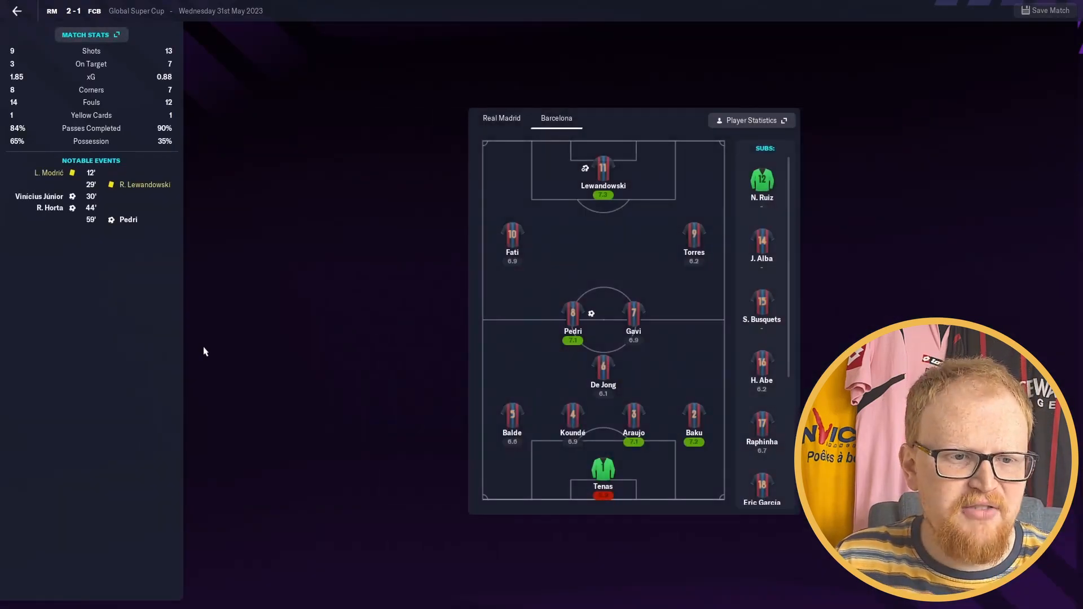
left_click(501, 119)
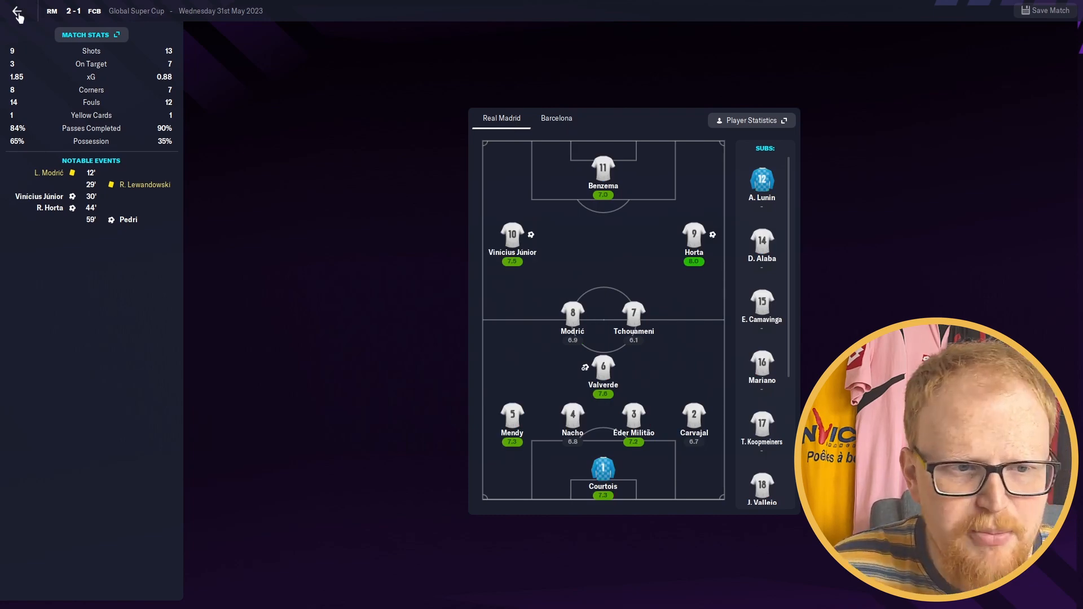
Show the Global Super Cup semi-final results, then the quarter-final results
left_click(17, 15)
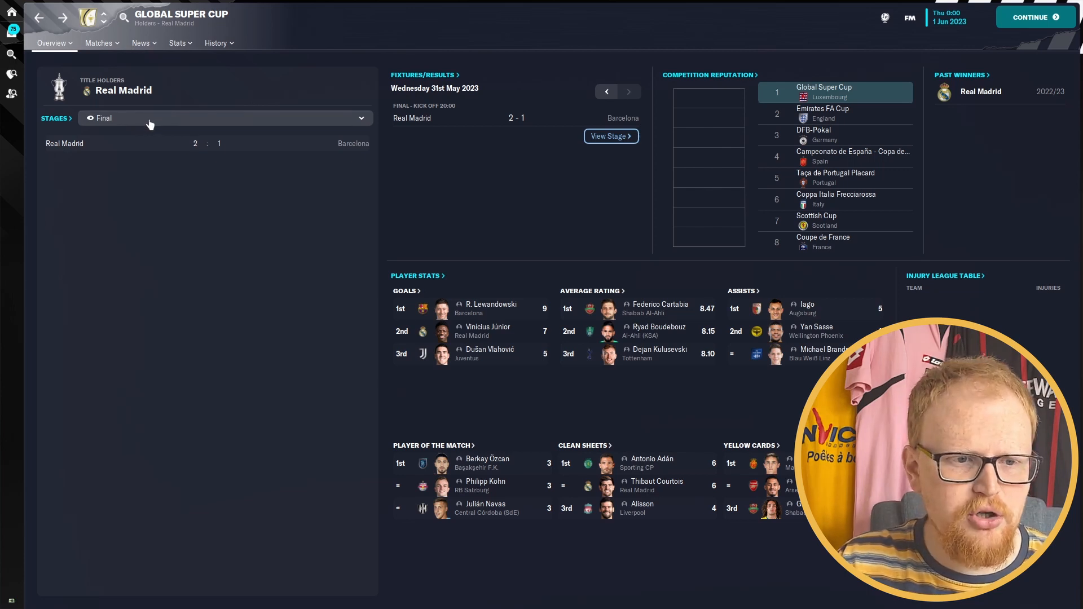
left_click(223, 117)
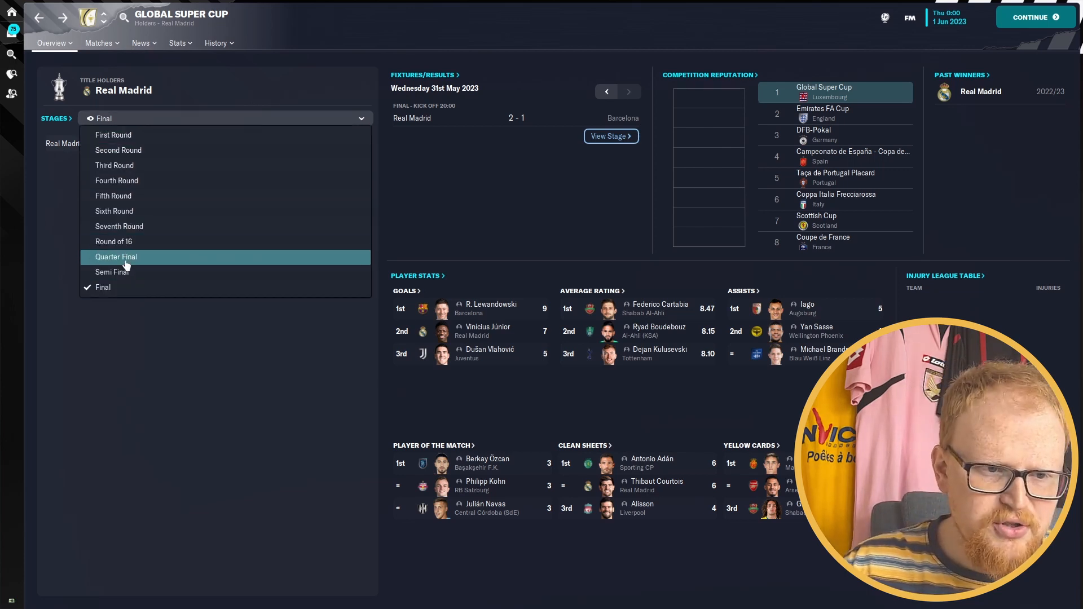
left_click(112, 272)
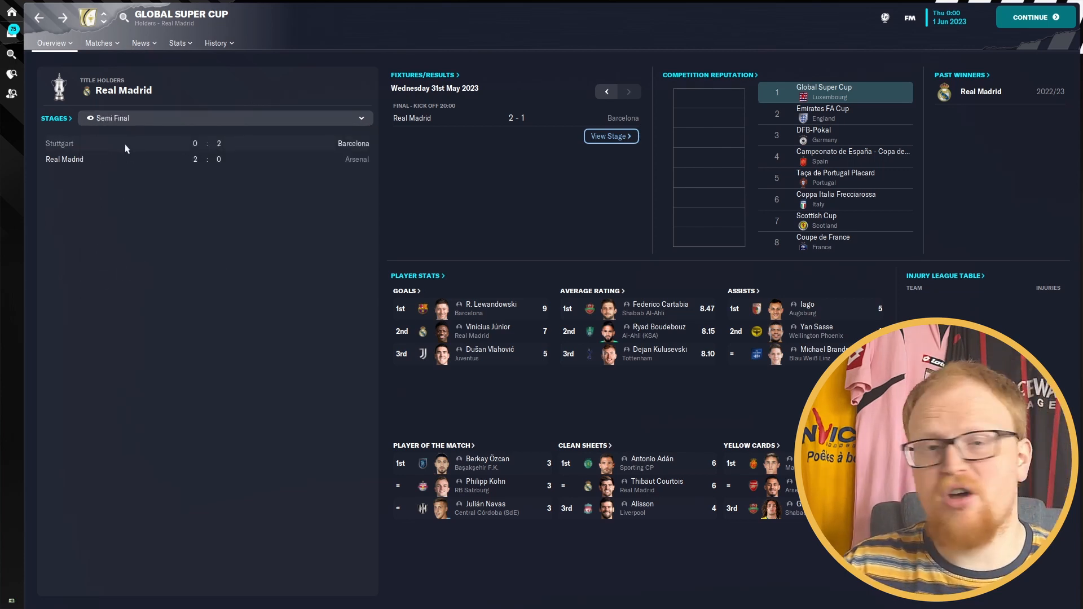
left_click(225, 118)
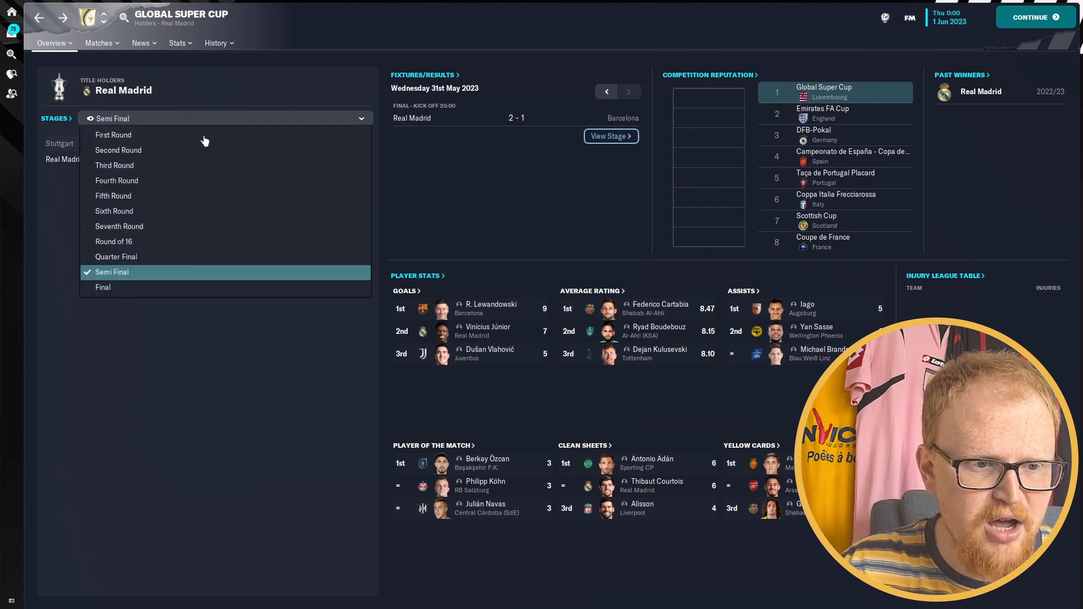
left_click(116, 256)
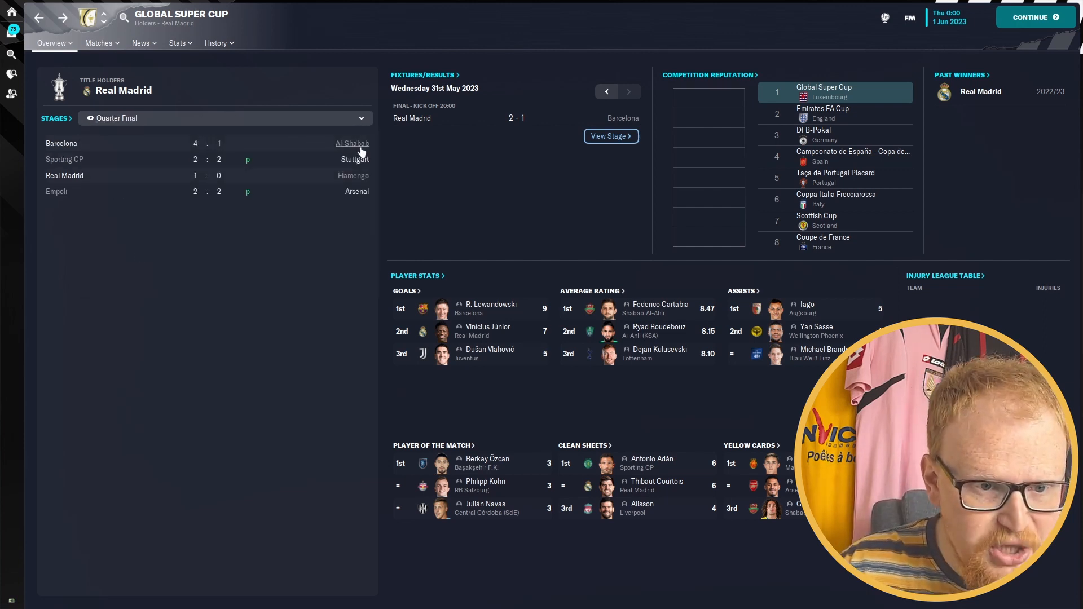
mouse_move(352, 143)
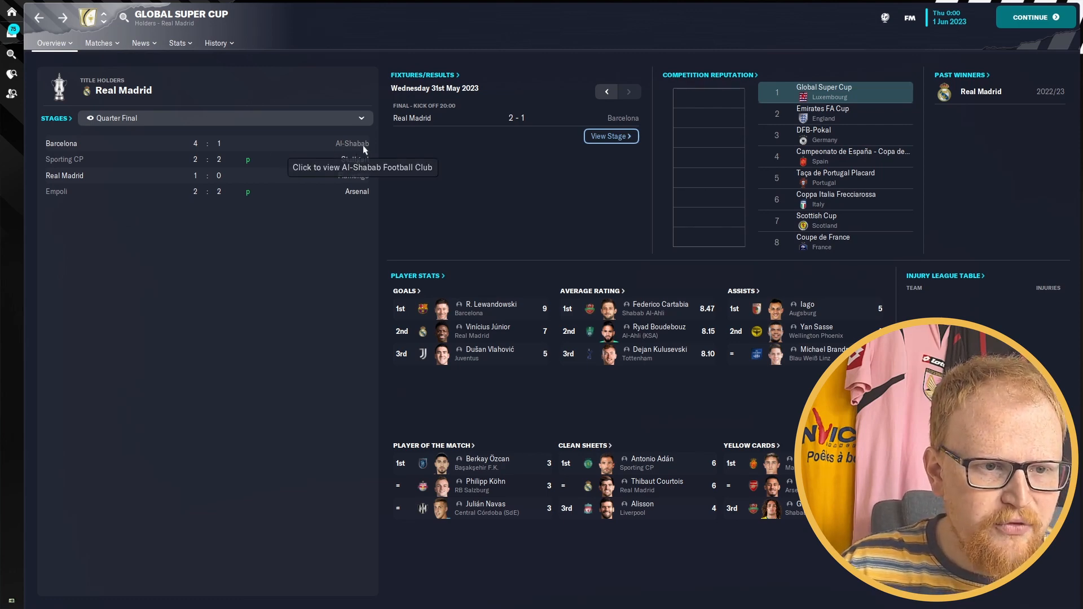
Look over Al-Shabab's club page from the quarter-final results
left_click(352, 143)
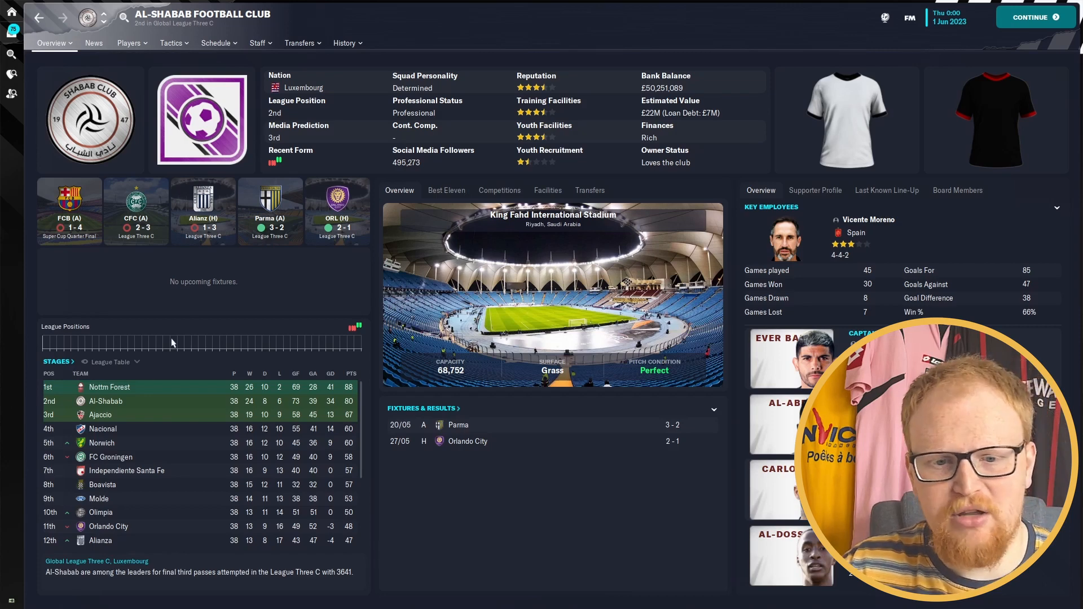
mouse_move(358, 506)
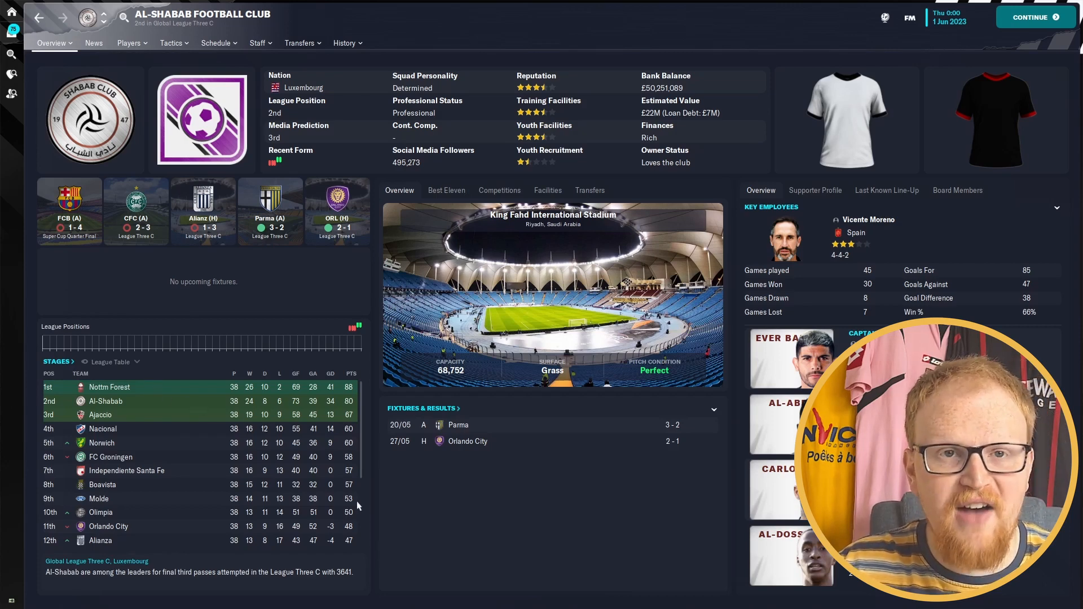
scroll("down", 3)
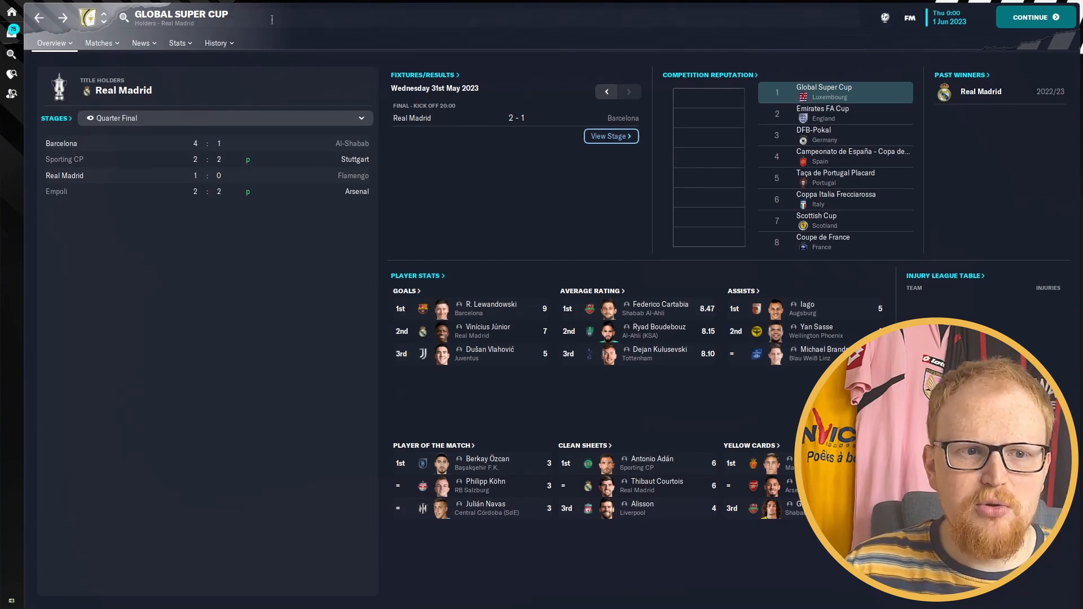
Search 'al-n' and view the Al-Nassr (KSA) club page
type("al-nas")
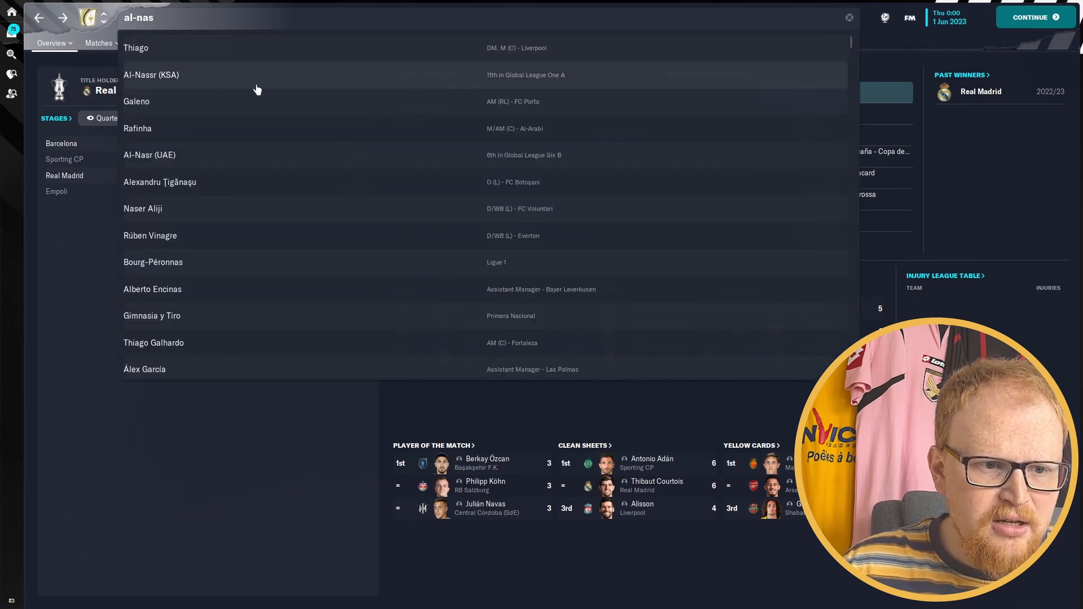
mouse_move(158, 82)
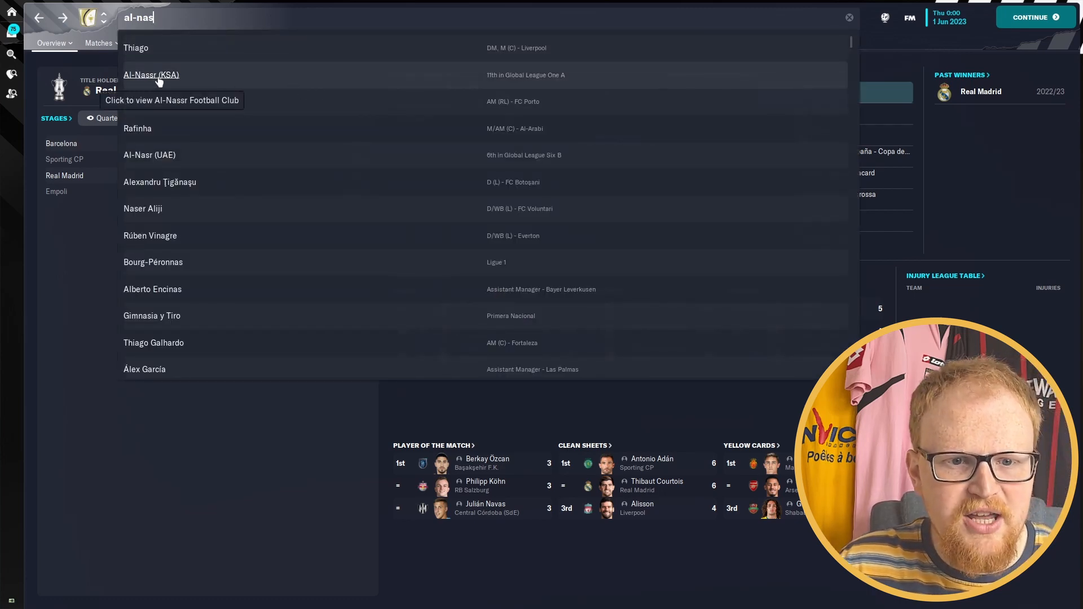
left_click(150, 74)
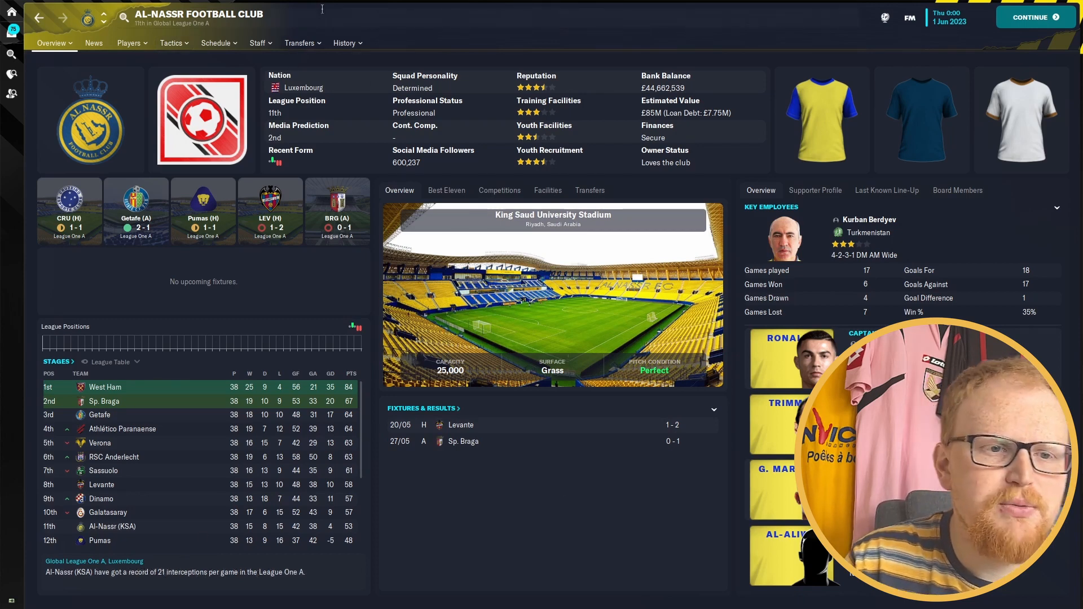
Search 'black' for Blackburn Rovers, then 'premier leag' for the Global Premier League
type("black")
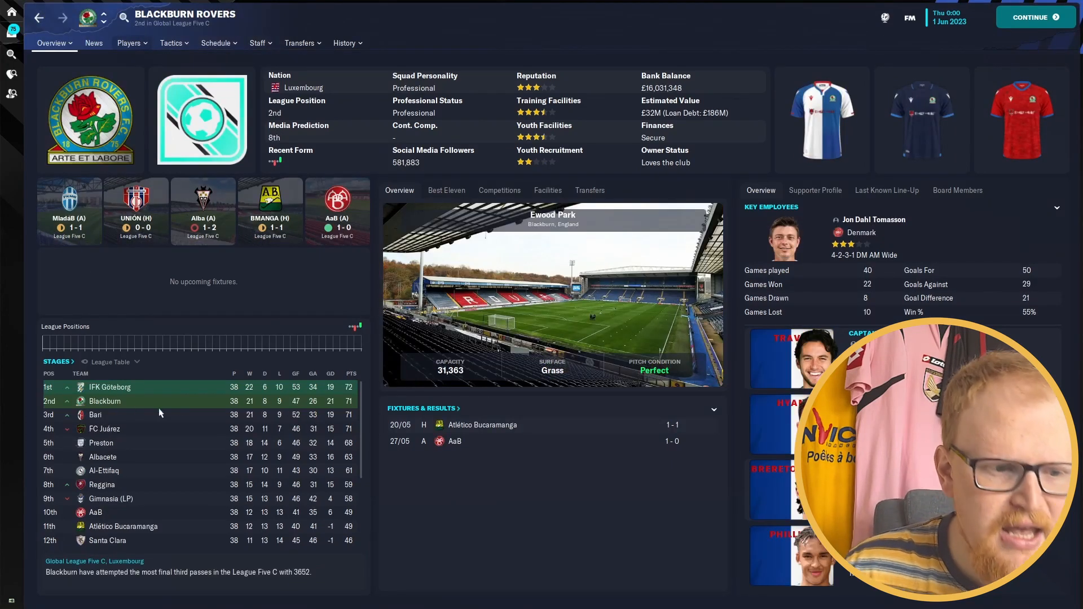
mouse_move(196, 406)
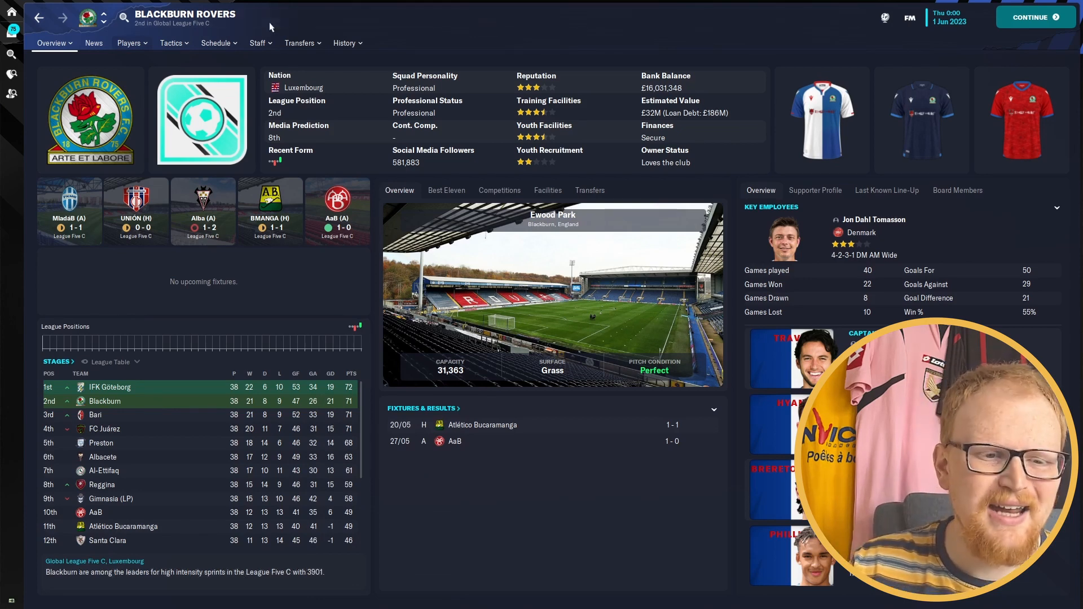
type("premier leag")
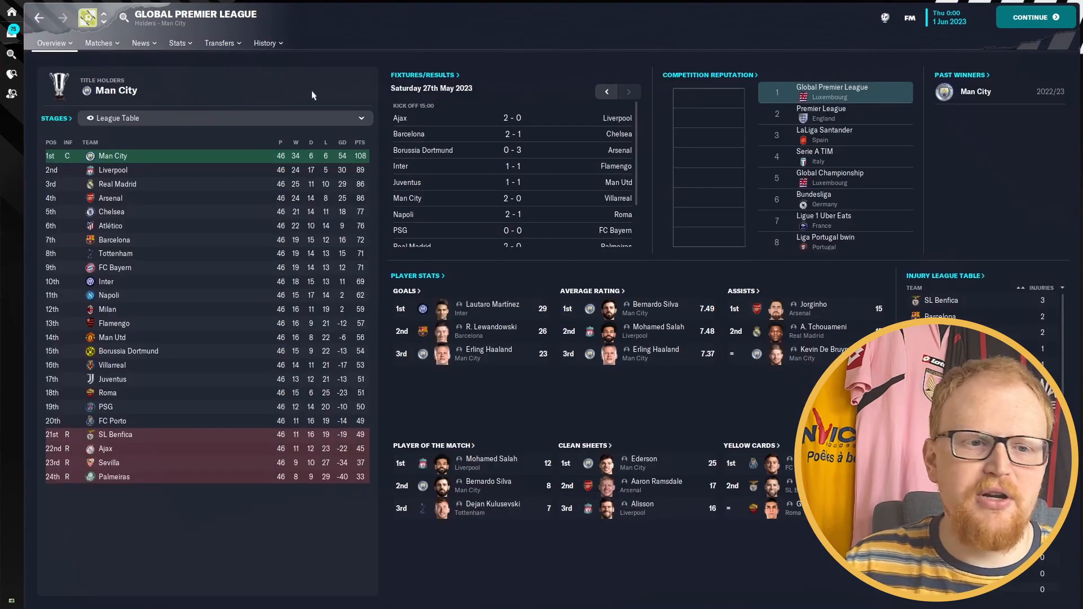
Read through the Global Premier League competition stages rules
left_click(51, 42)
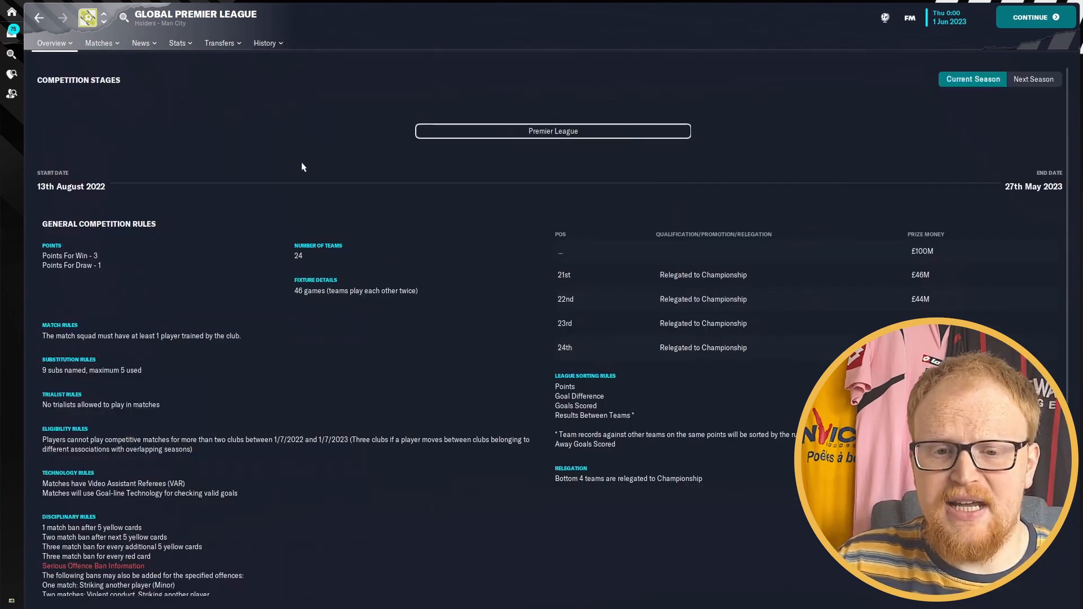
scroll("down", 3)
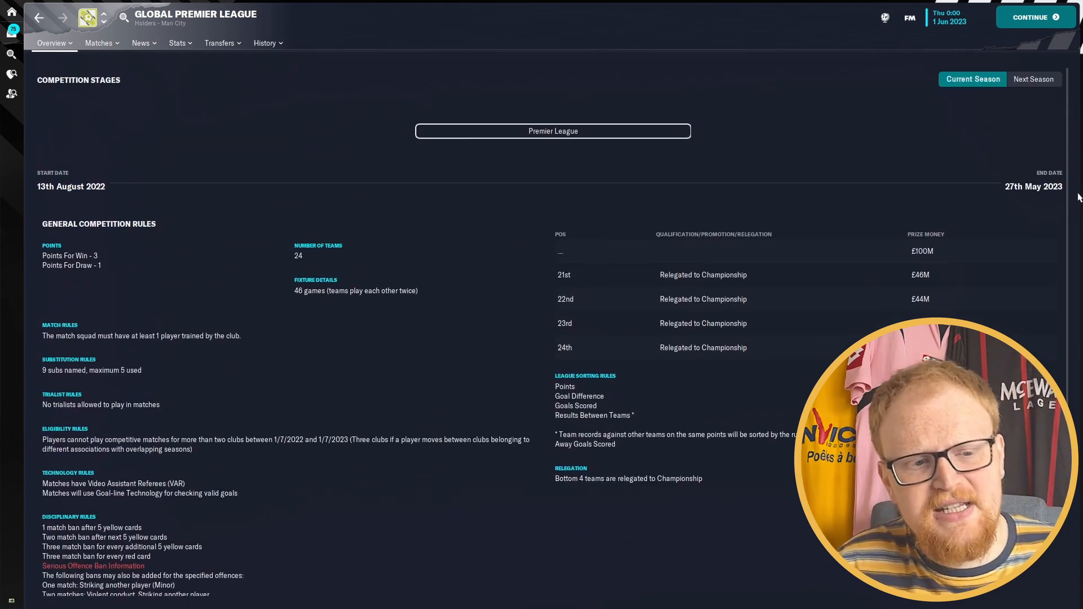
scroll("down", 3)
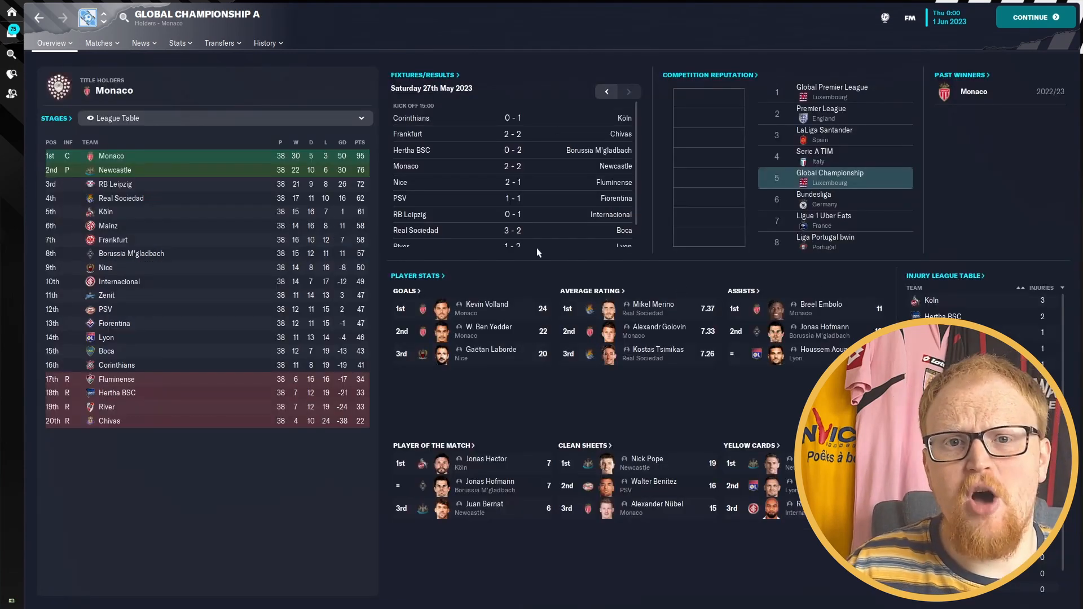
mouse_move(231, 52)
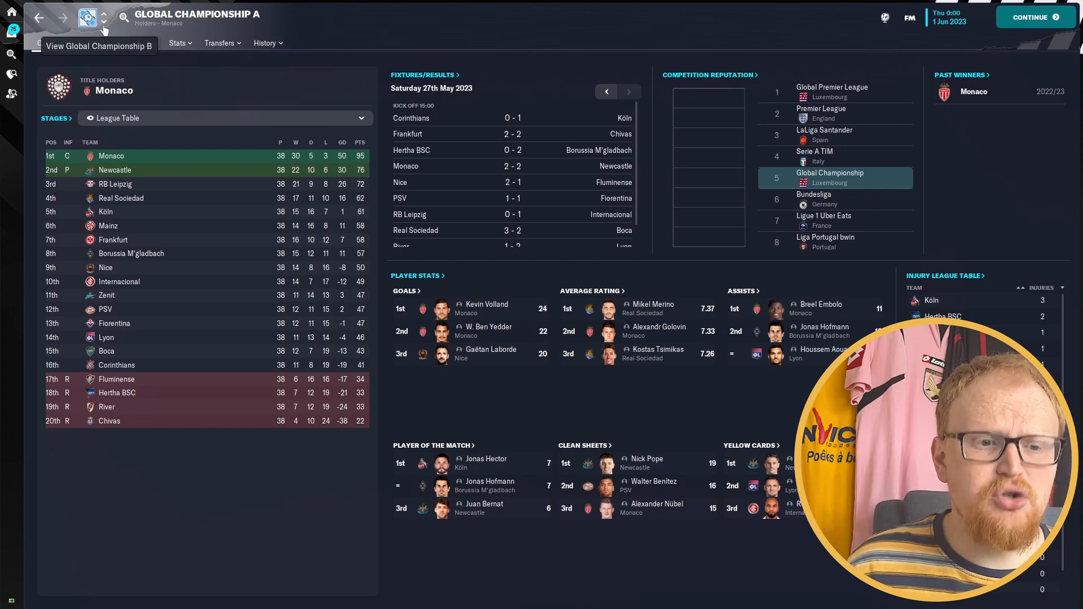
Step through the Championship and League One C tables down to Global League Three
left_click(101, 11)
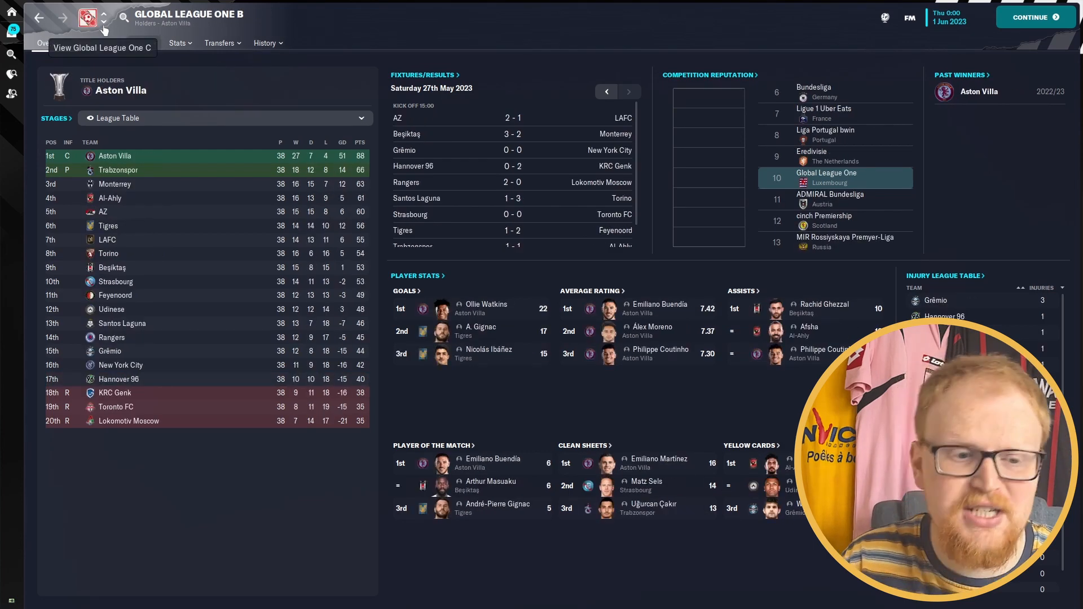
left_click(102, 18)
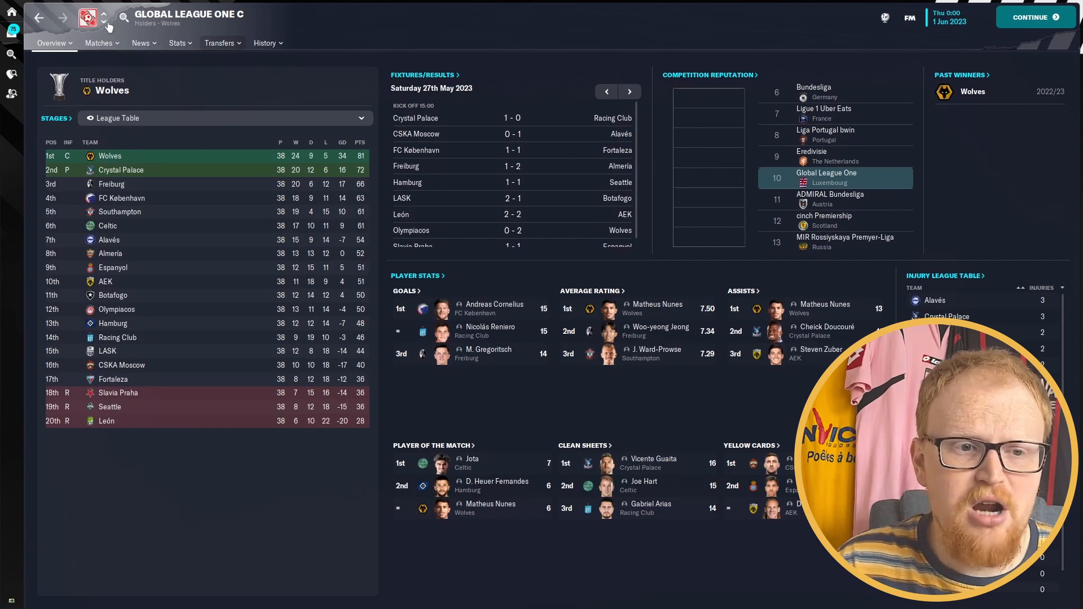
left_click(102, 20)
type("global league eigh")
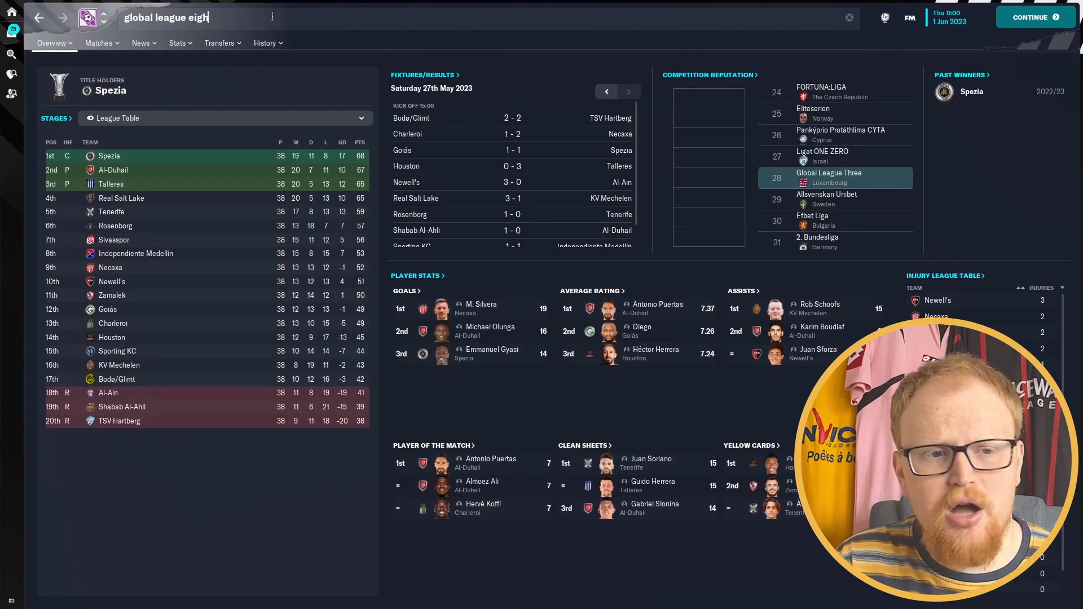
Finish the search and view the Global League Eight A table
type("t")
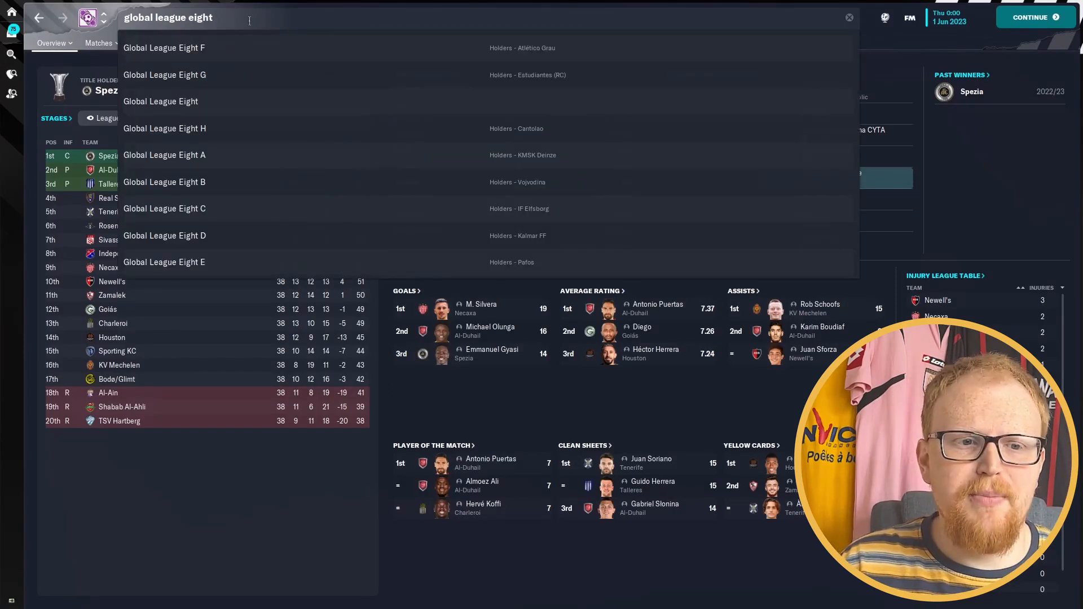
left_click(164, 155)
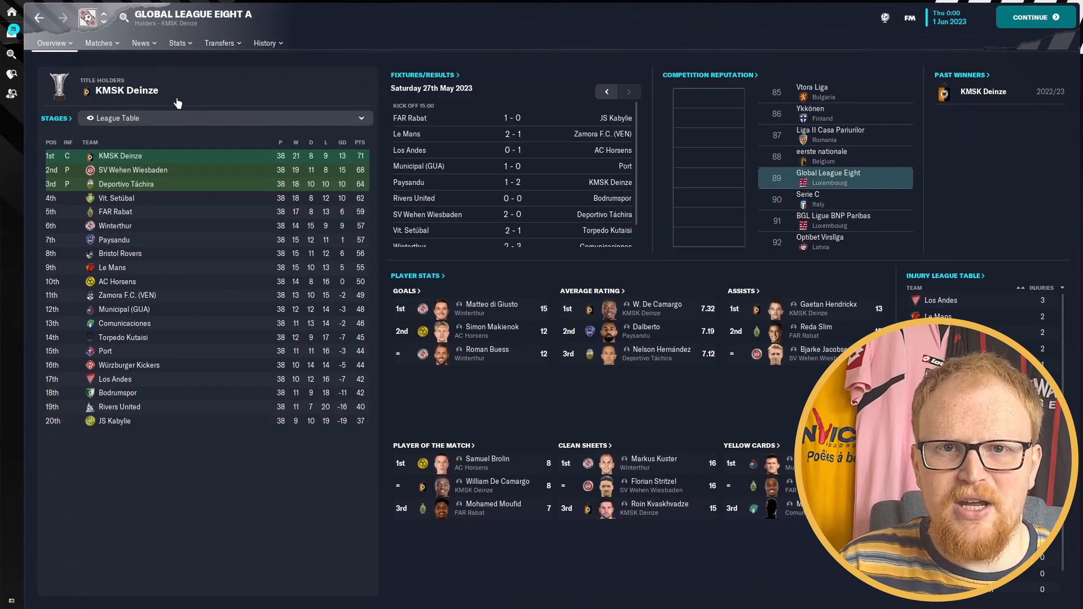
mouse_move(245, 225)
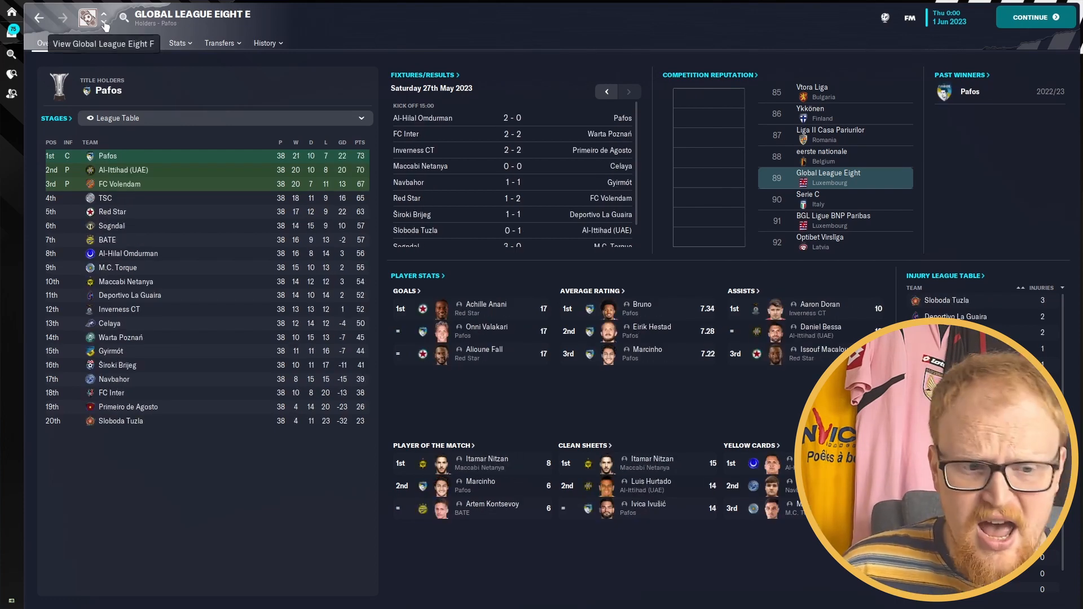
Move on to Global League Eight F, then back to the Global Super Cup overview
left_click(101, 14)
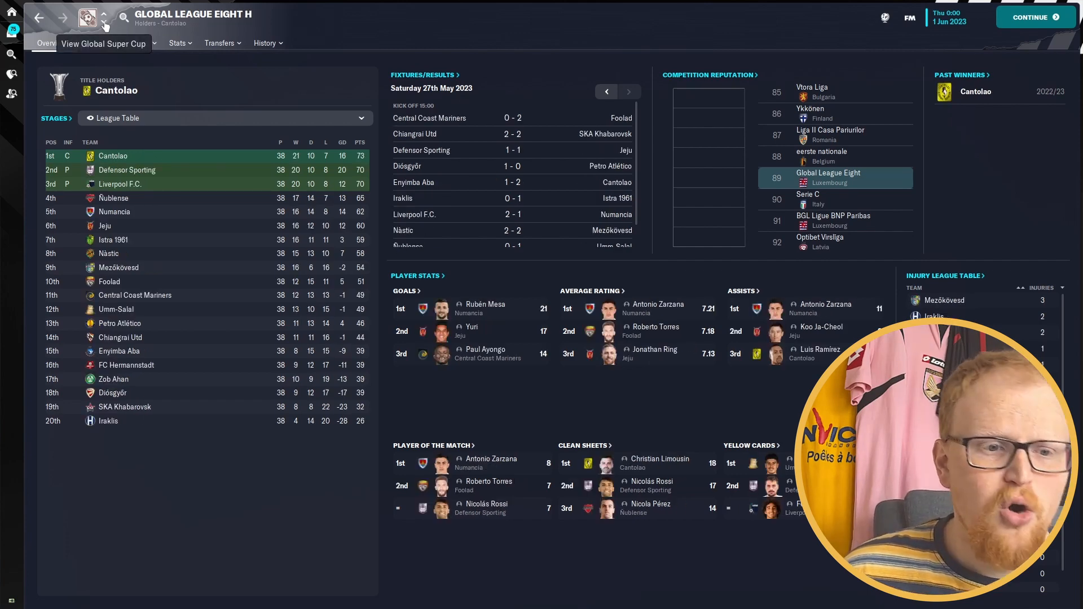
left_click(100, 14)
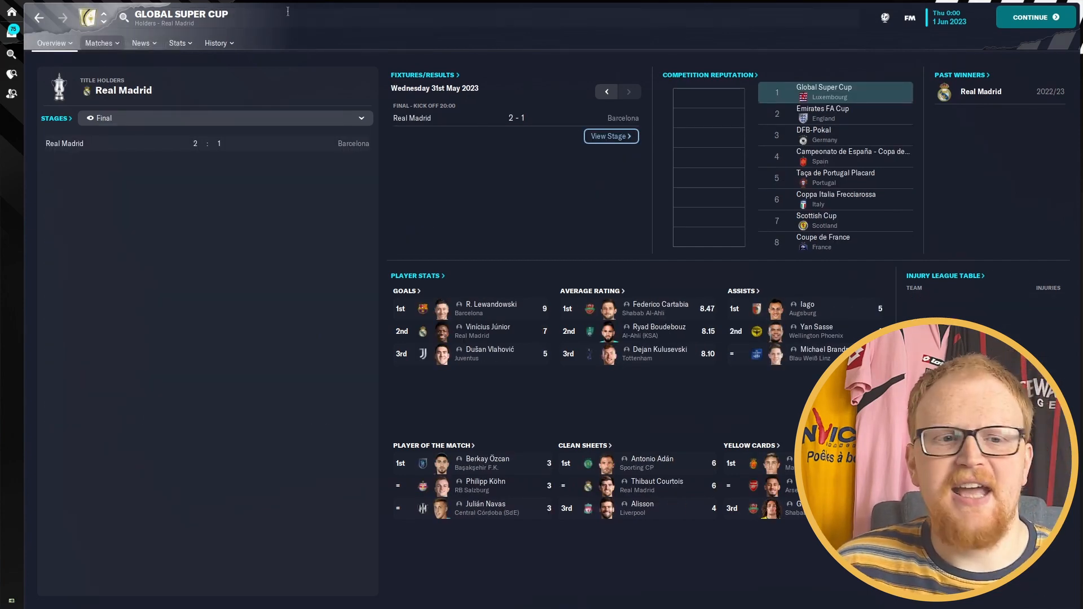